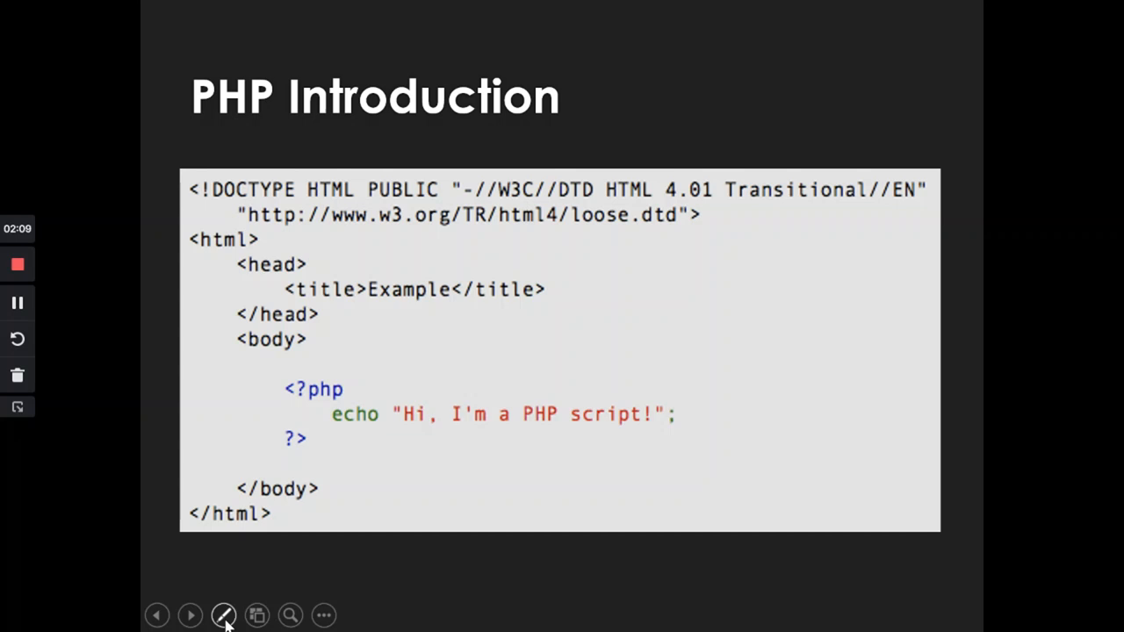
# Step: Advance the PHP slideshow to the slide on server-side execution generating HTML
pyautogui.click(224, 614)
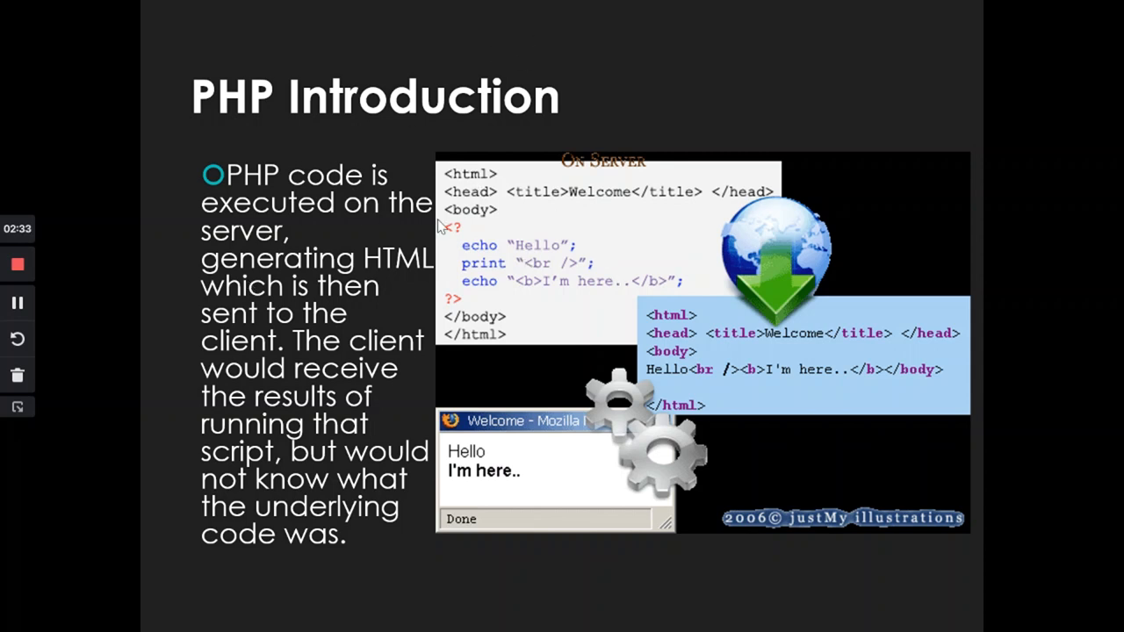
# Step: Loop red ink around the PHP echo/print code in the 'On Server' image
pyautogui.moveTo(452, 221); pyautogui.dragTo(729, 260)
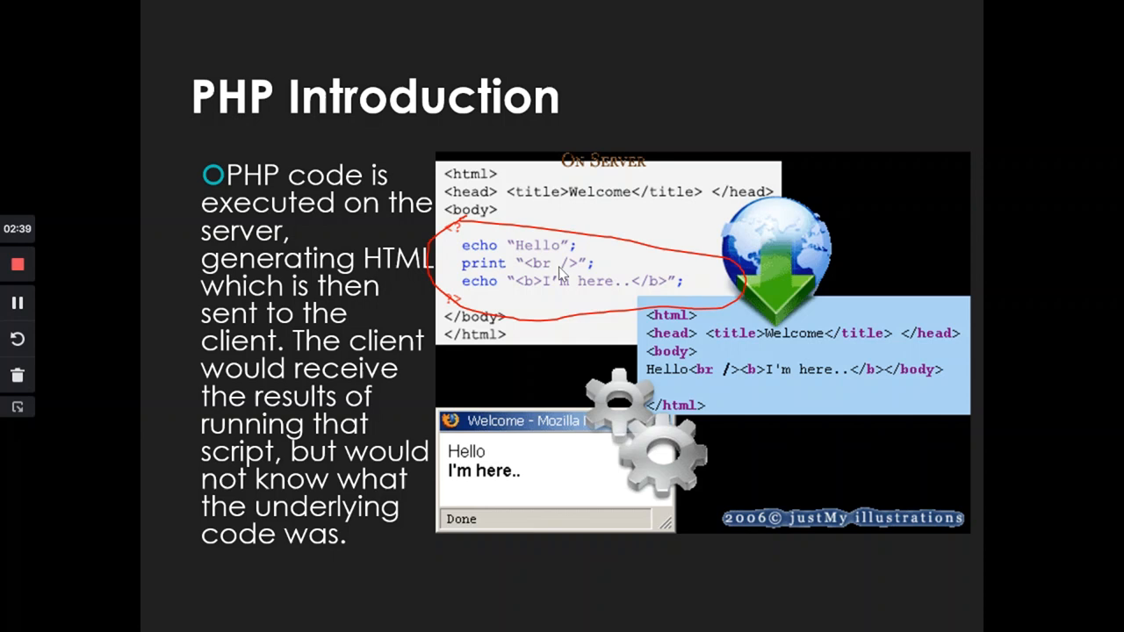
pyautogui.moveTo(490, 230)
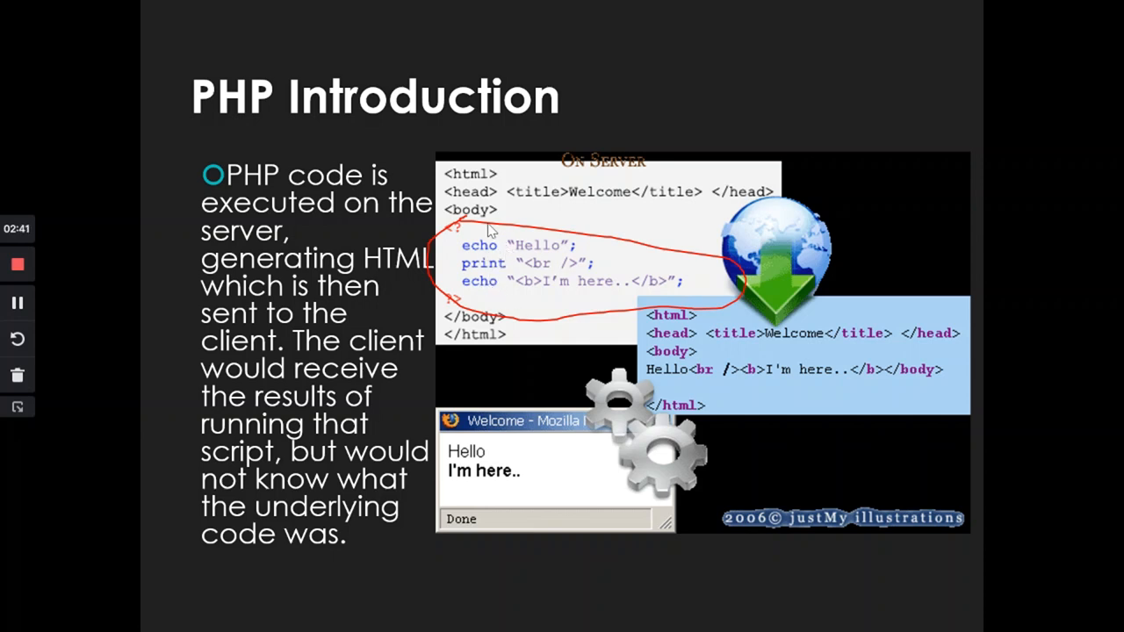
pyautogui.moveTo(543, 263)
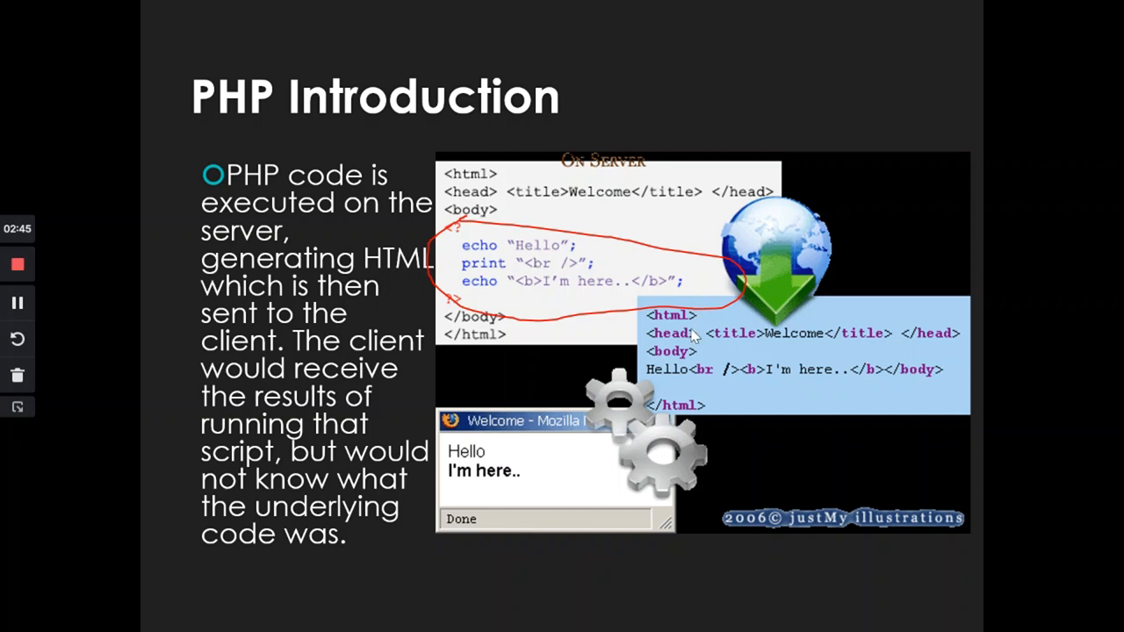
pyautogui.moveTo(549, 279)
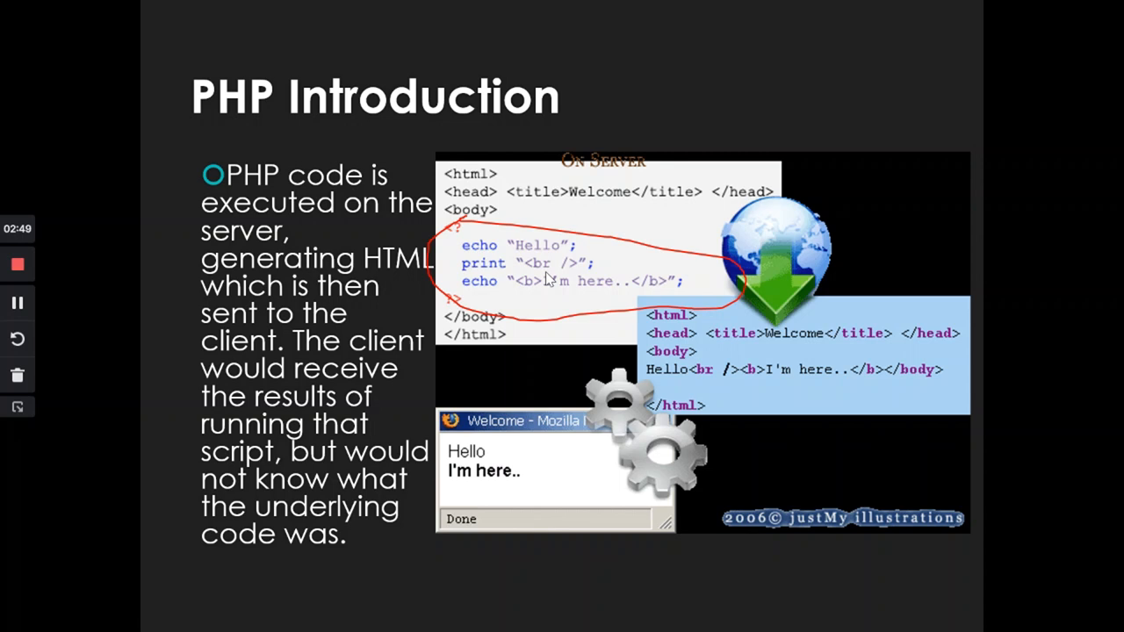
pyautogui.moveTo(838, 341)
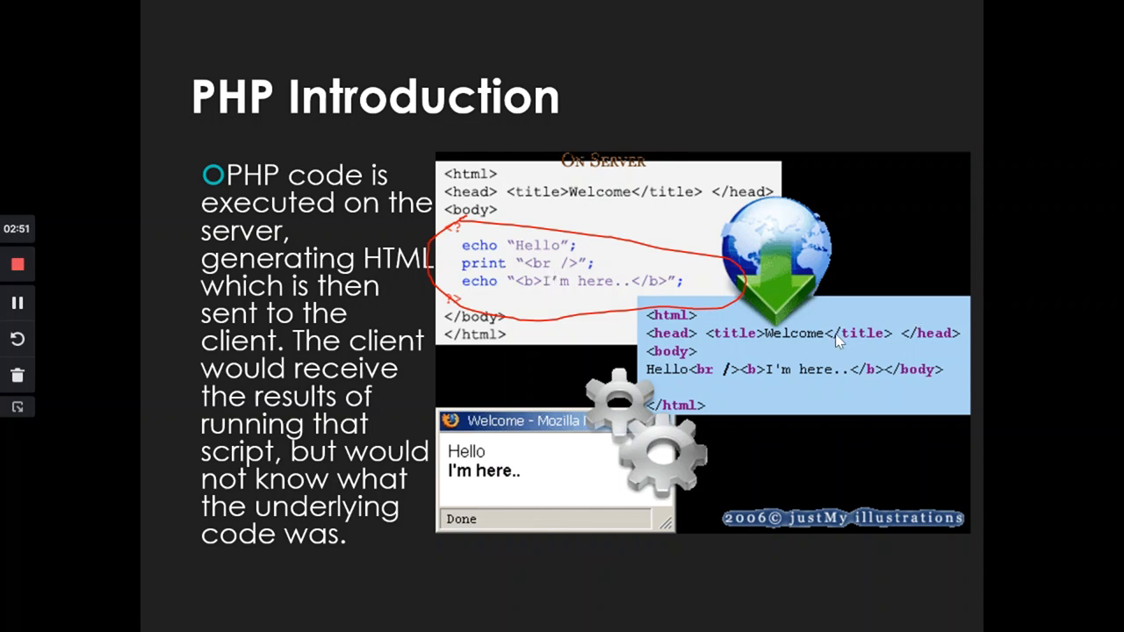
pyautogui.moveTo(424, 413)
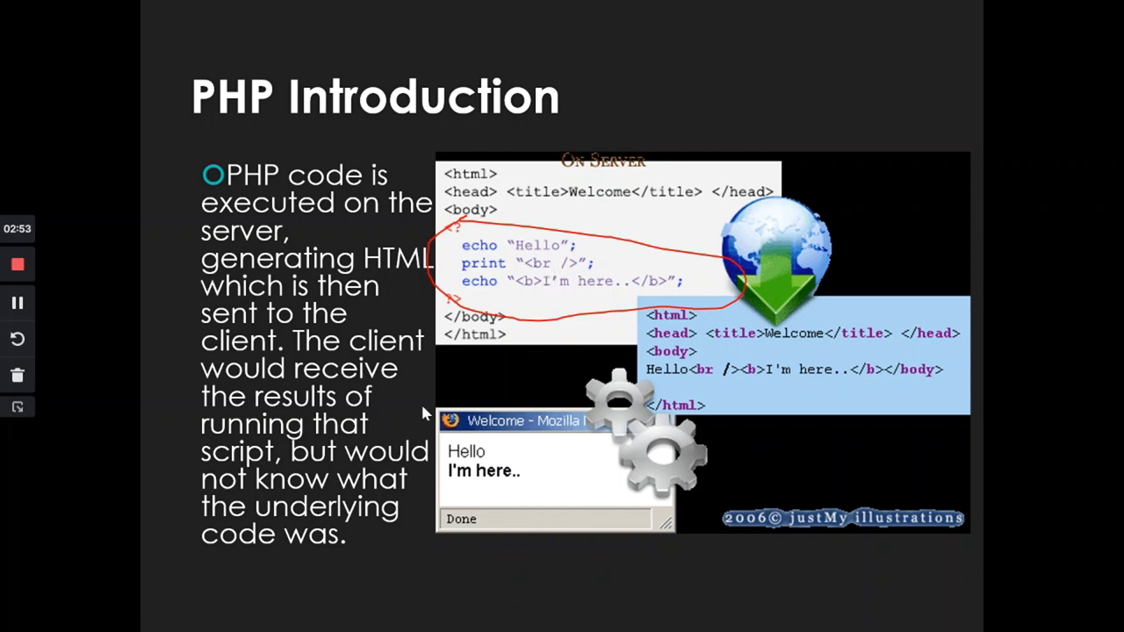
pyautogui.click(245, 610)
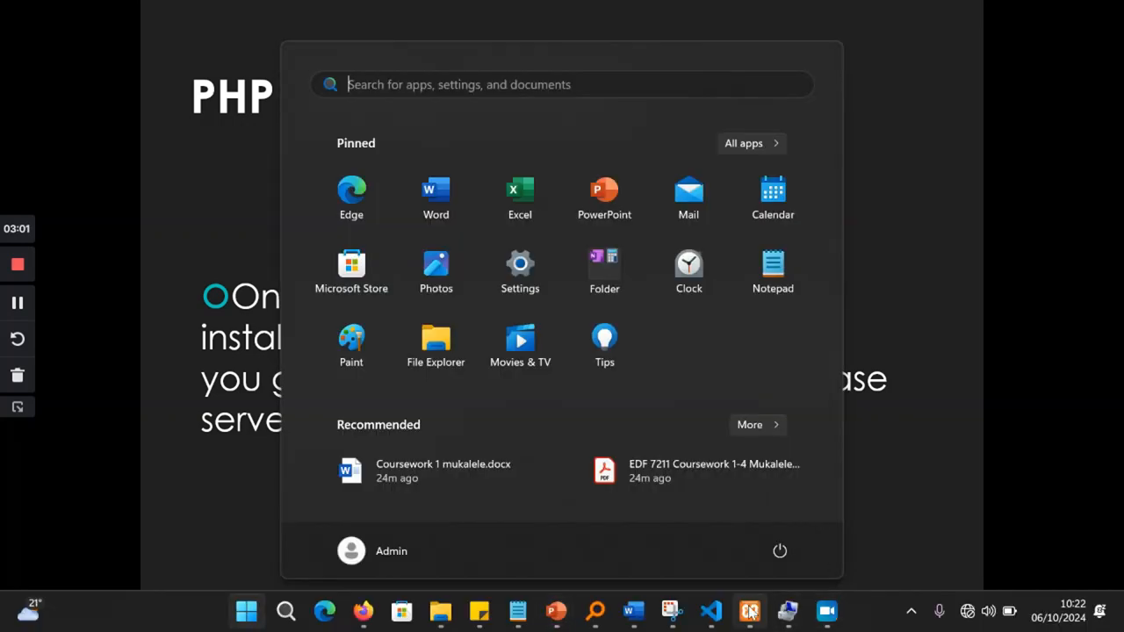
# Step: Bring up XAMPP Control Panel and open C:\xampp in File Explorer
pyautogui.click(749, 611)
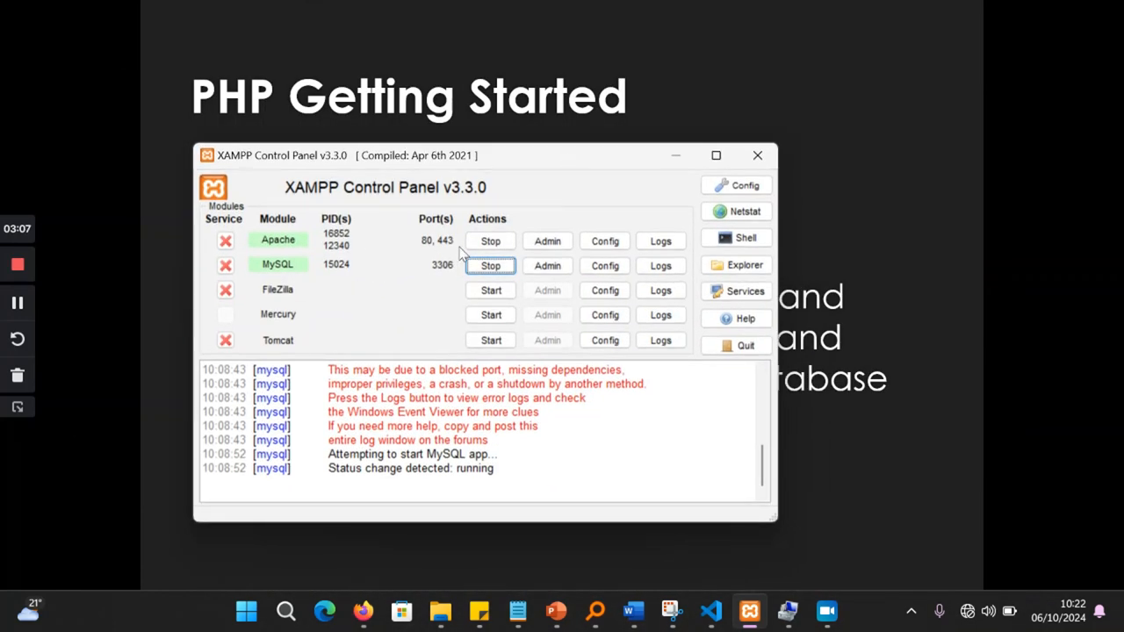
pyautogui.moveTo(280, 250)
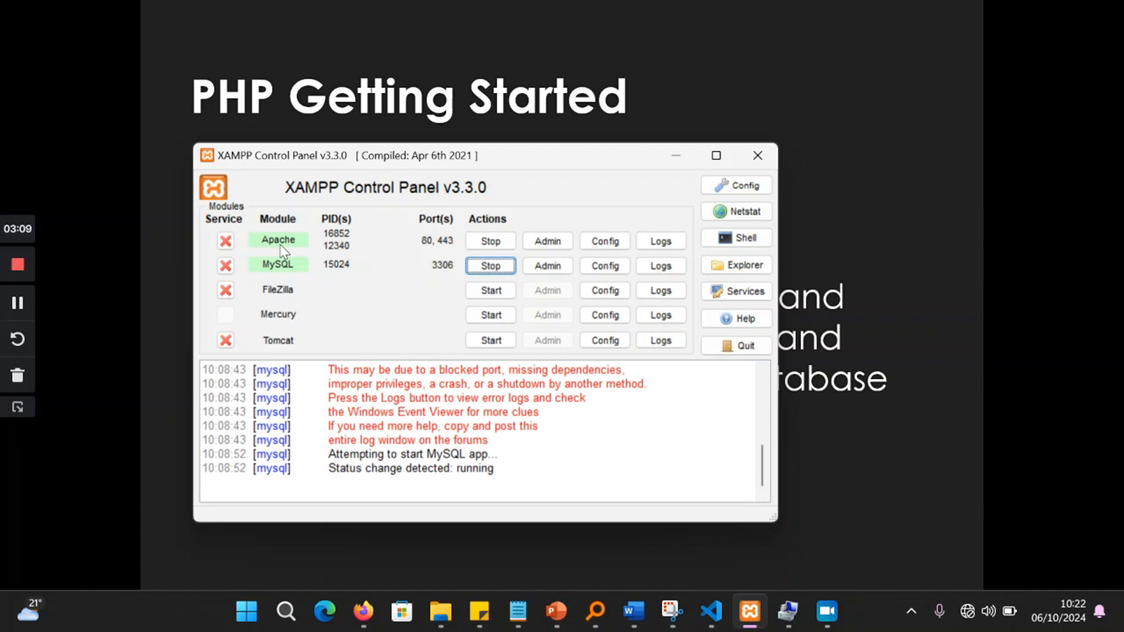
pyautogui.moveTo(702, 180)
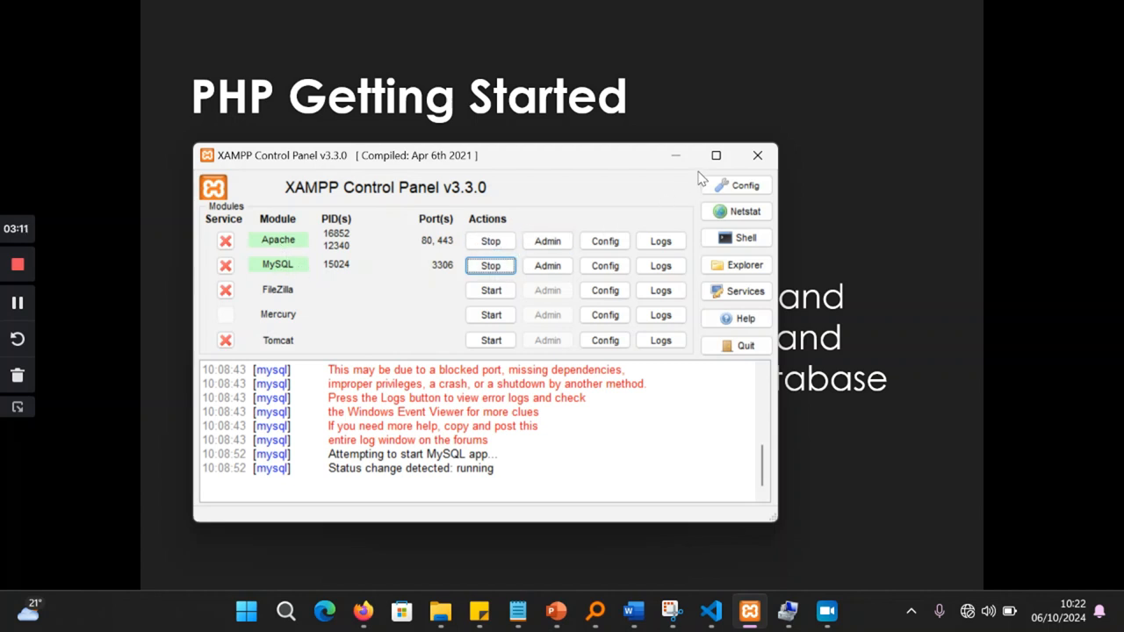
pyautogui.click(735, 265)
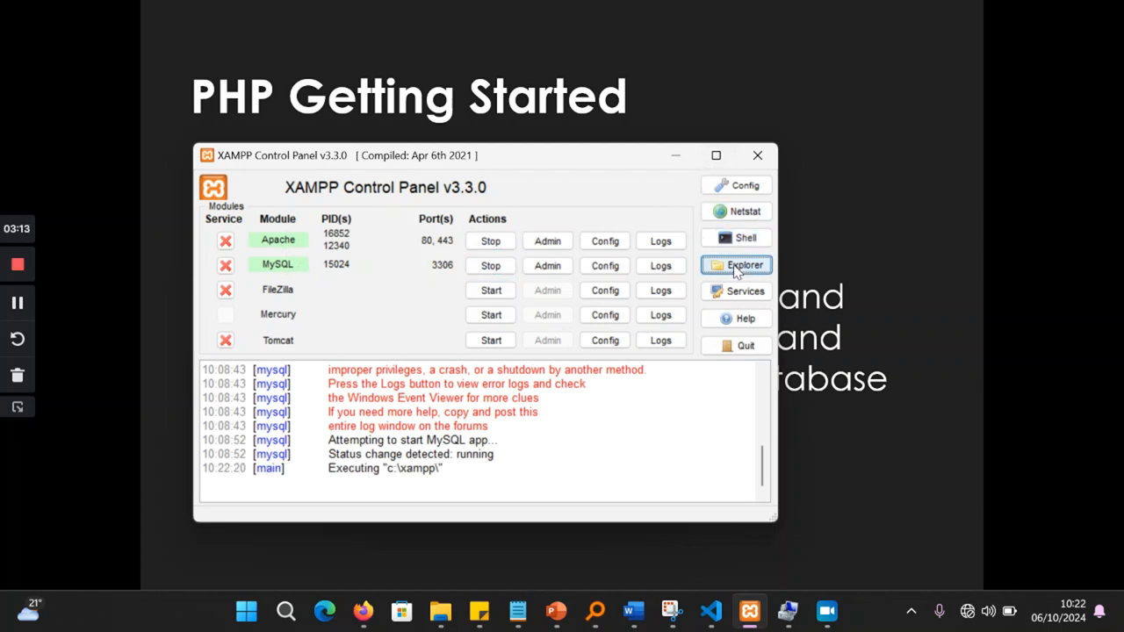
pyautogui.click(735, 265)
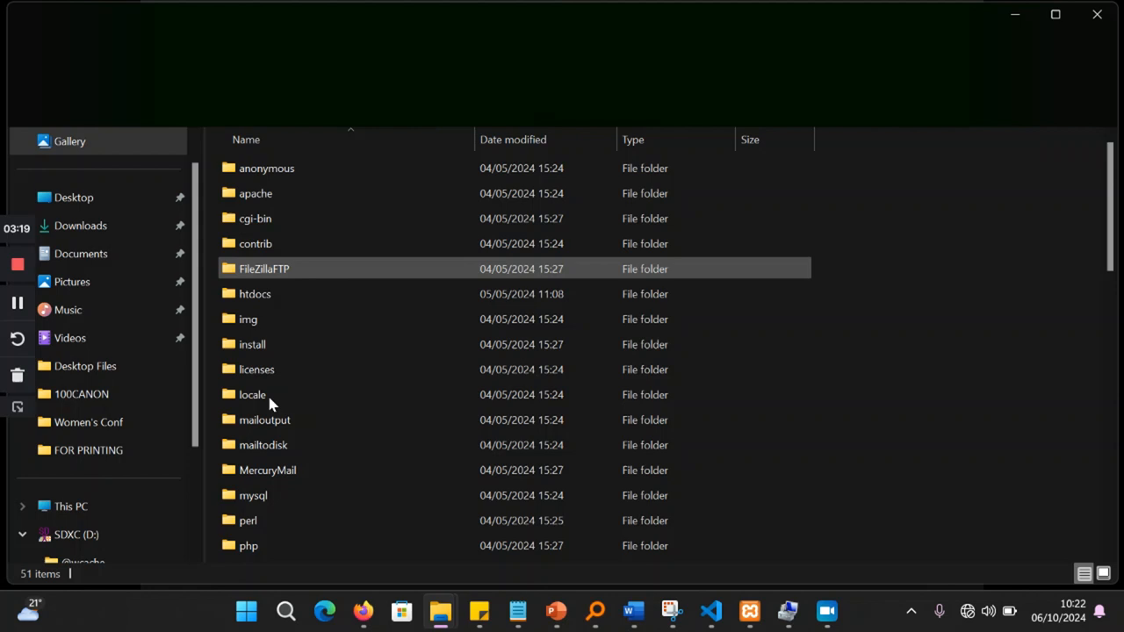
# Step: Create a new folder named 'facebook' inside C:\xampp\htdocs
pyautogui.click(254, 495)
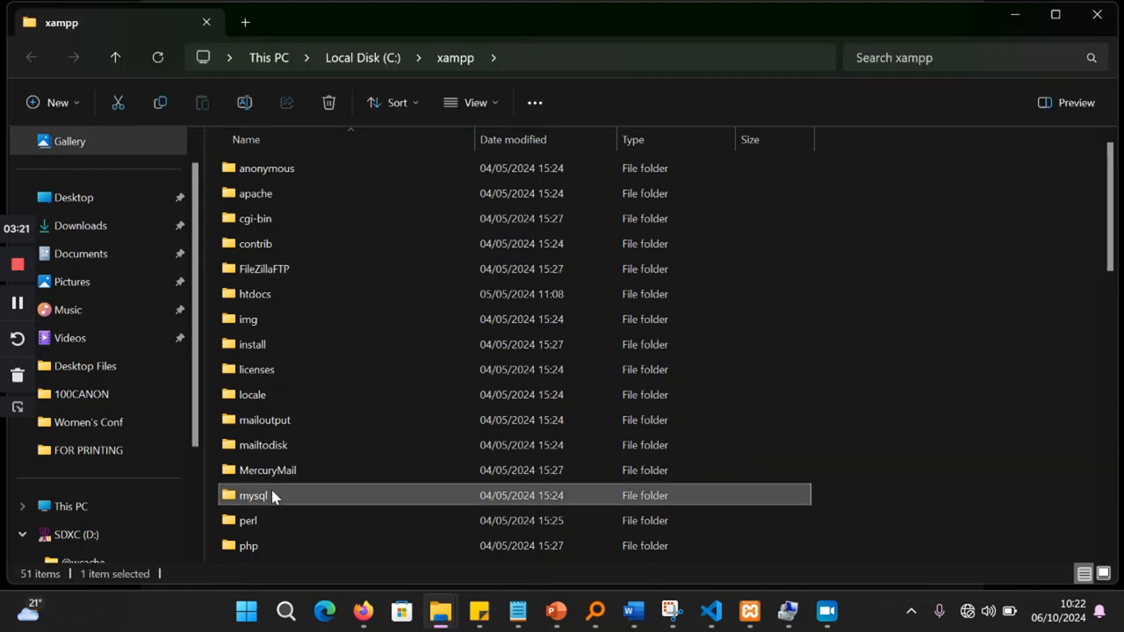
pyautogui.scroll(-3)
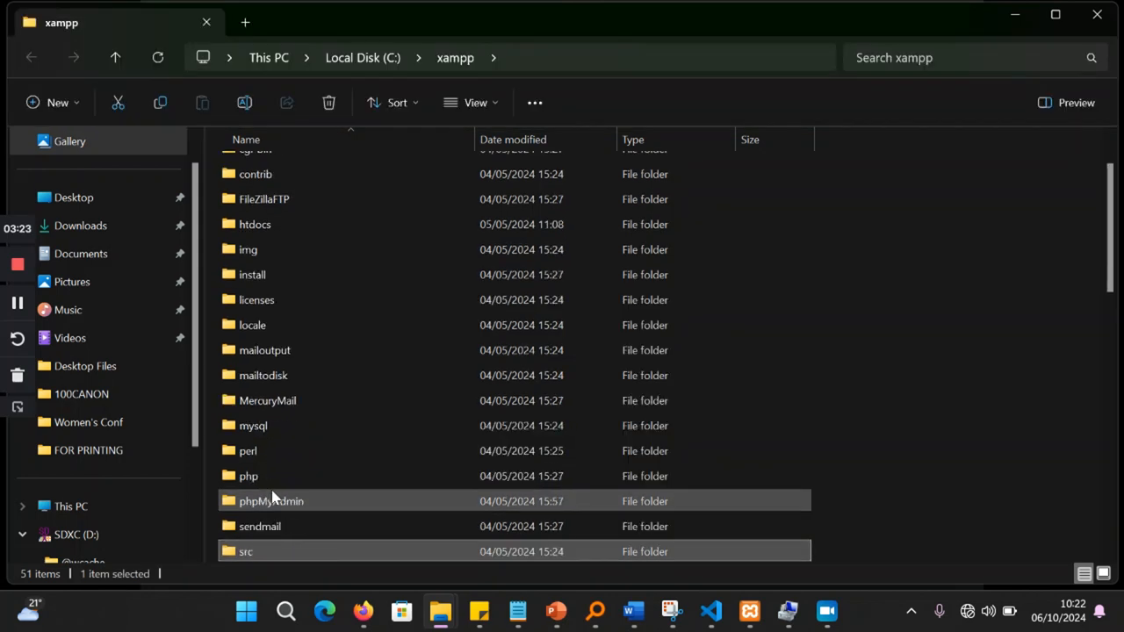
pyautogui.scroll(-3)
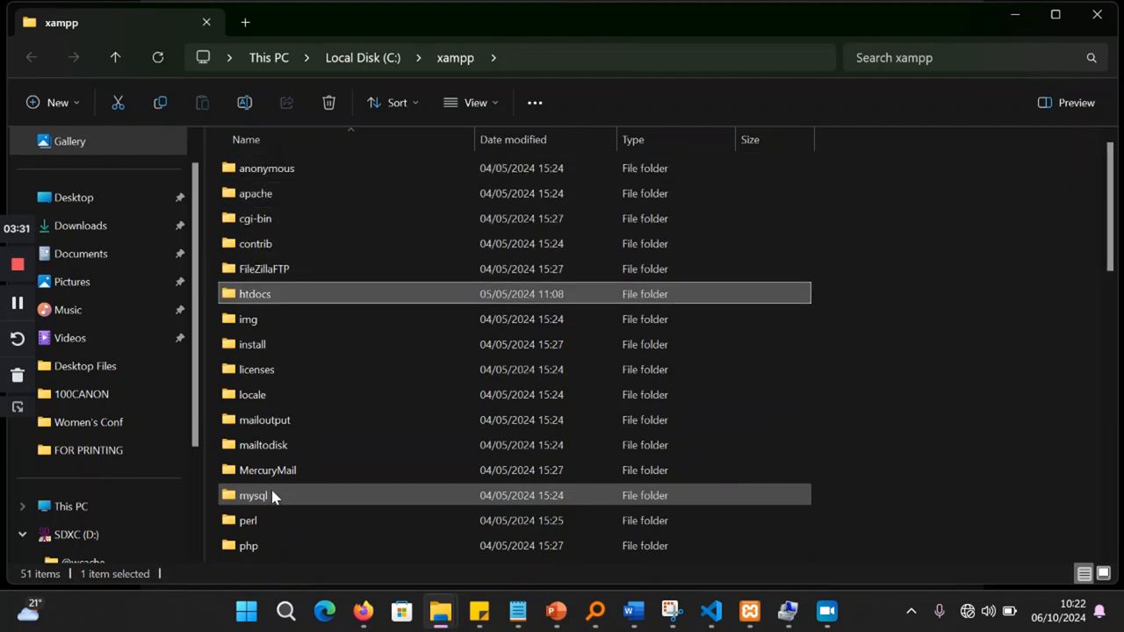
pyautogui.doubleClick(253, 495)
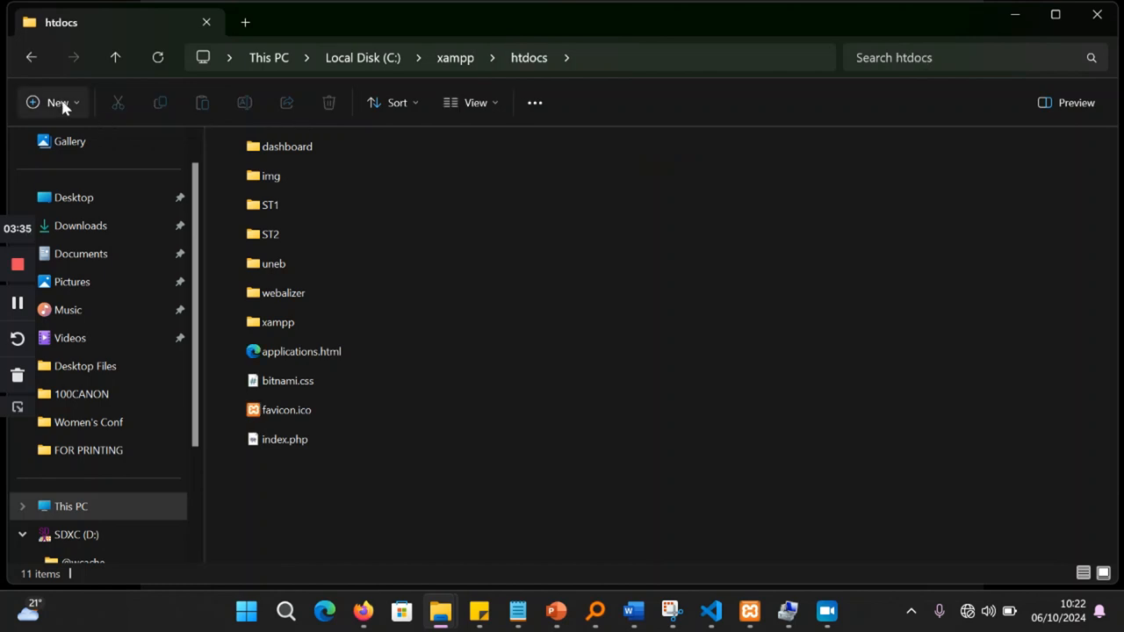
pyautogui.click(57, 103)
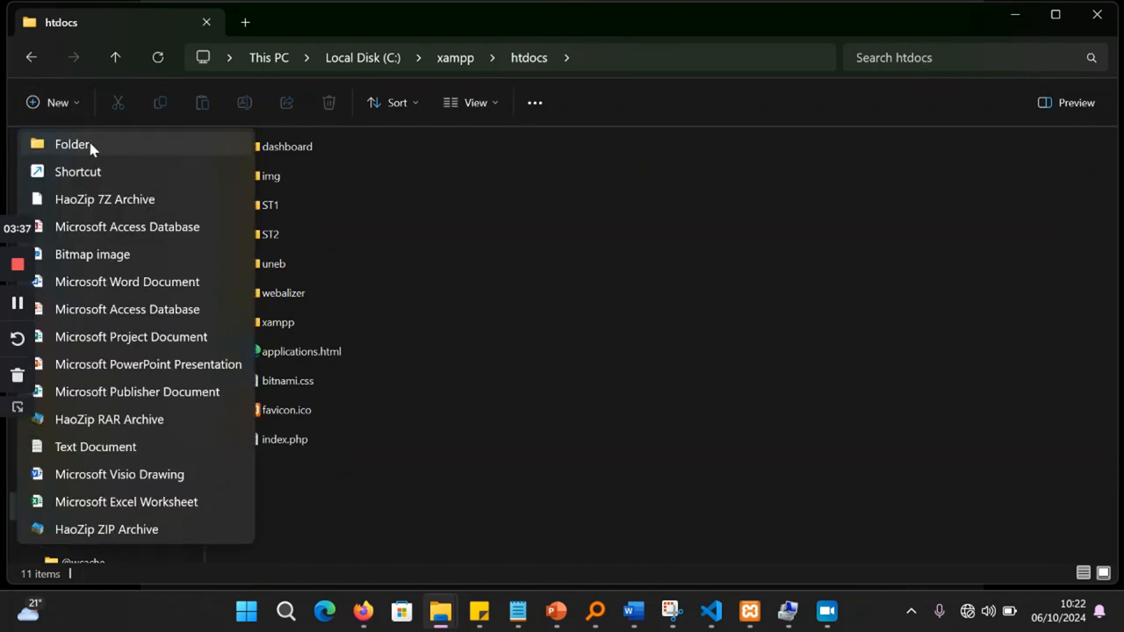
pyautogui.click(72, 144)
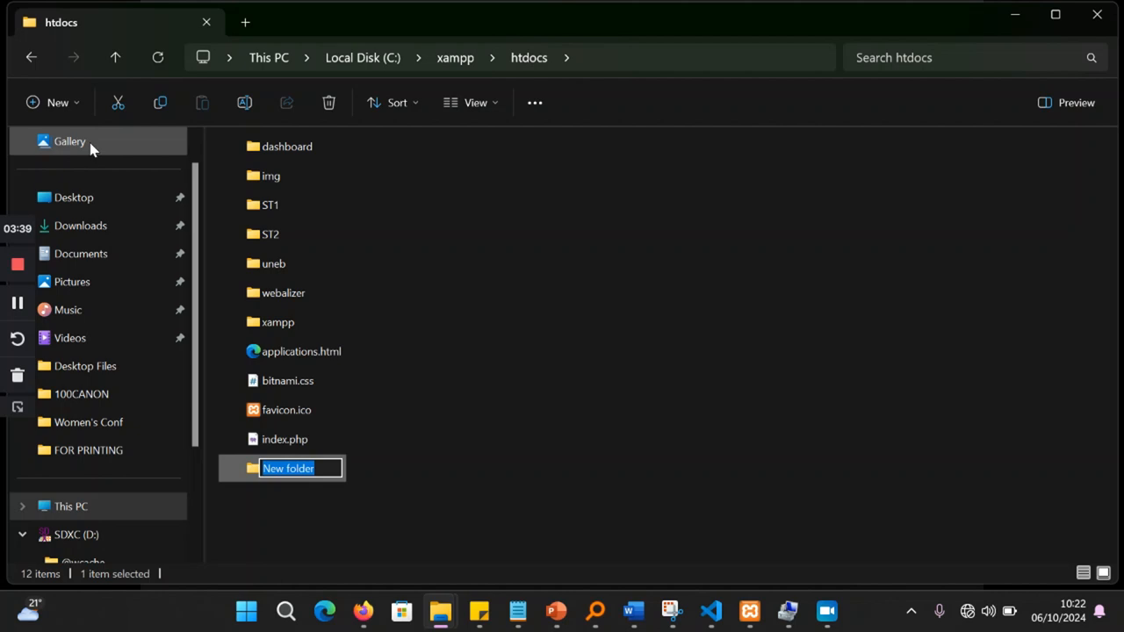
pyautogui.write('facebook')
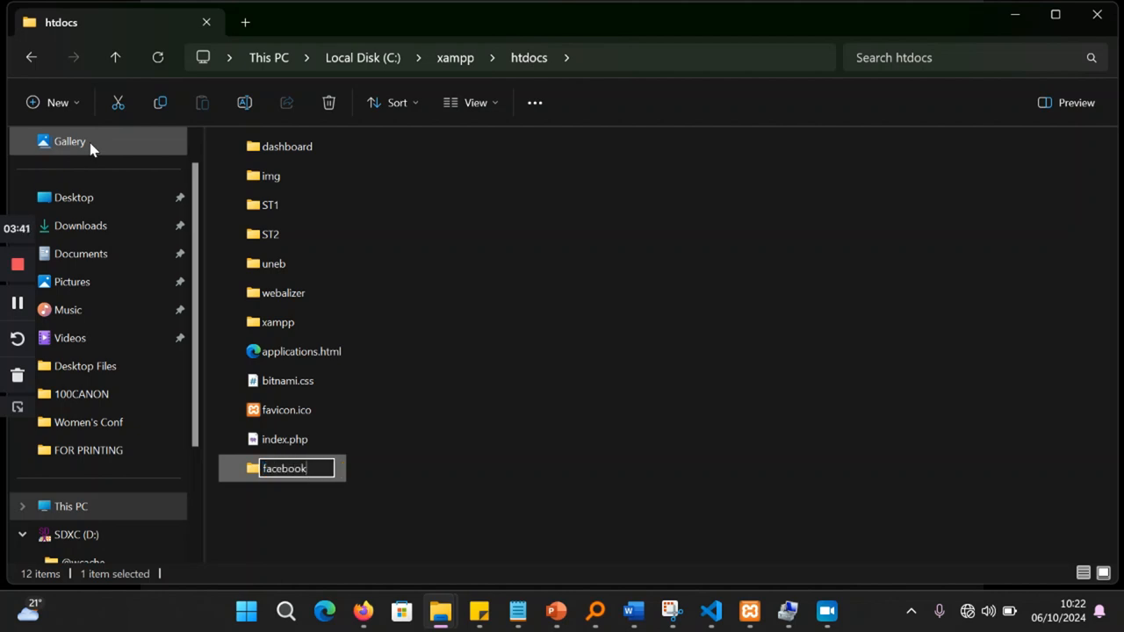
pyautogui.moveTo(720, 456)
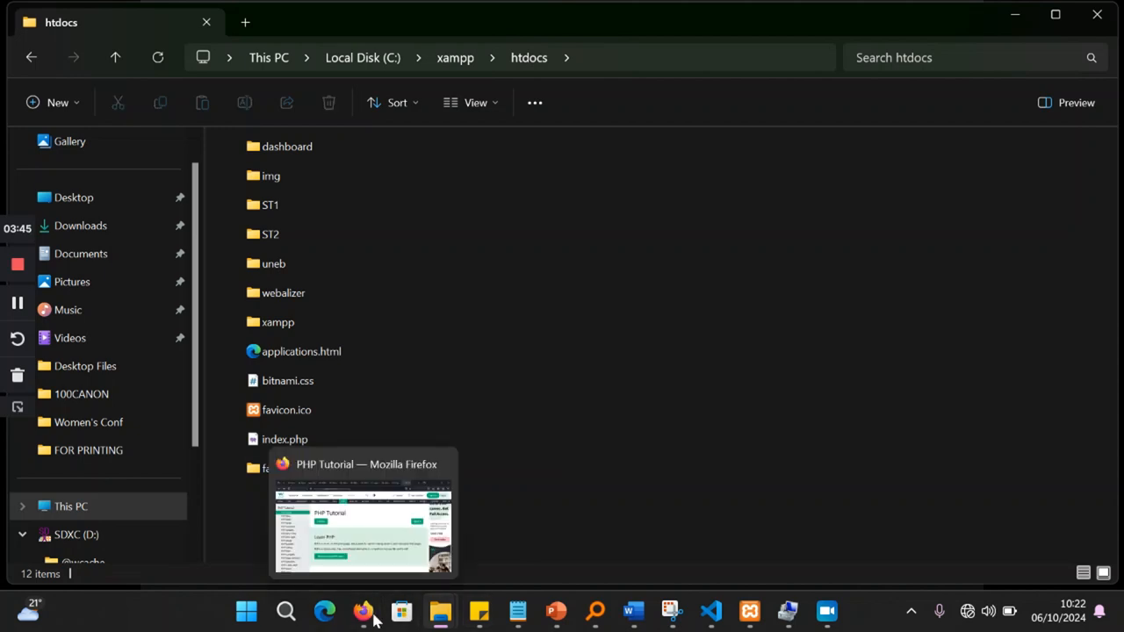
# Step: Load localhost/facebook in a new Firefox tab, showing the empty Index of /facebook
pyautogui.click(363, 611)
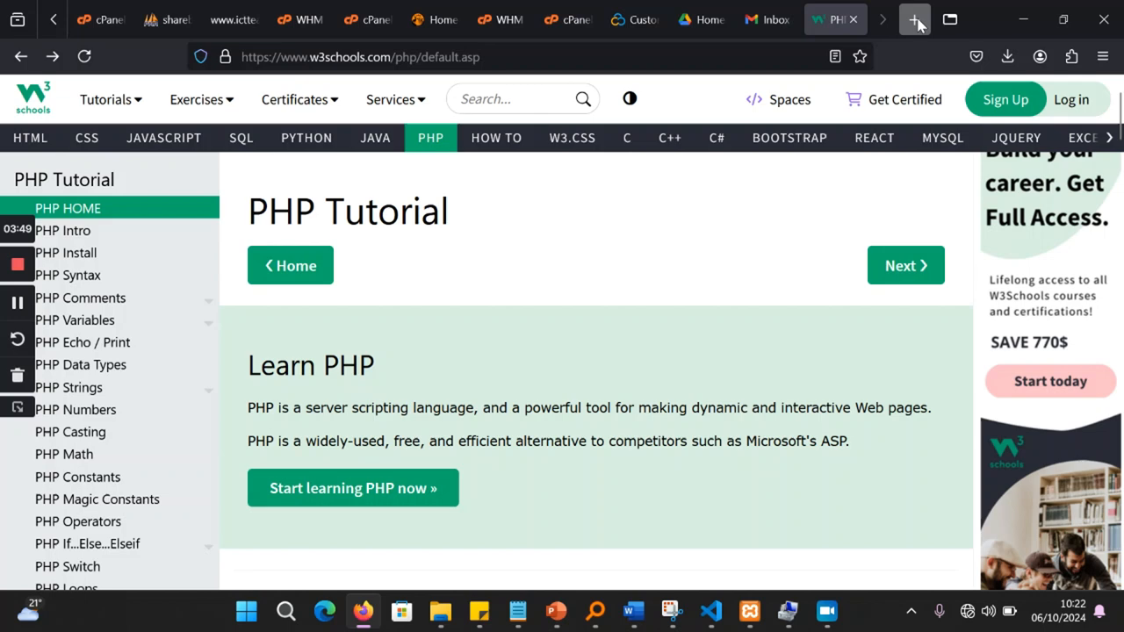
pyautogui.click(914, 20)
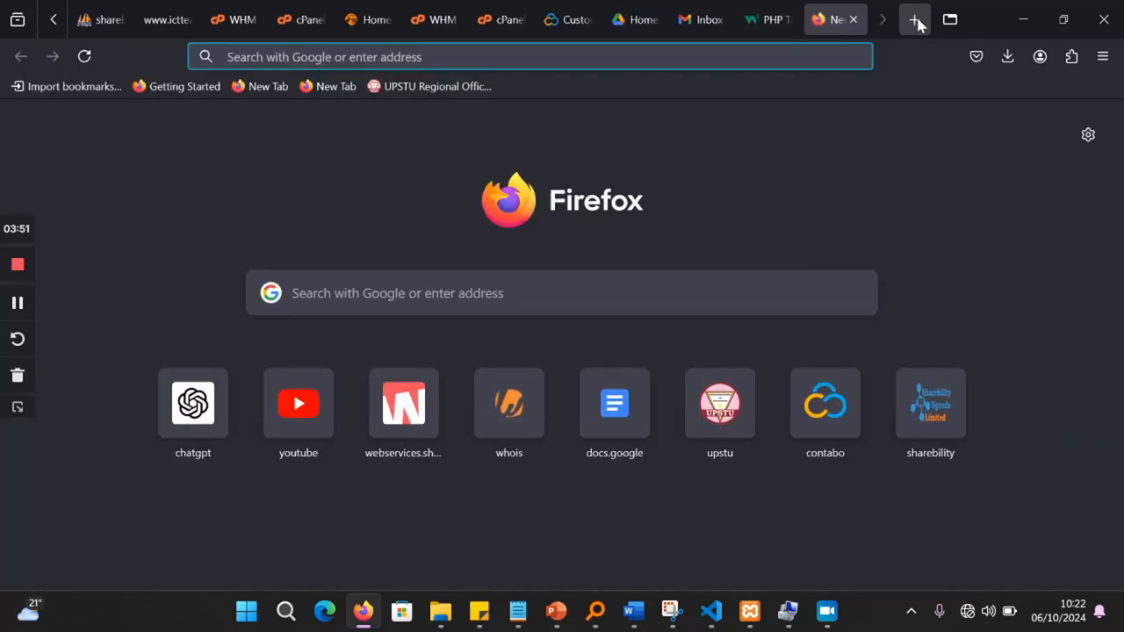
pyautogui.write('localhost/')
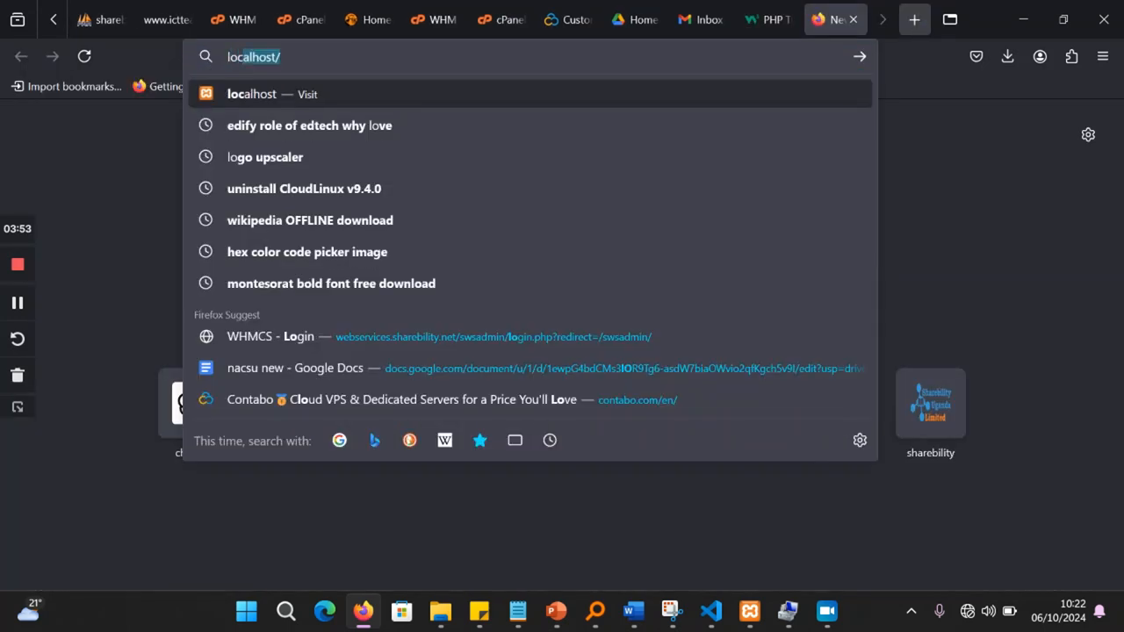
pyautogui.write('facebook/')
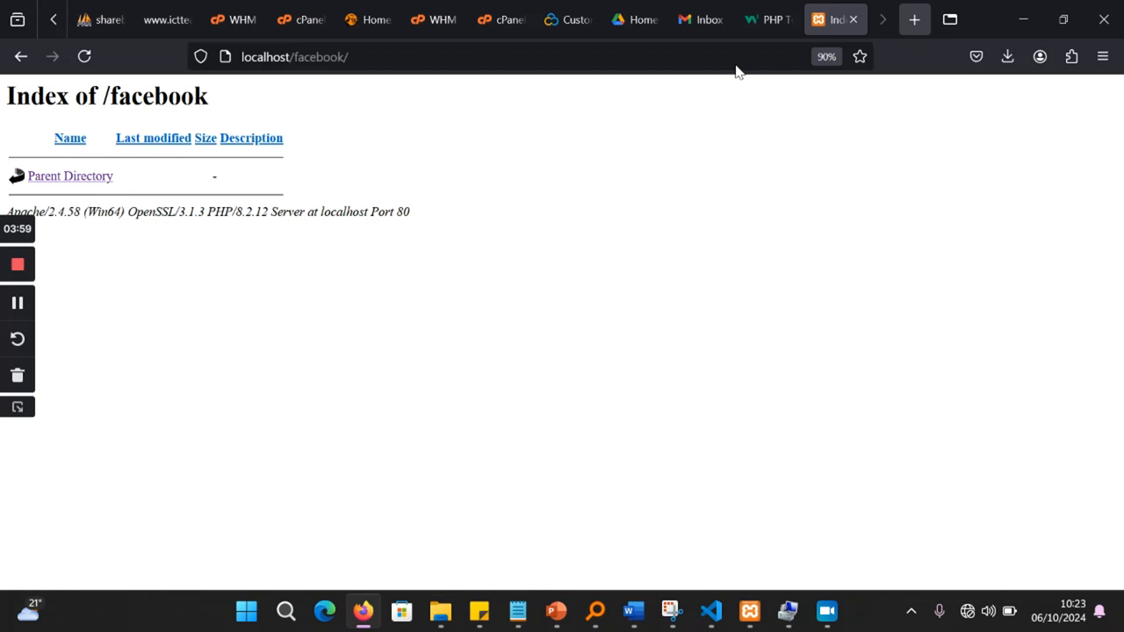
pyautogui.moveTo(300, 274)
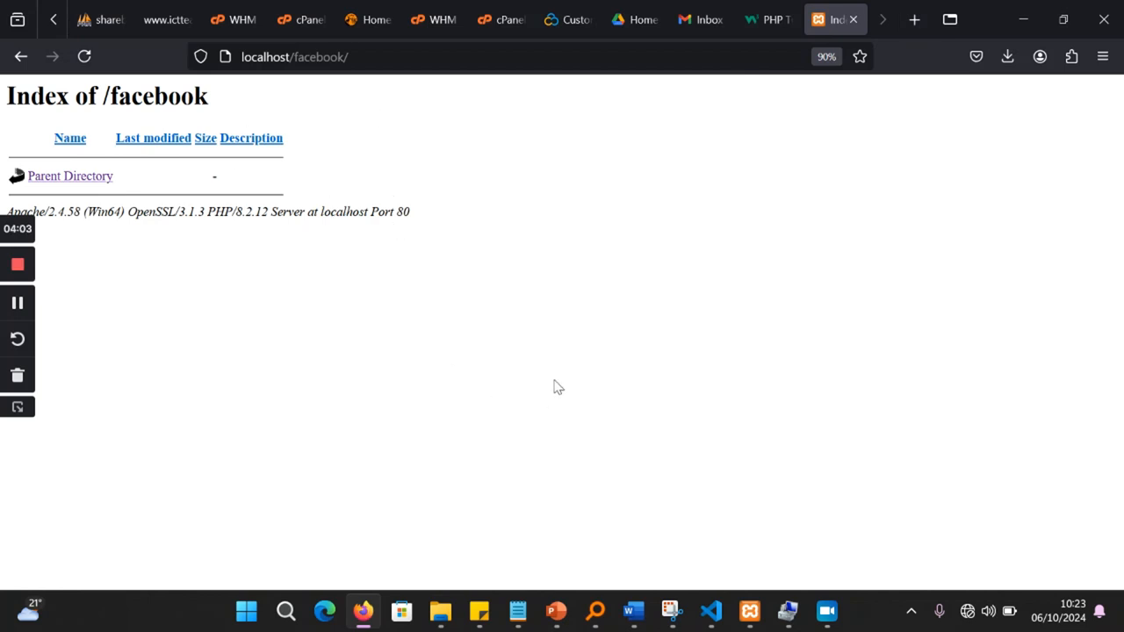
pyautogui.moveTo(444, 234)
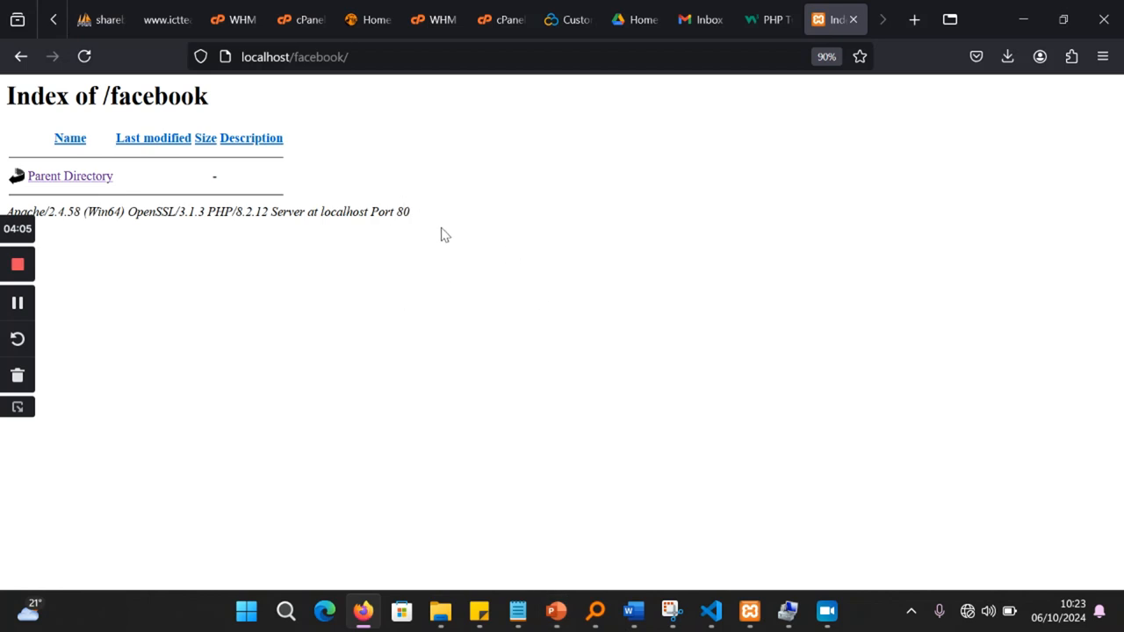
pyautogui.doubleClick(344, 211)
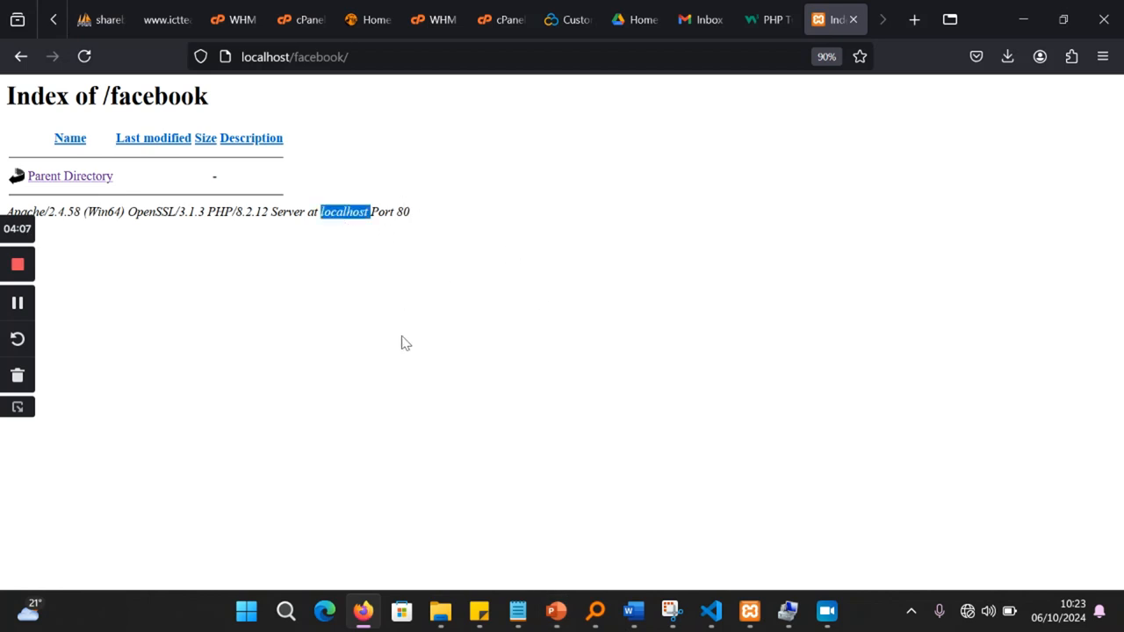
pyautogui.moveTo(488, 451)
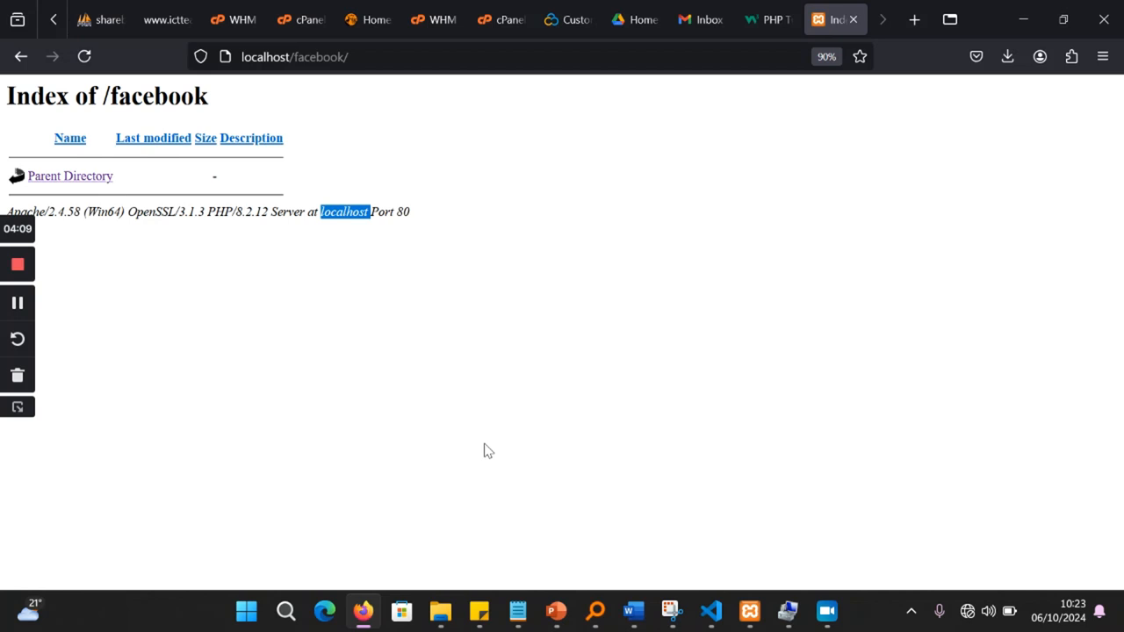
pyautogui.moveTo(555, 610)
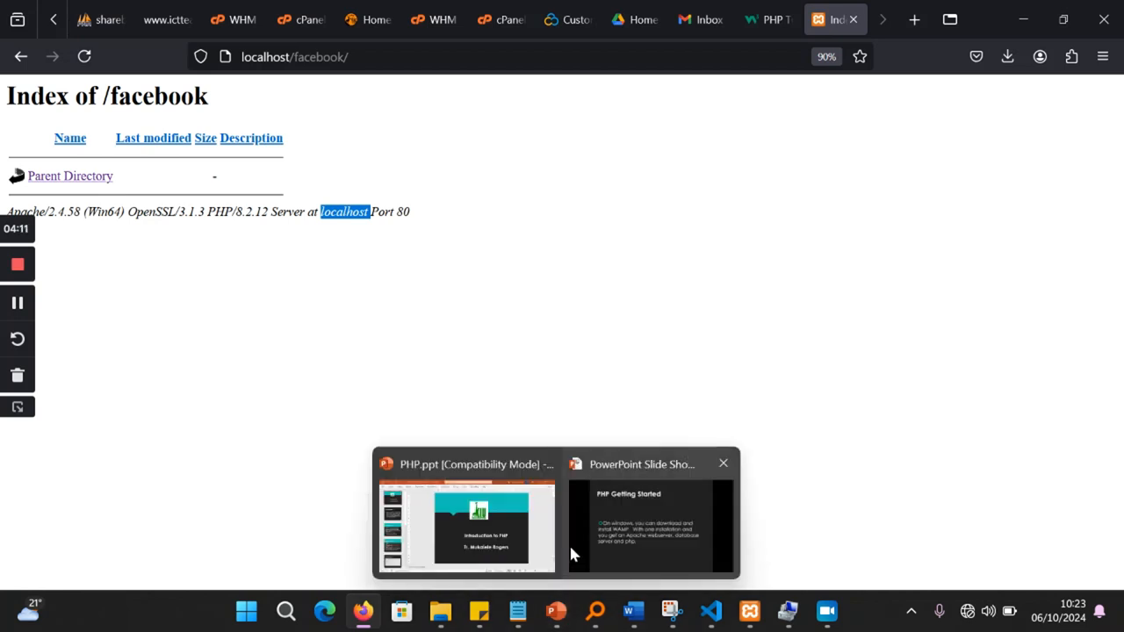
# Step: Briefly return to the WAMP slide, then bring VS Code's empty start screen forward
pyautogui.click(649, 526)
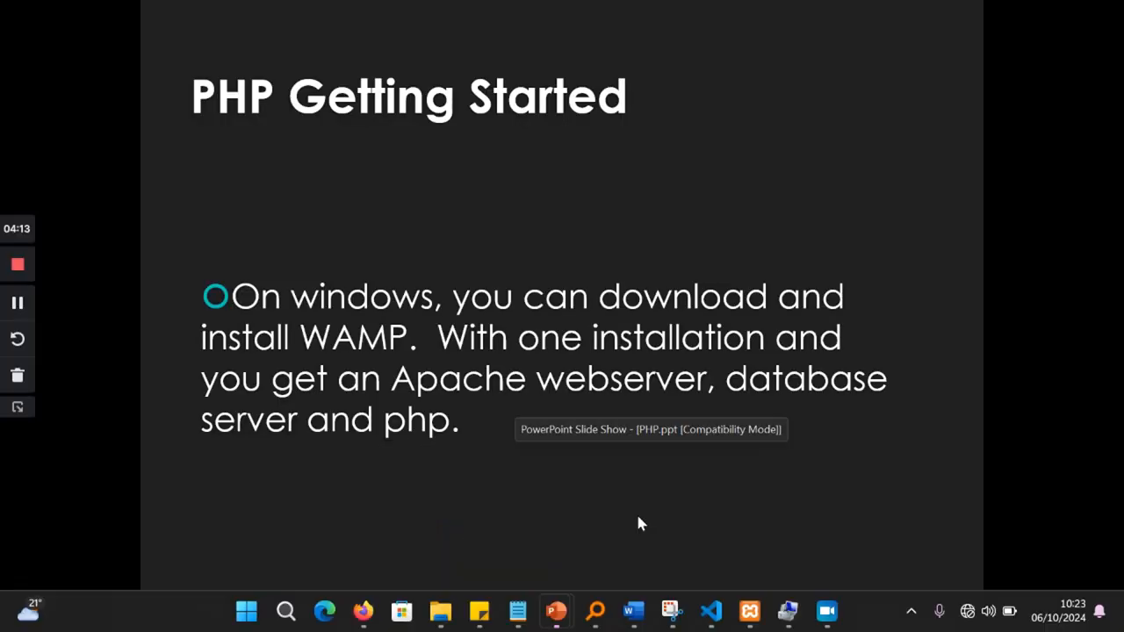
pyautogui.click(246, 611)
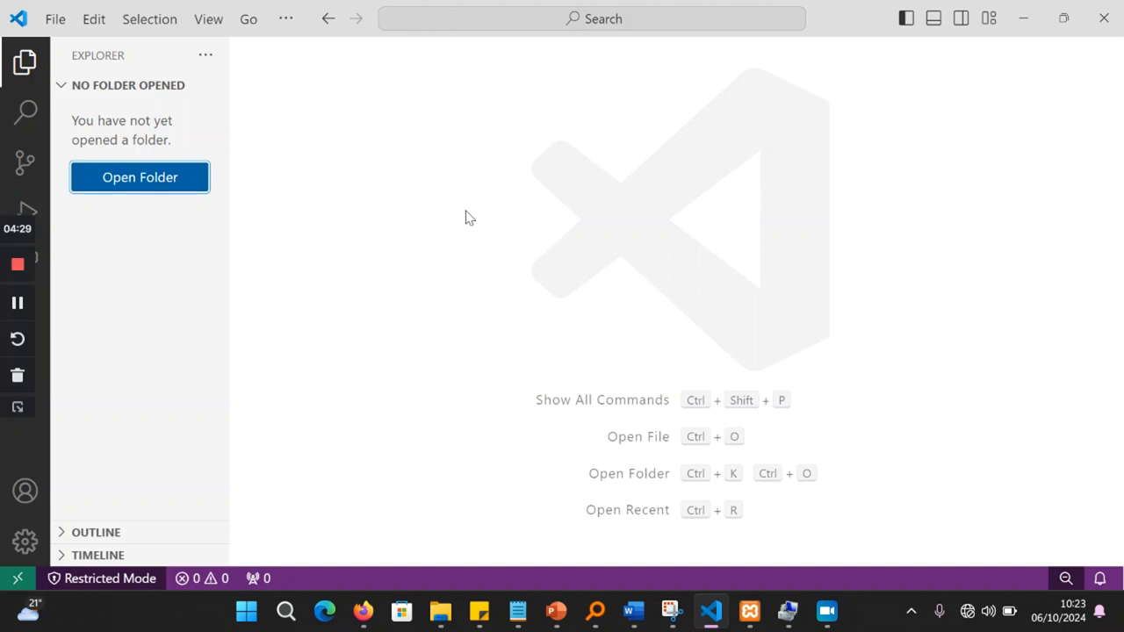
pyautogui.moveTo(39, 37)
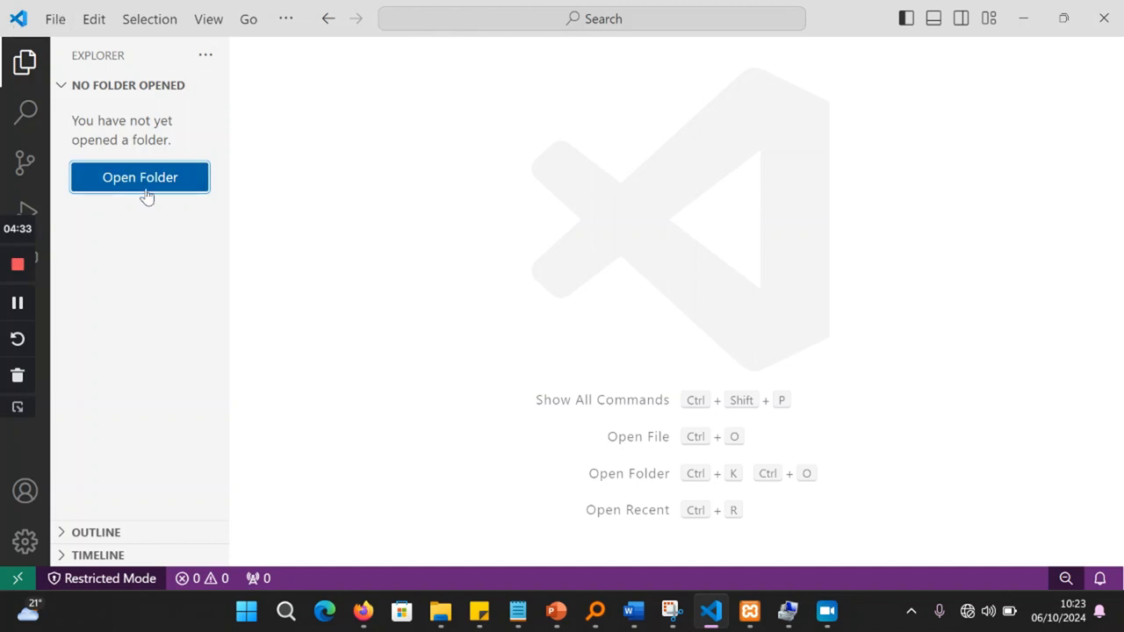
pyautogui.moveTo(154, 191)
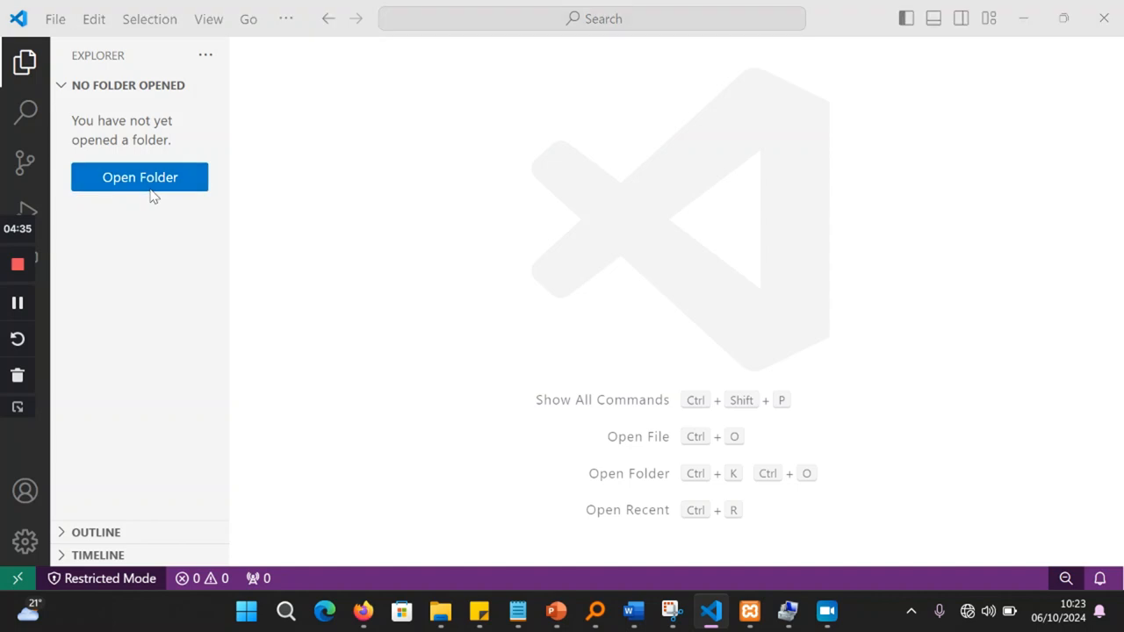
# Step: Open C:\xampp\htdocs\facebook as the VS Code workspace
pyautogui.click(140, 177)
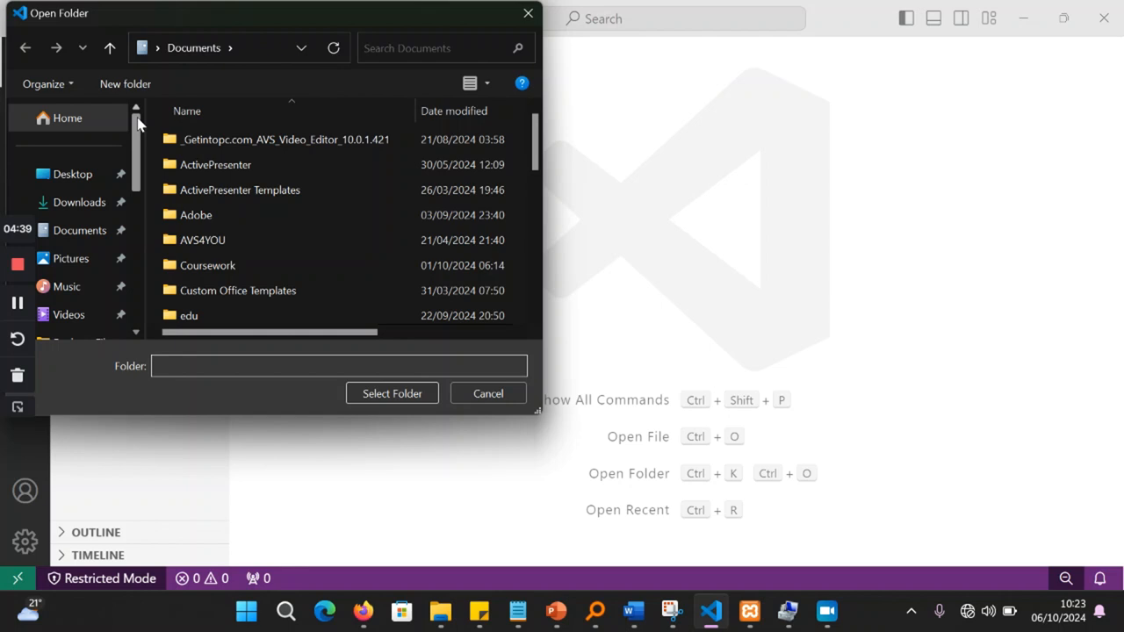
pyautogui.scroll(-3)
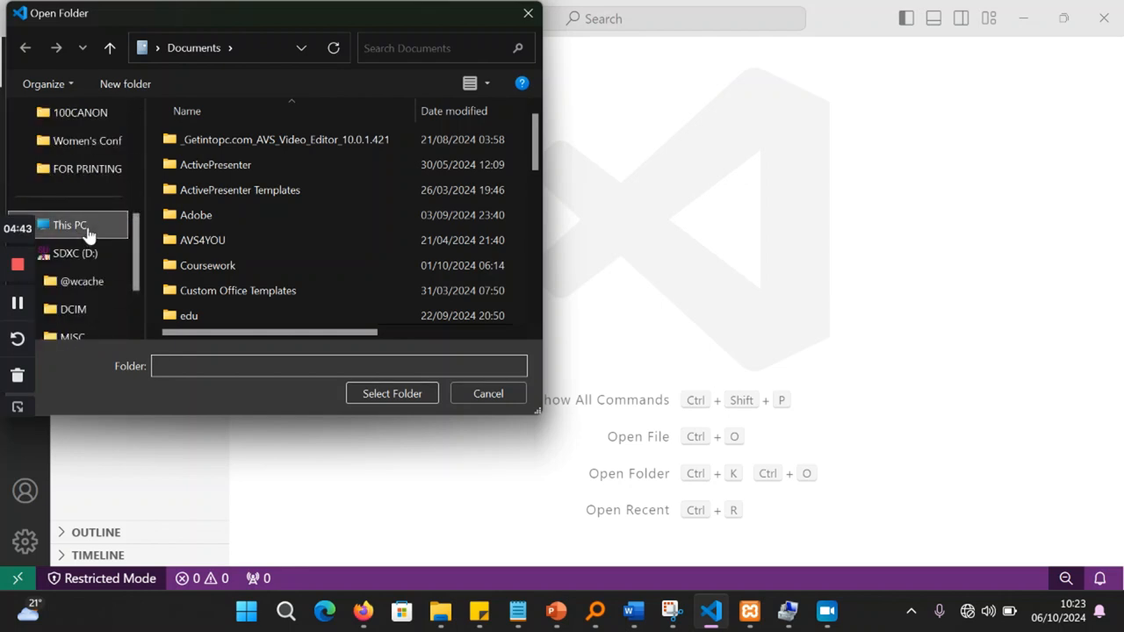
pyautogui.click(69, 225)
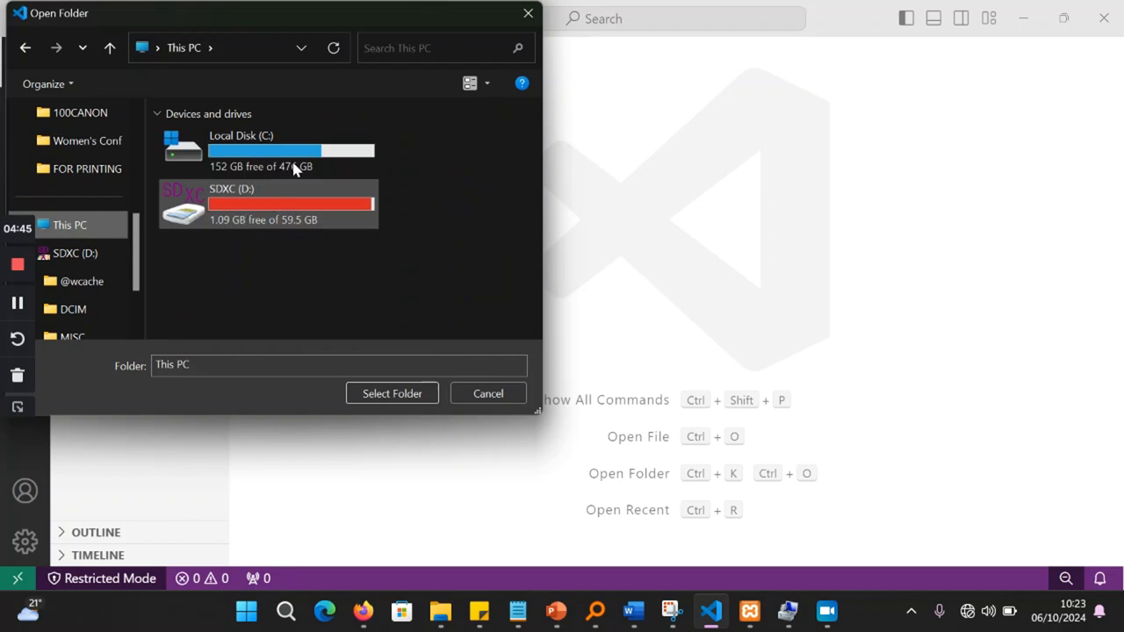
pyautogui.doubleClick(263, 149)
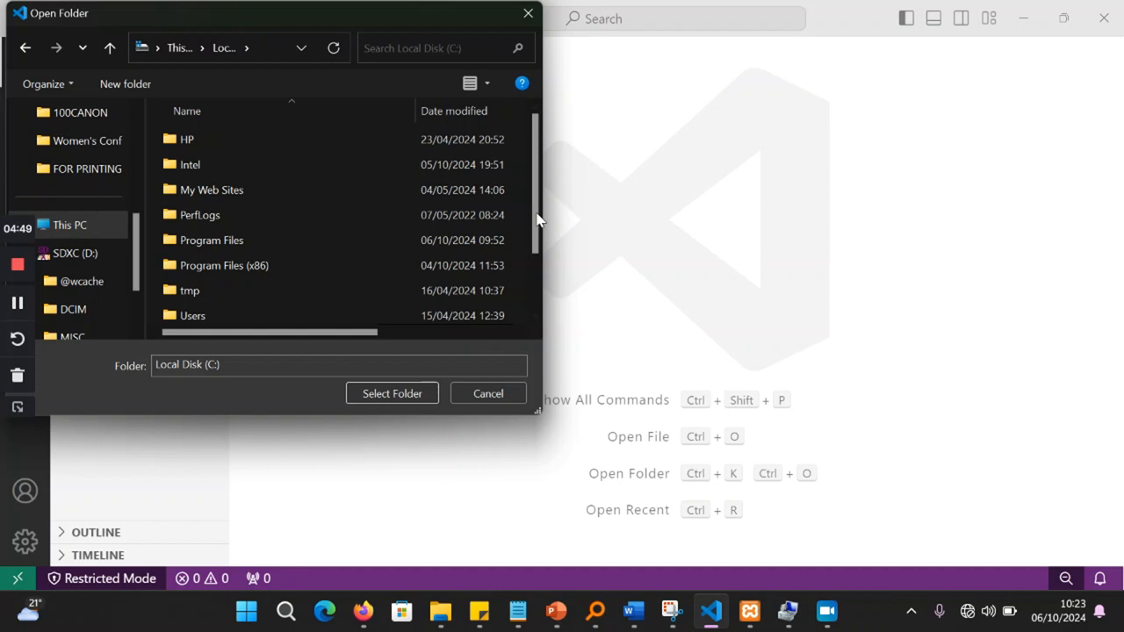
pyautogui.click(195, 289)
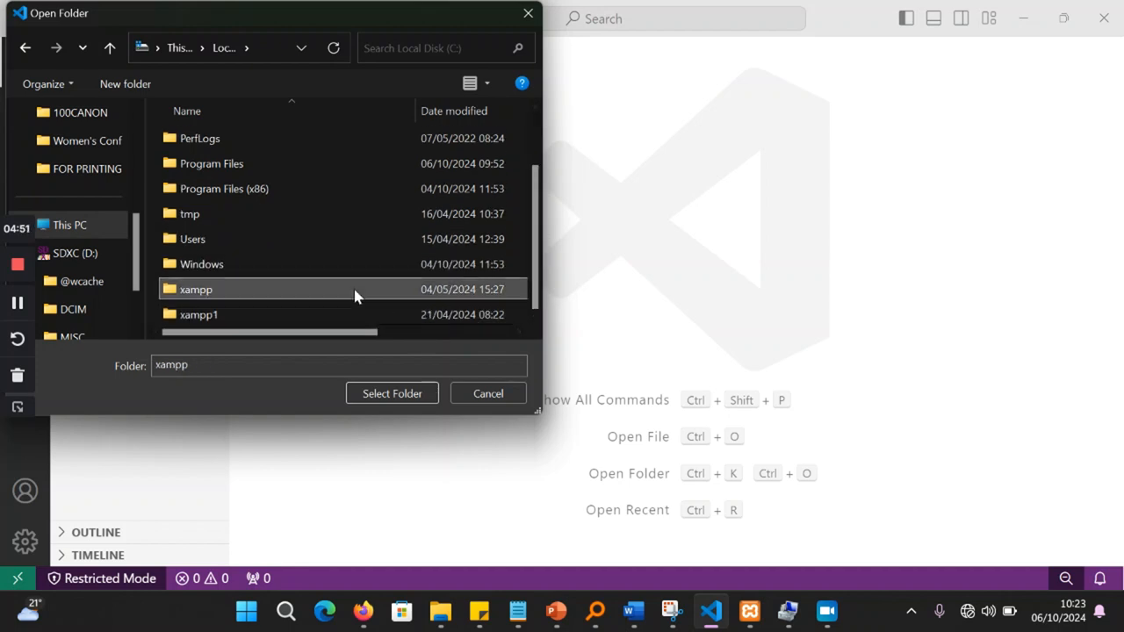
pyautogui.doubleClick(195, 288)
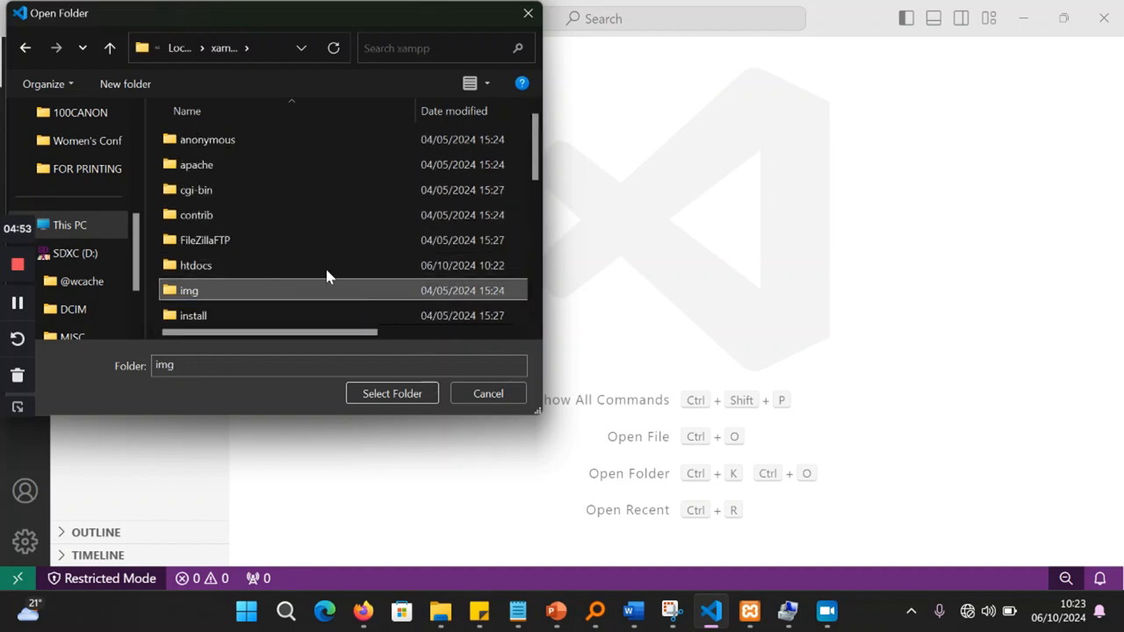
pyautogui.scroll(-3)
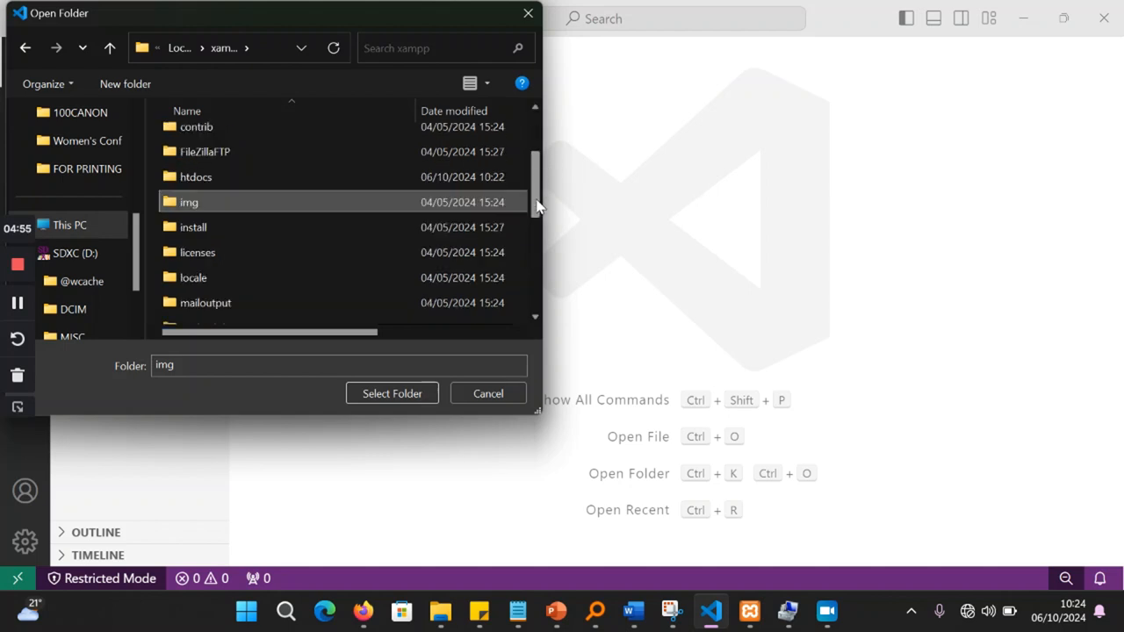
pyautogui.scroll(-3)
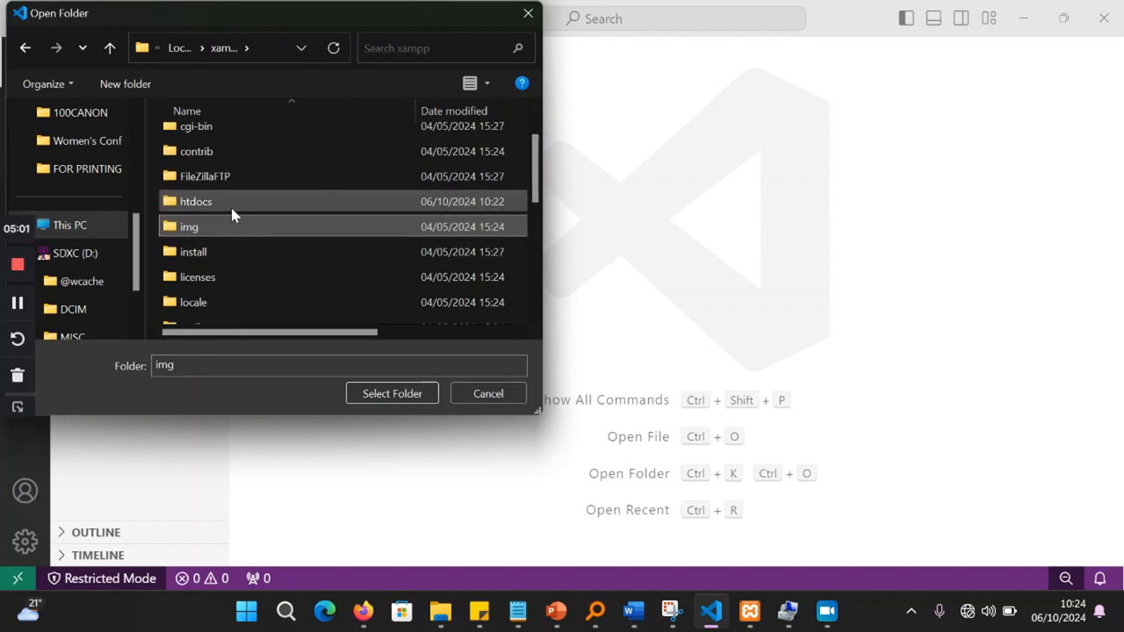
pyautogui.doubleClick(196, 201)
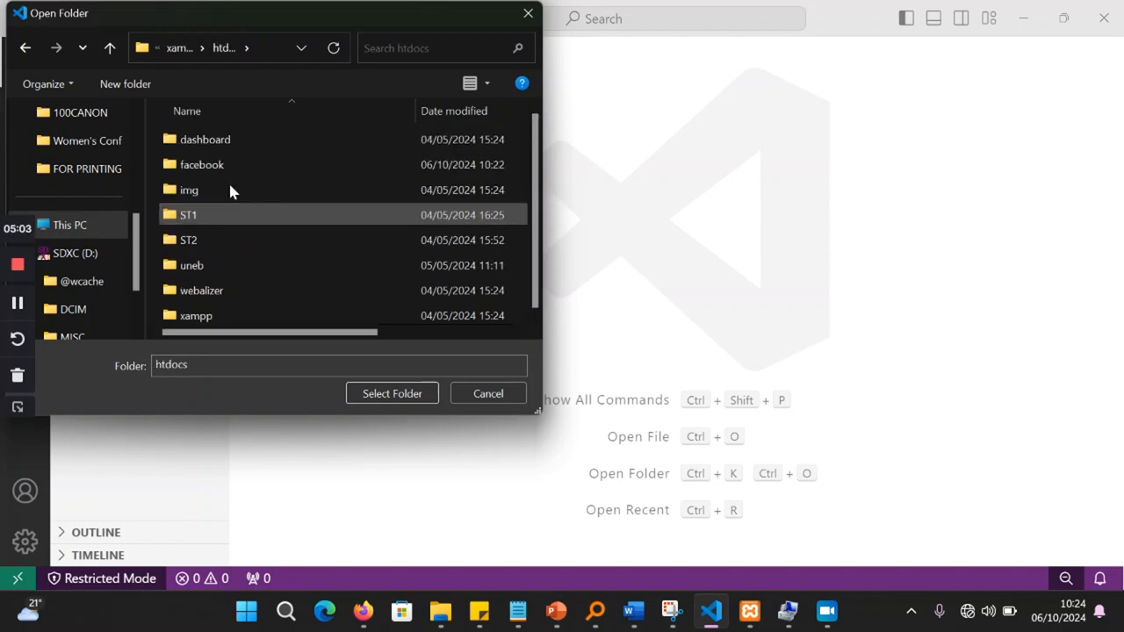
pyautogui.click(488, 393)
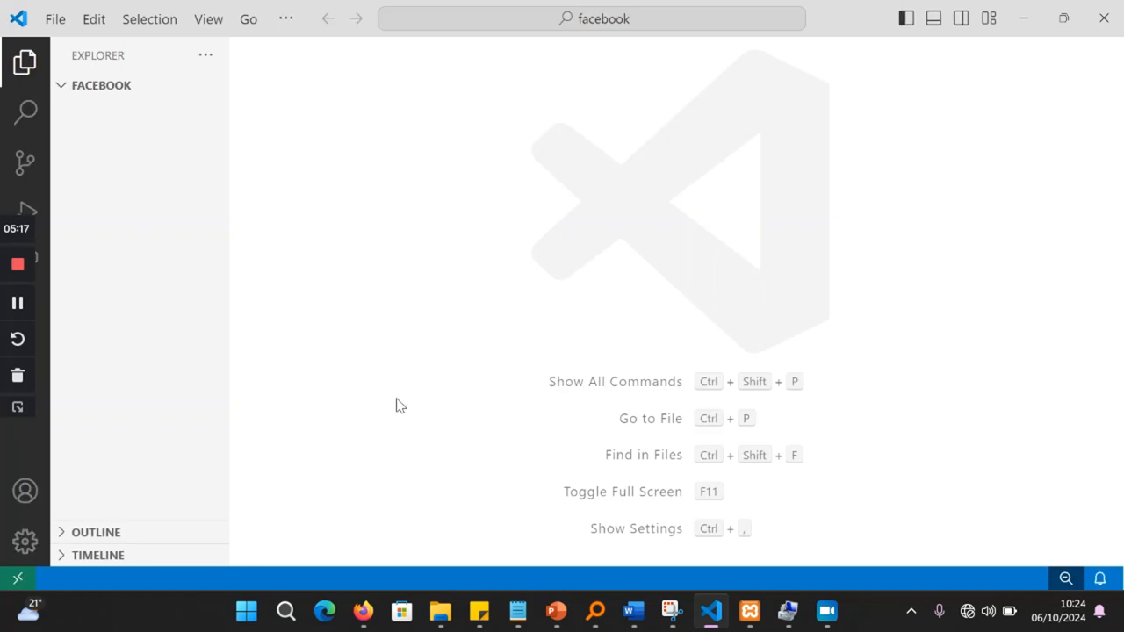
pyautogui.moveTo(339, 322)
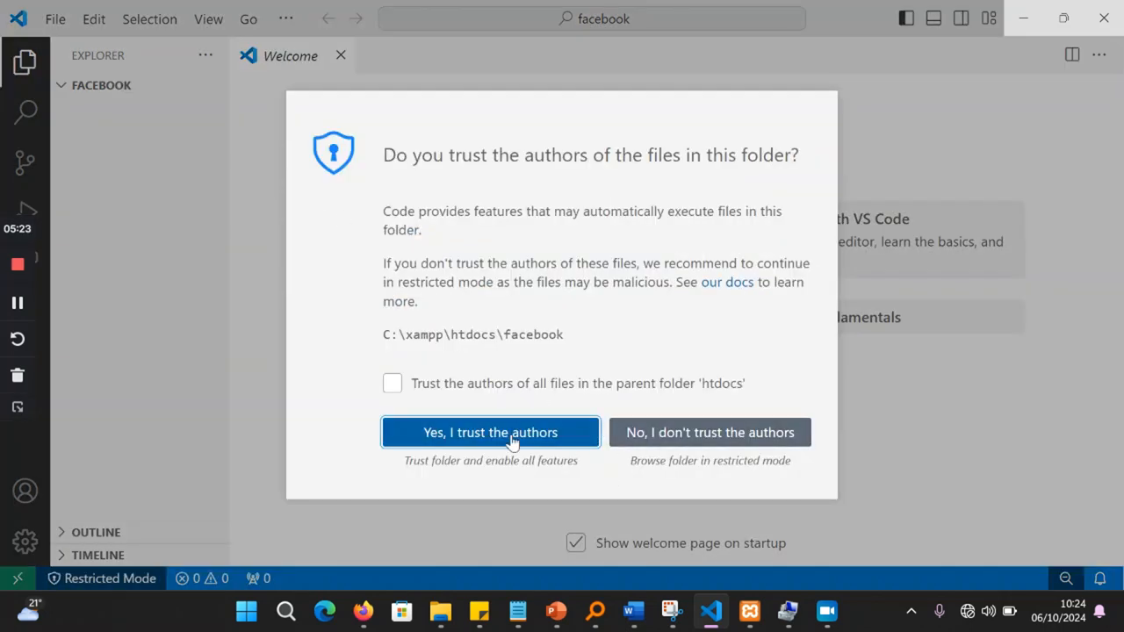
# Step: Trust the facebook folder's authors and start a new file from the Welcome page
pyautogui.click(490, 432)
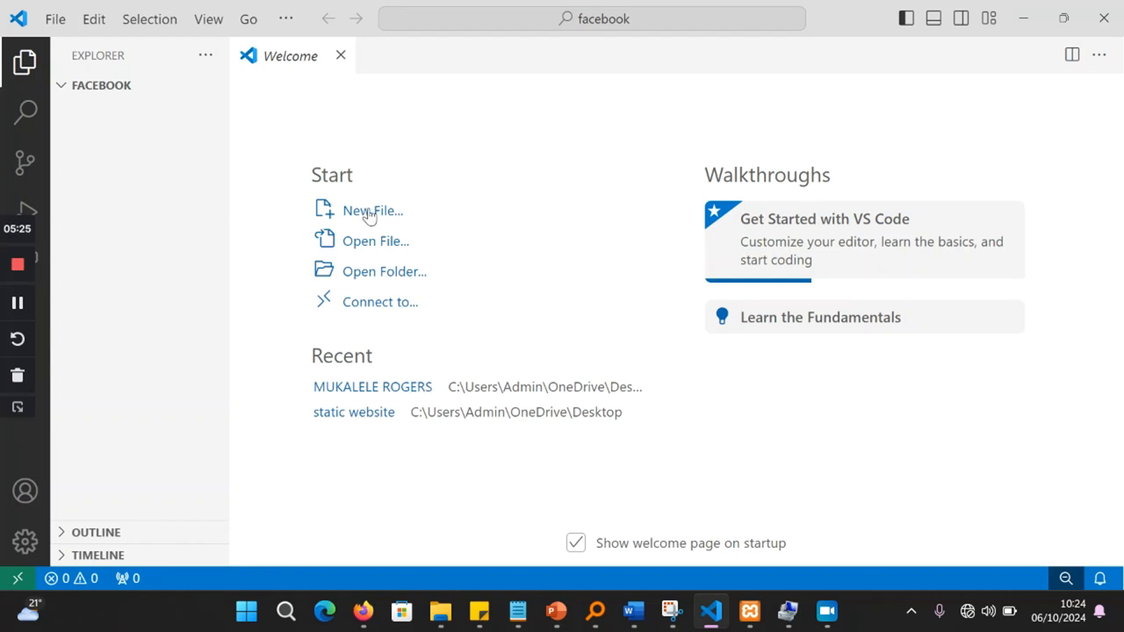
pyautogui.moveTo(378, 218)
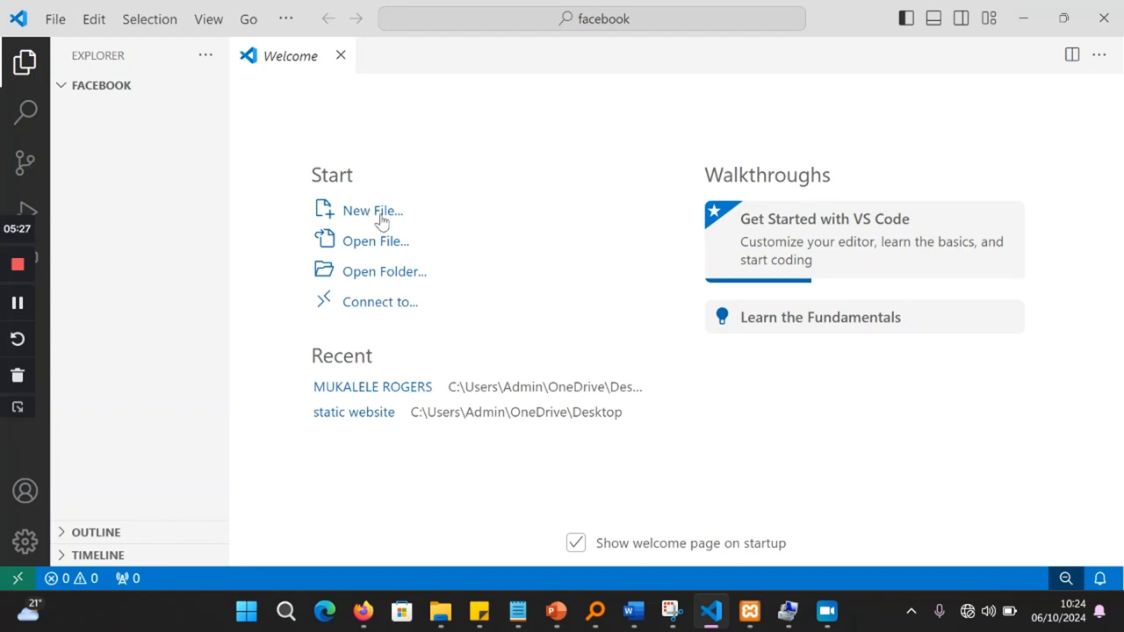
pyautogui.click(372, 210)
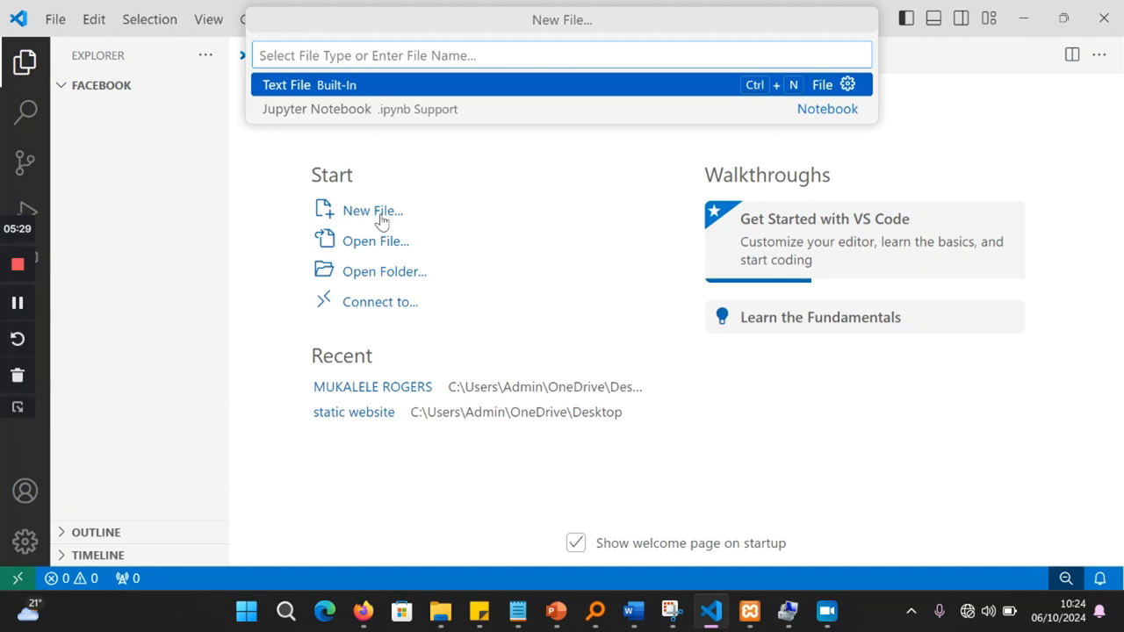
pyautogui.moveTo(162, 50)
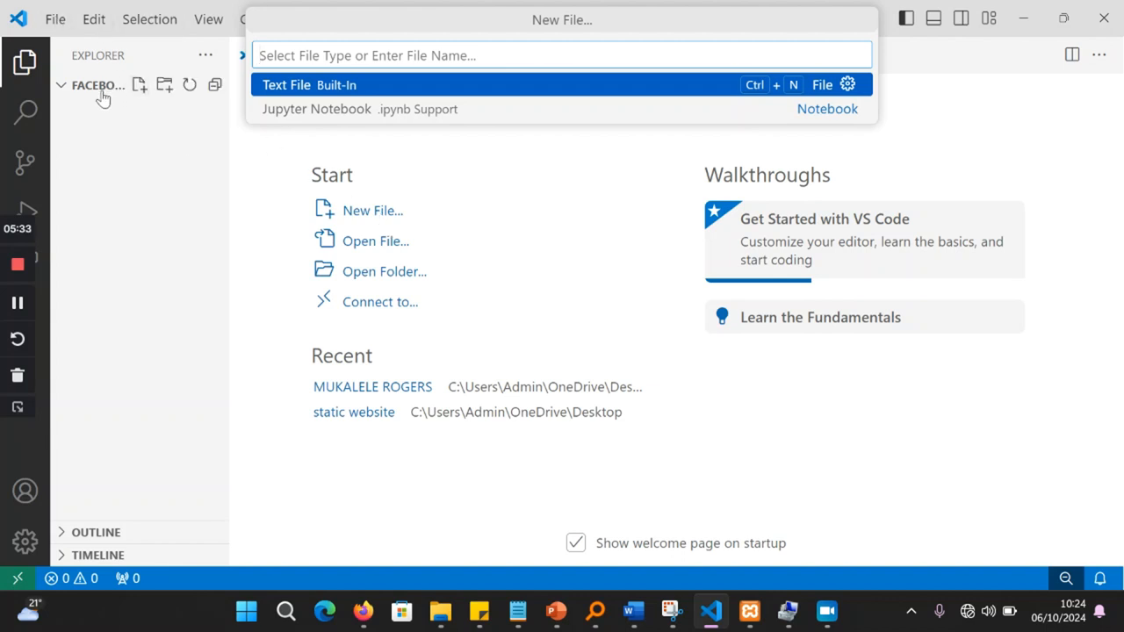
pyautogui.moveTo(138, 84)
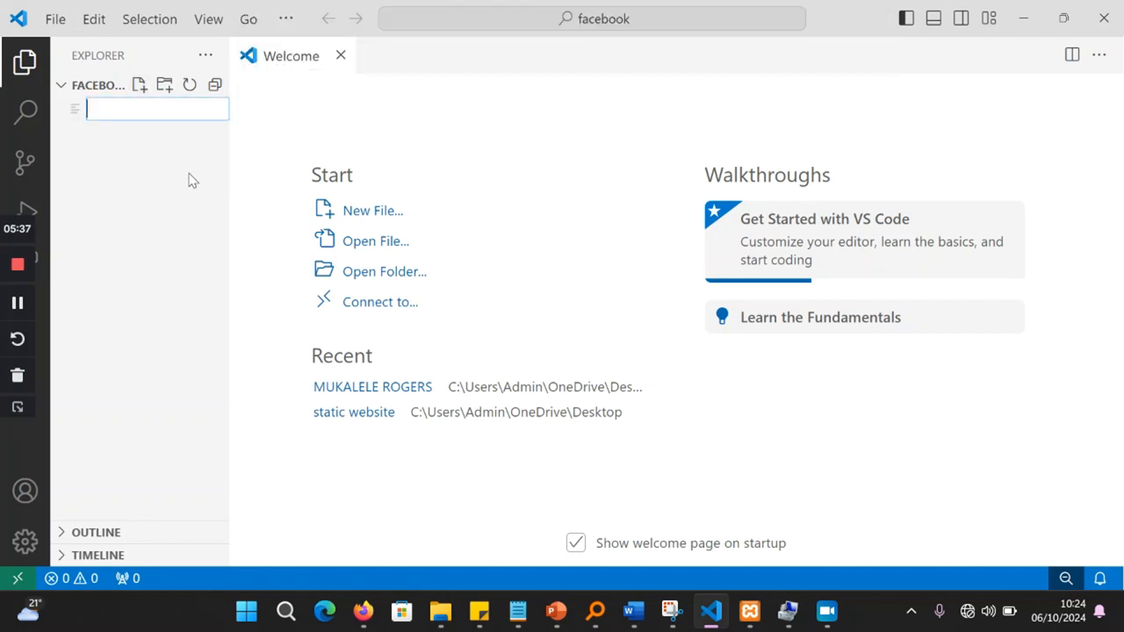
# Step: Name the new file index.php so it's created and opened for editing
pyautogui.write('index.php')
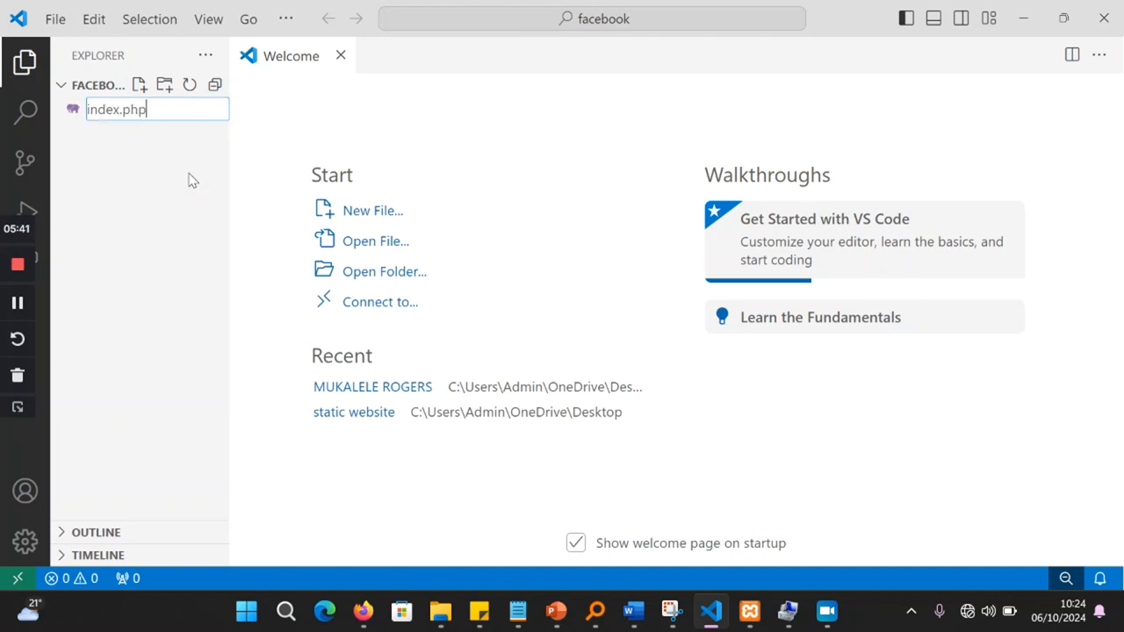
pyautogui.press('Enter')
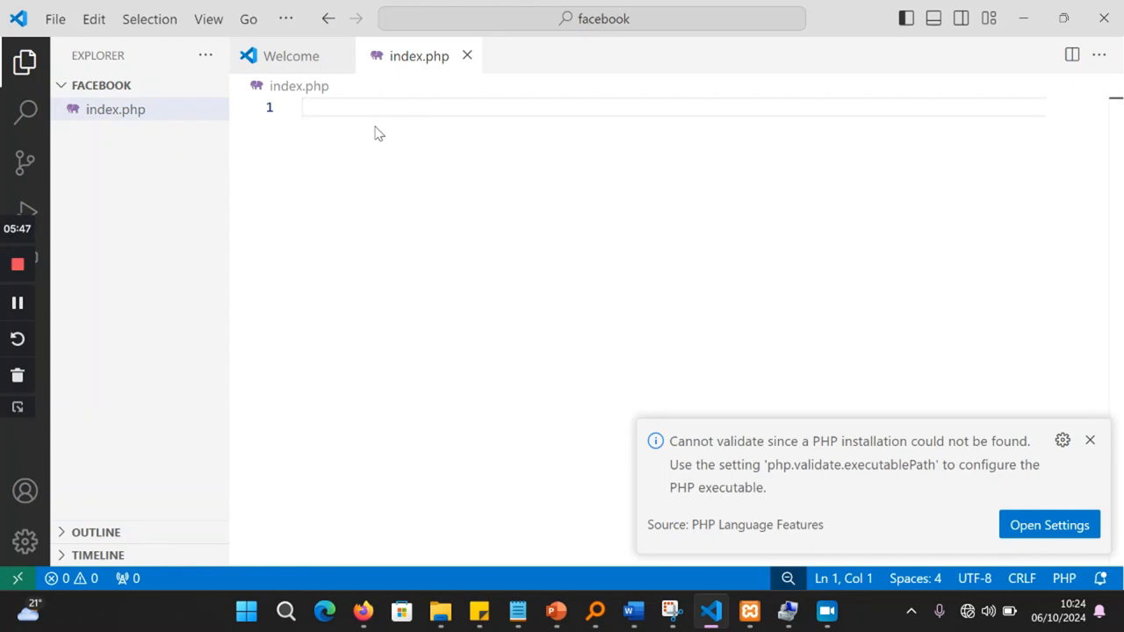
# Step: Type the opening <html> and closing </html> tags into index.php
pyautogui.write('<html')
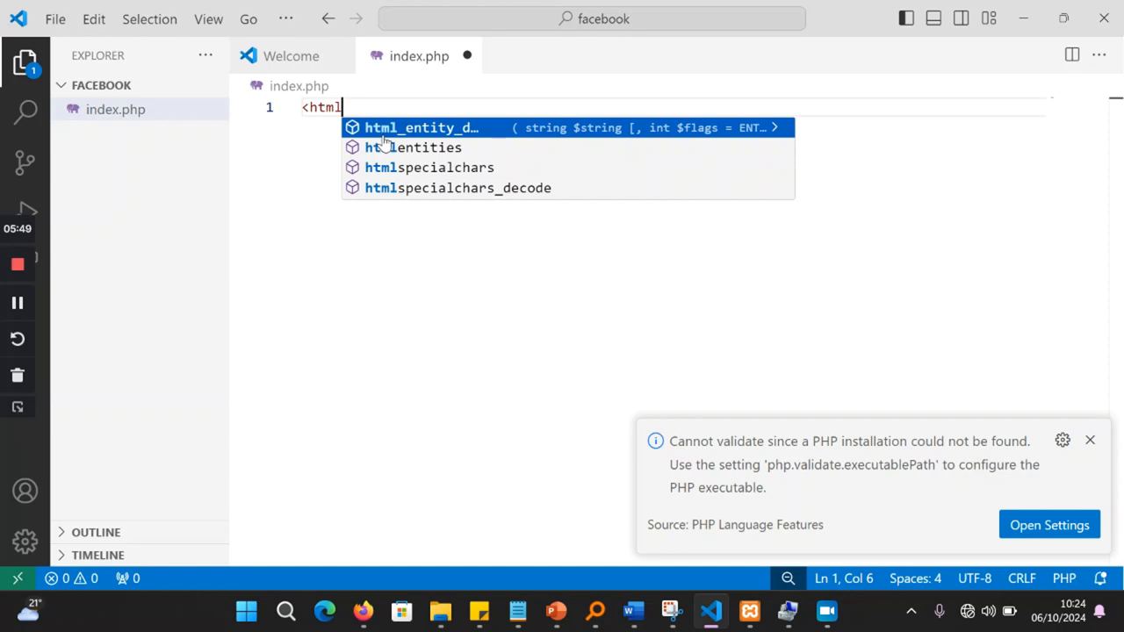
pyautogui.moveTo(409, 143)
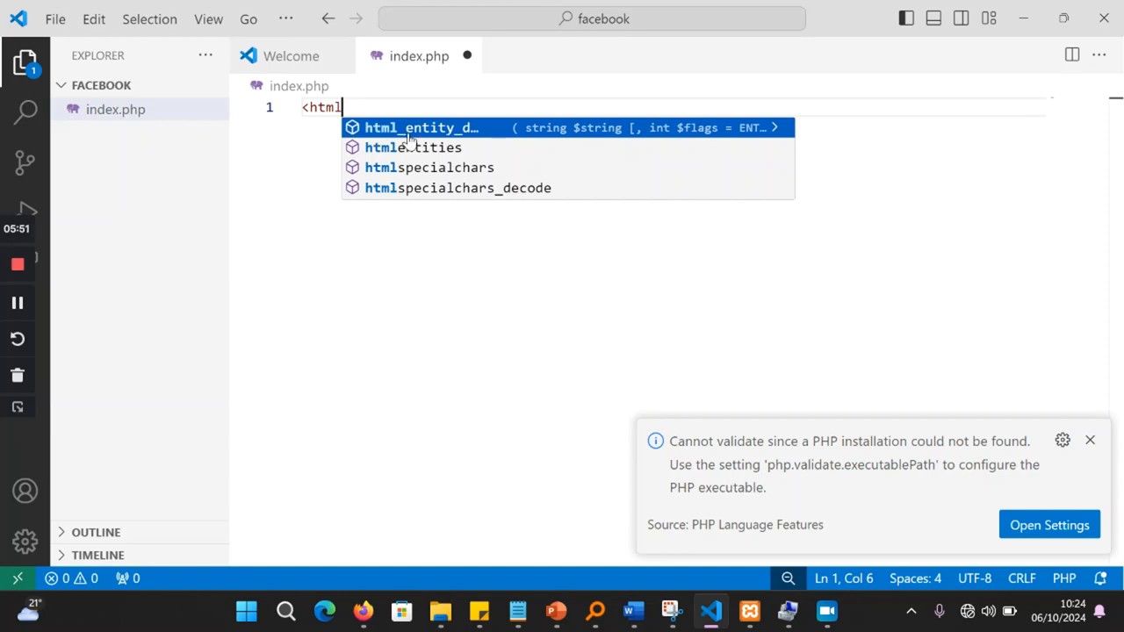
pyautogui.write('L')
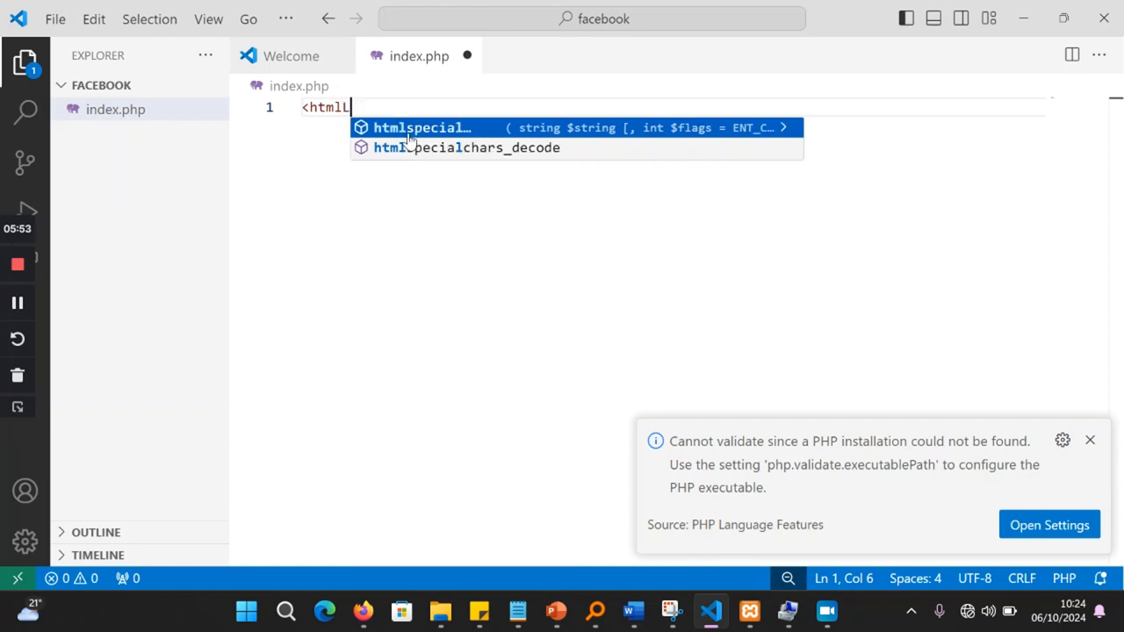
pyautogui.press('Backspace')
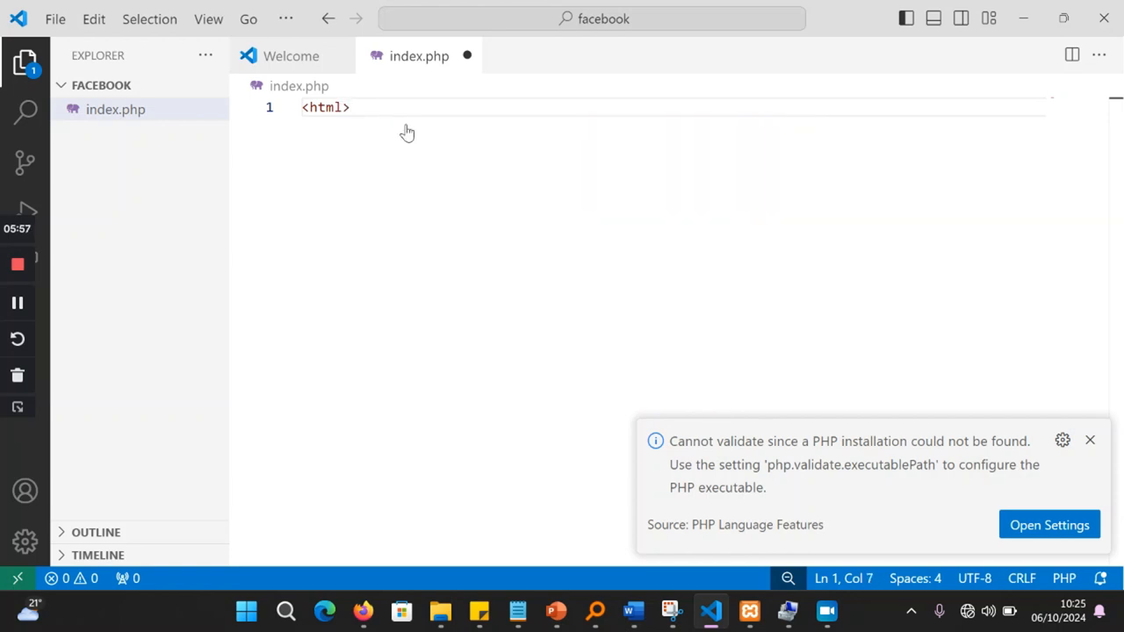
pyautogui.write('<')
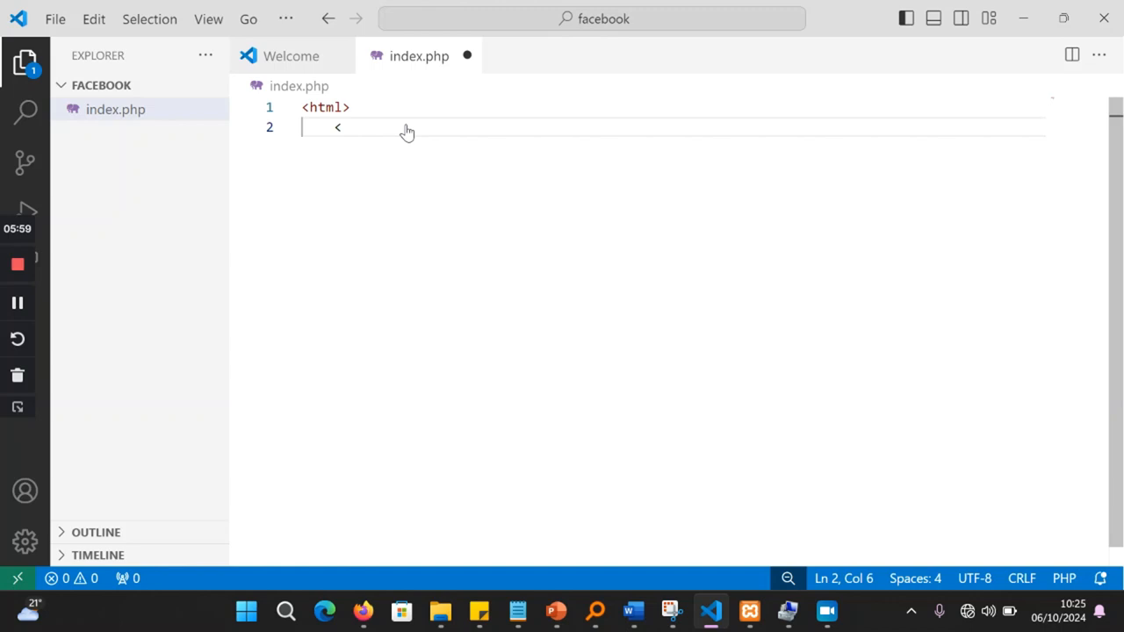
pyautogui.write('/html>')
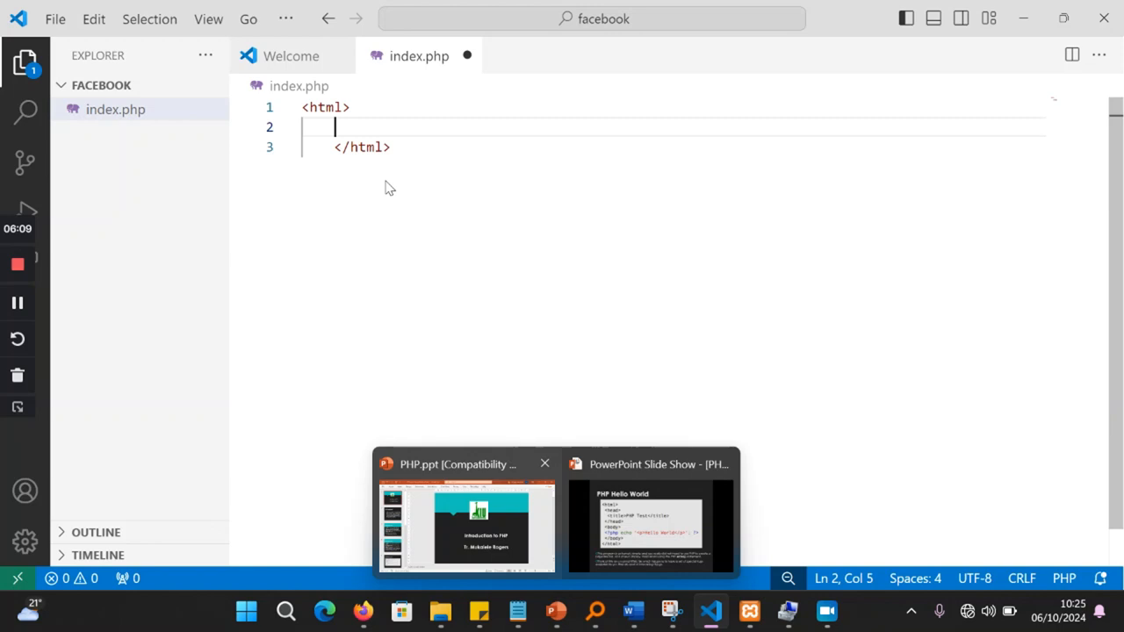
# Step: Add <head></head> inside html with a blank line between the tags
pyautogui.write('<h')
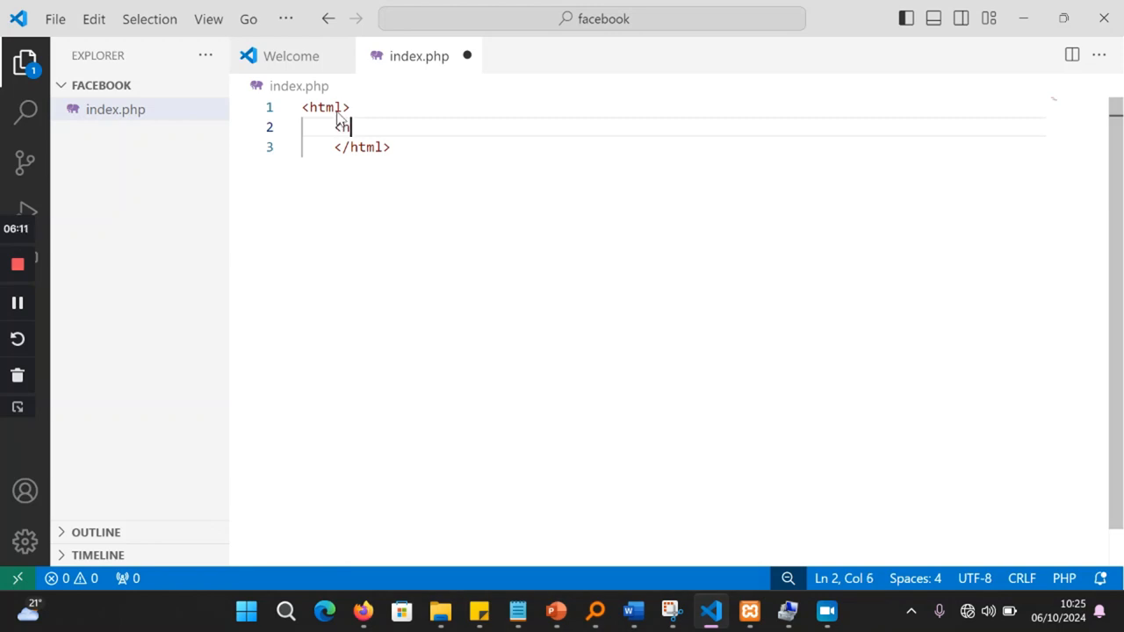
pyautogui.write('head>')
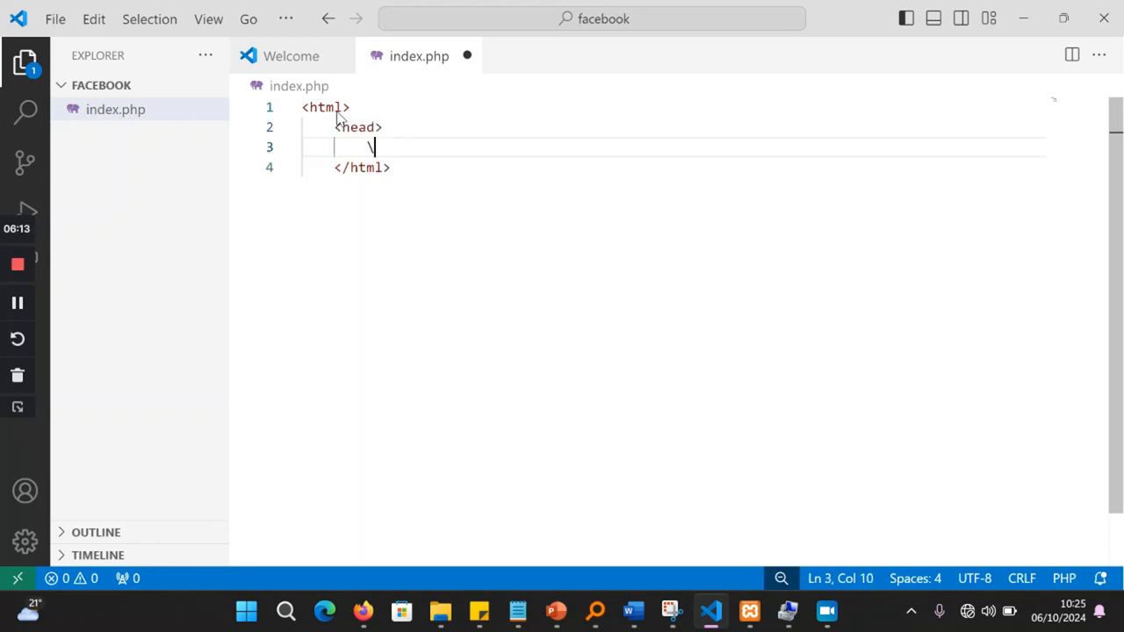
pyautogui.write('/')
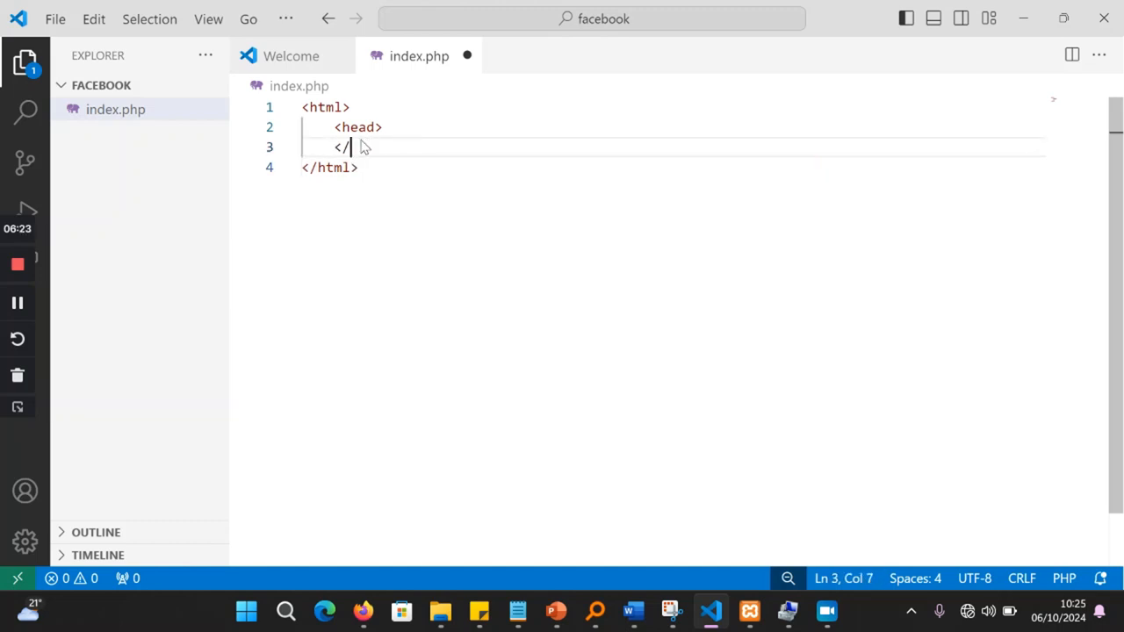
pyautogui.write('h')
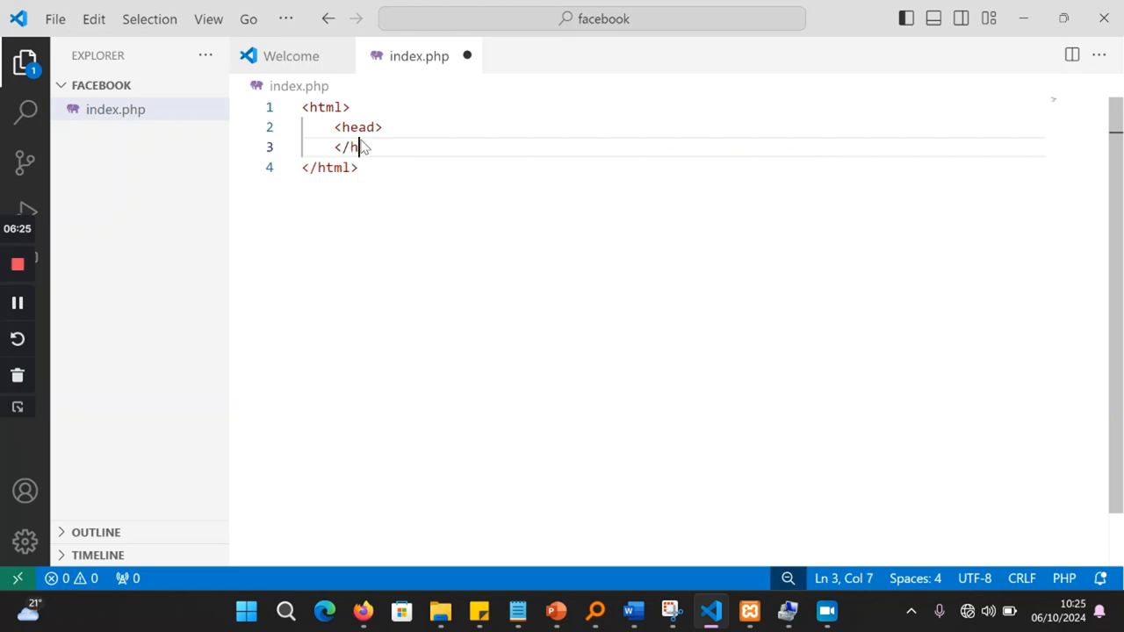
pyautogui.write('ead>')
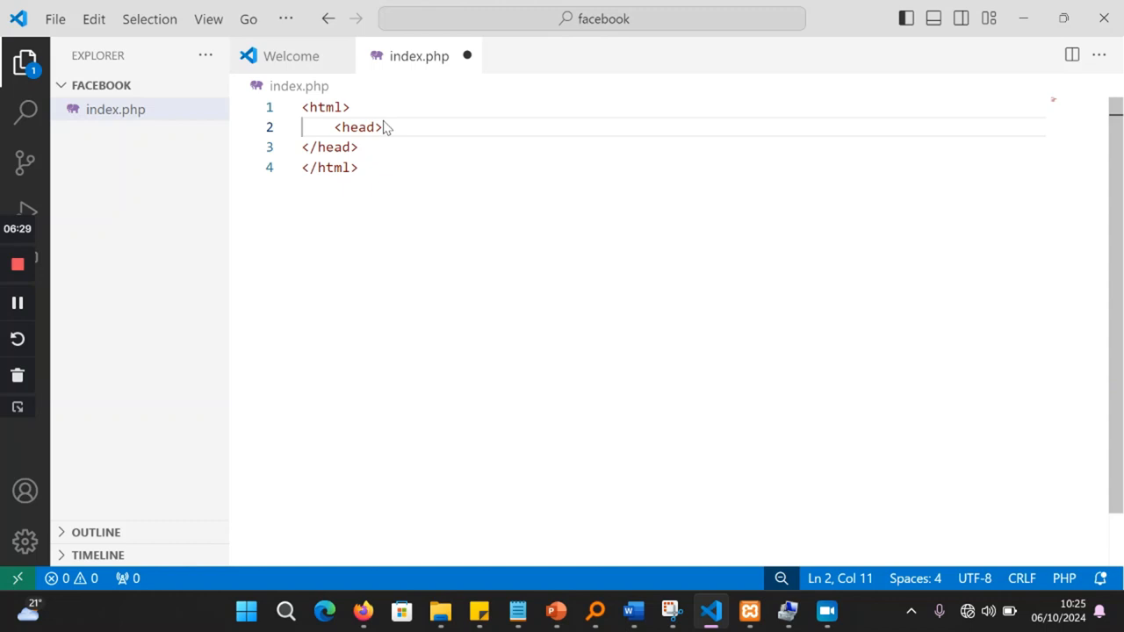
pyautogui.press('Enter')
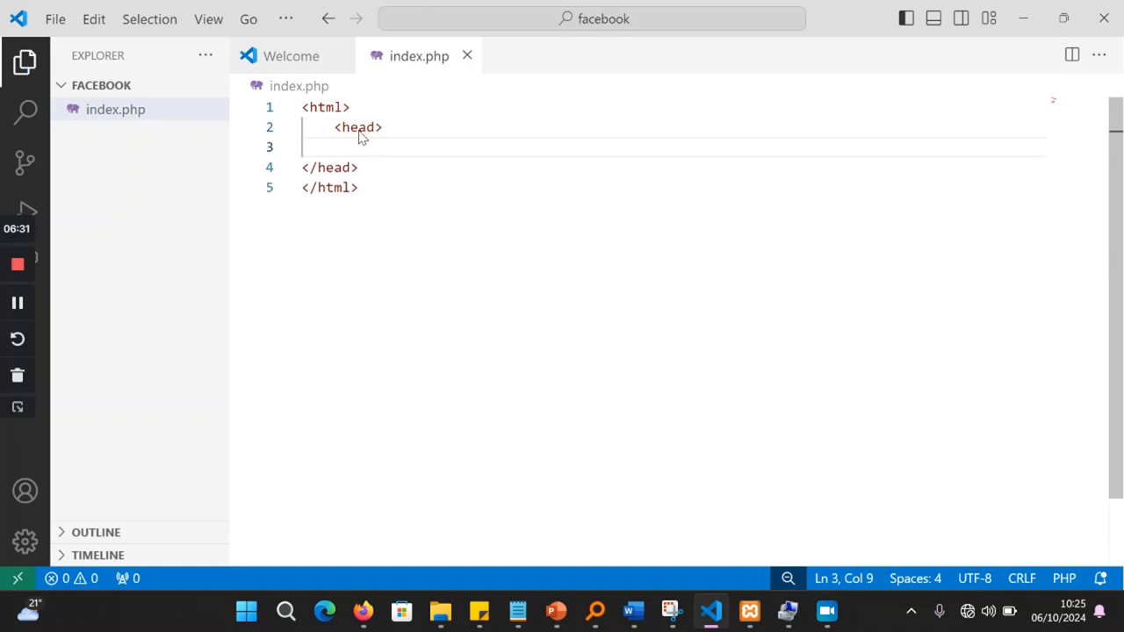
pyautogui.click(335, 127)
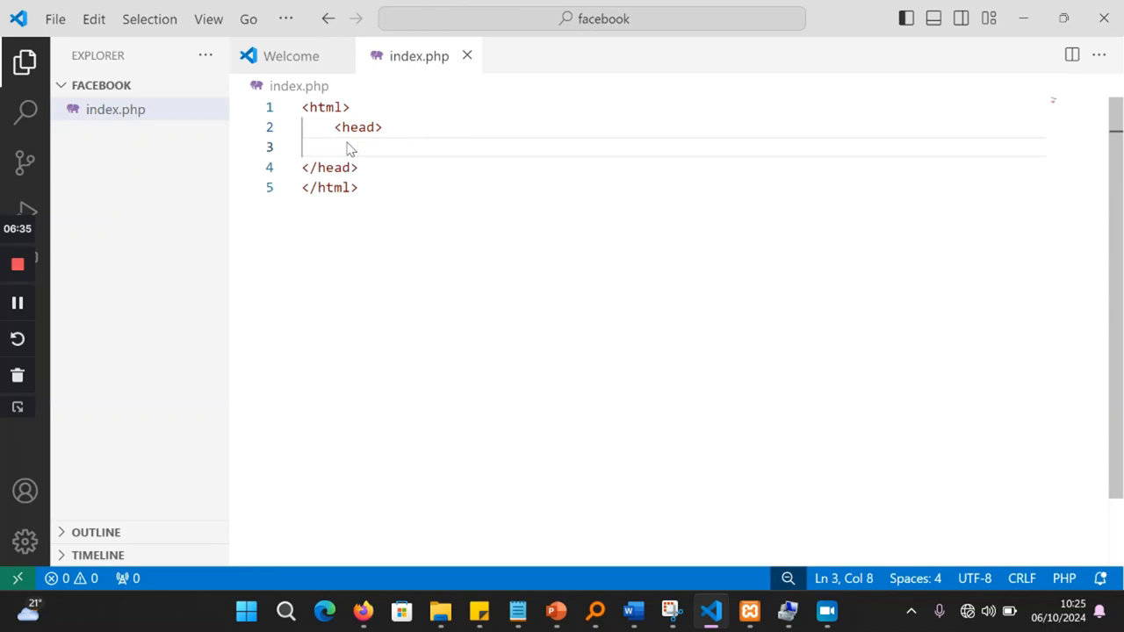
pyautogui.moveTo(554, 610)
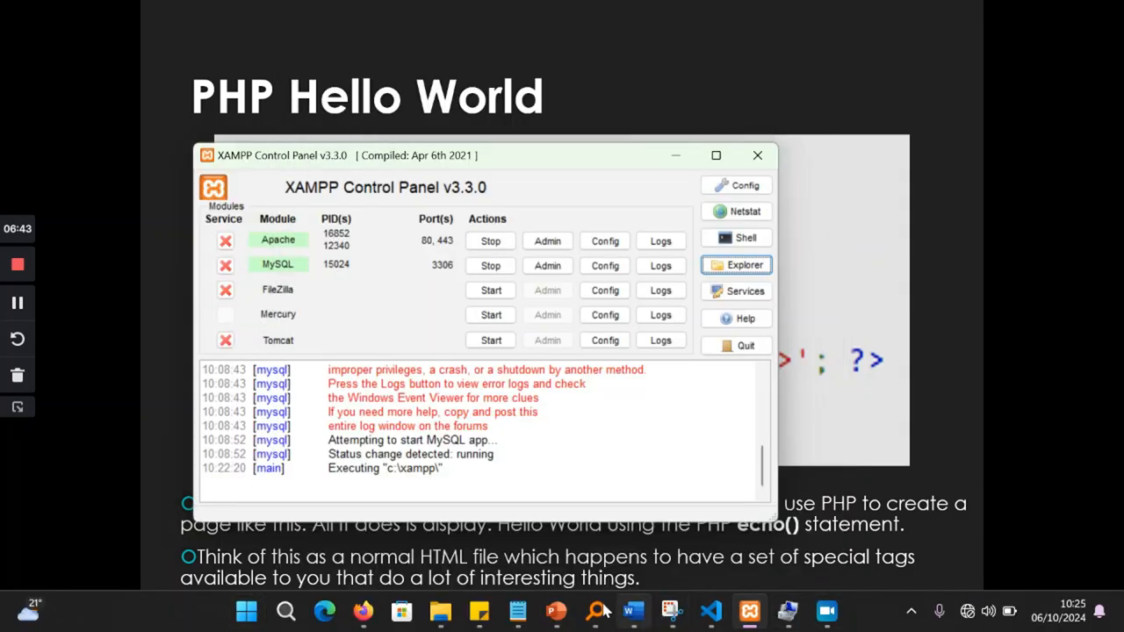
# Step: Type <title>Php Test </title> on the head line and open a new line after </head>
pyautogui.click(709, 611)
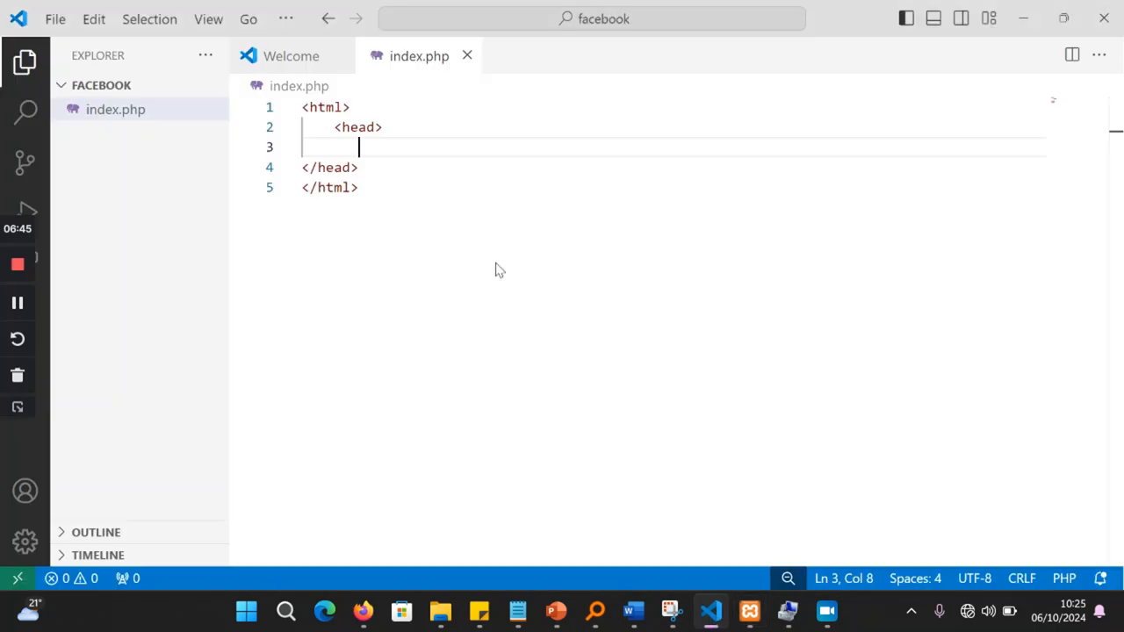
pyautogui.write('<')
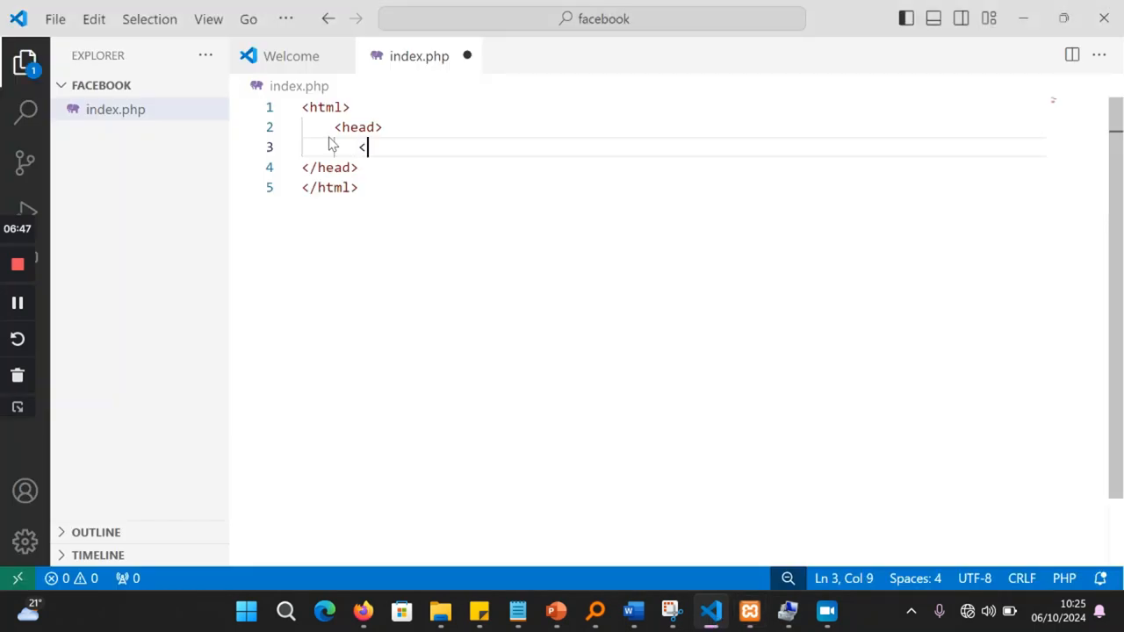
pyautogui.write('Title')
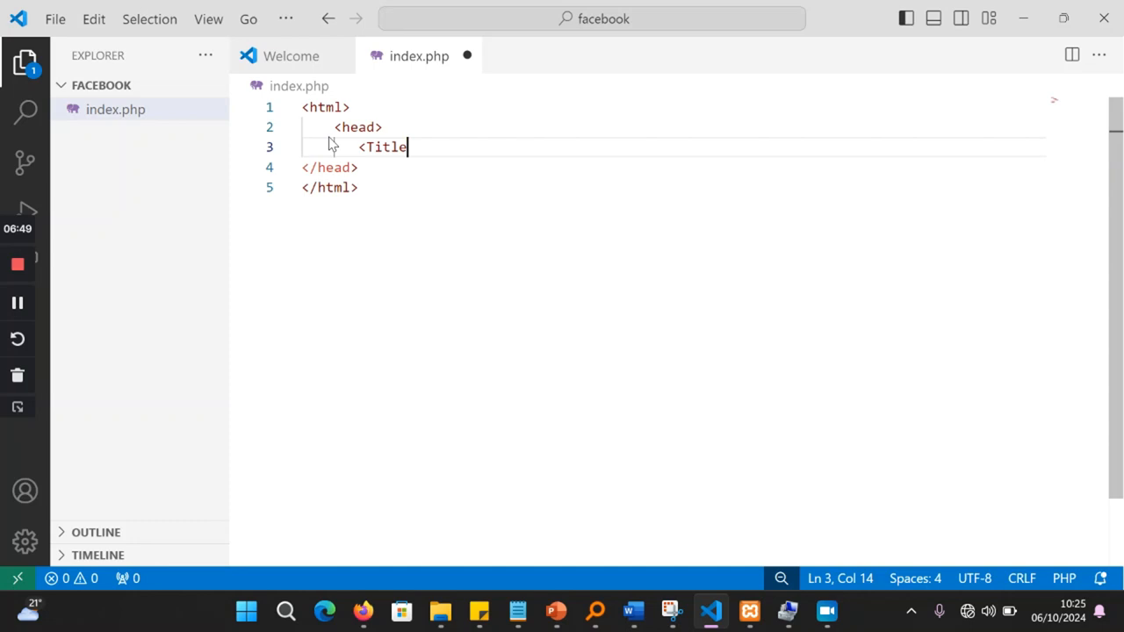
pyautogui.write('>Php Test </title>')
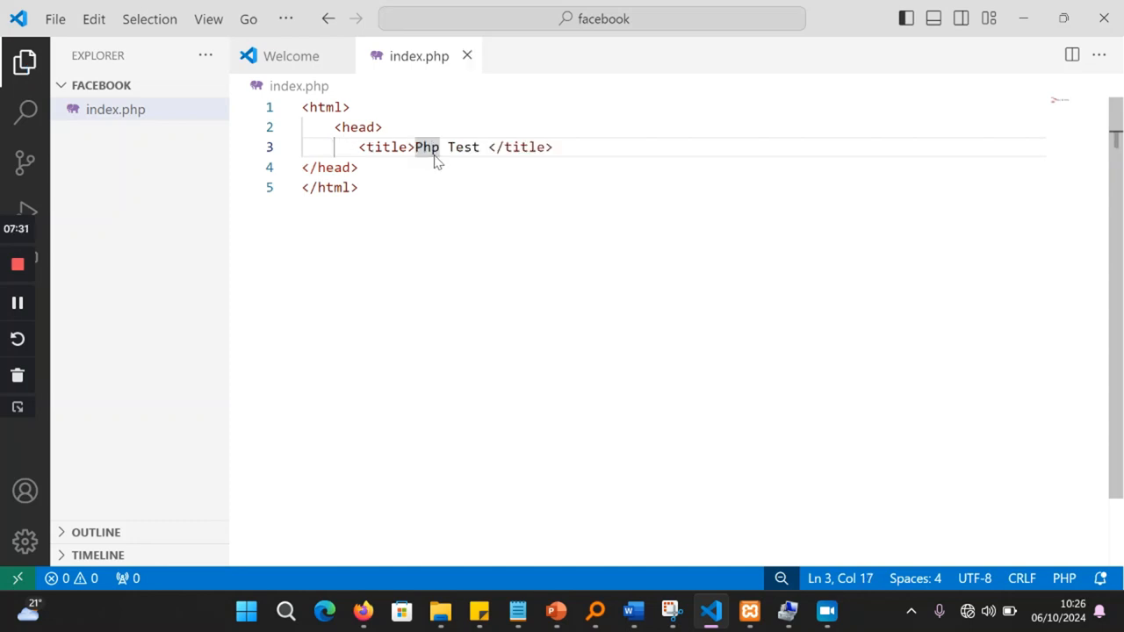
pyautogui.click(404, 146)
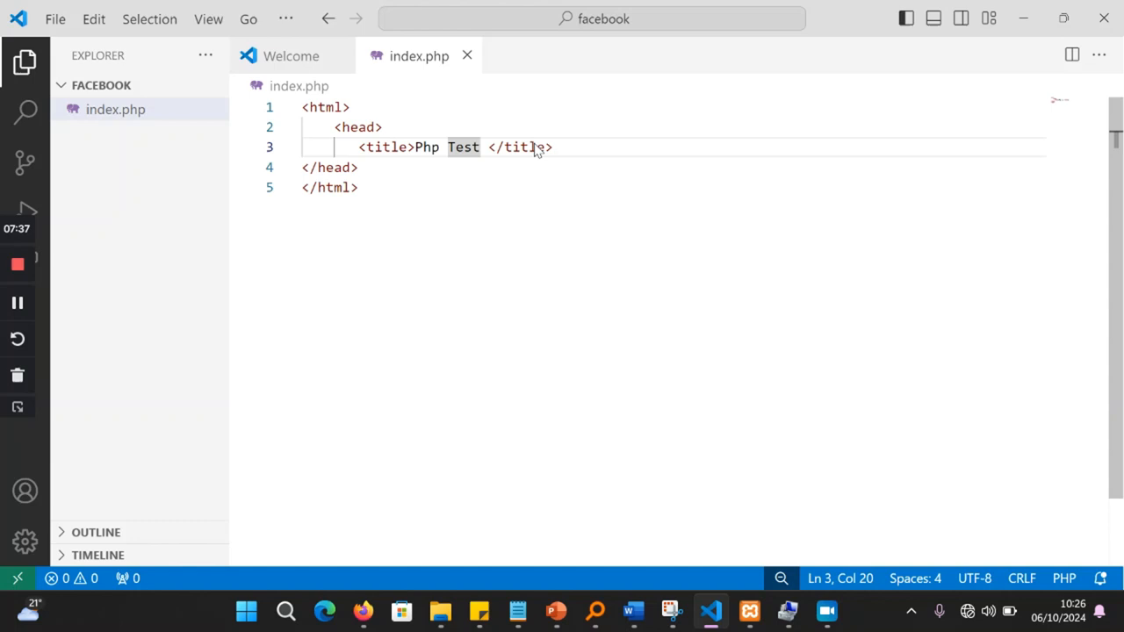
pyautogui.press('Enter')
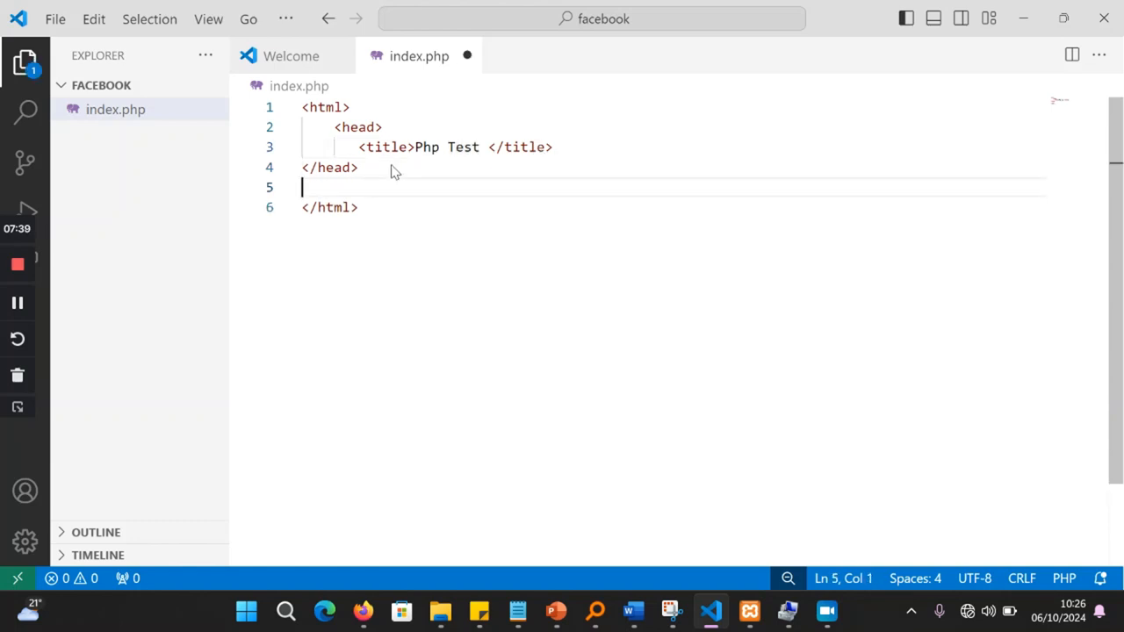
# Step: Add <body></body> below the head with a blank line inside, briefly checking the slideshow
pyautogui.write('<body>')
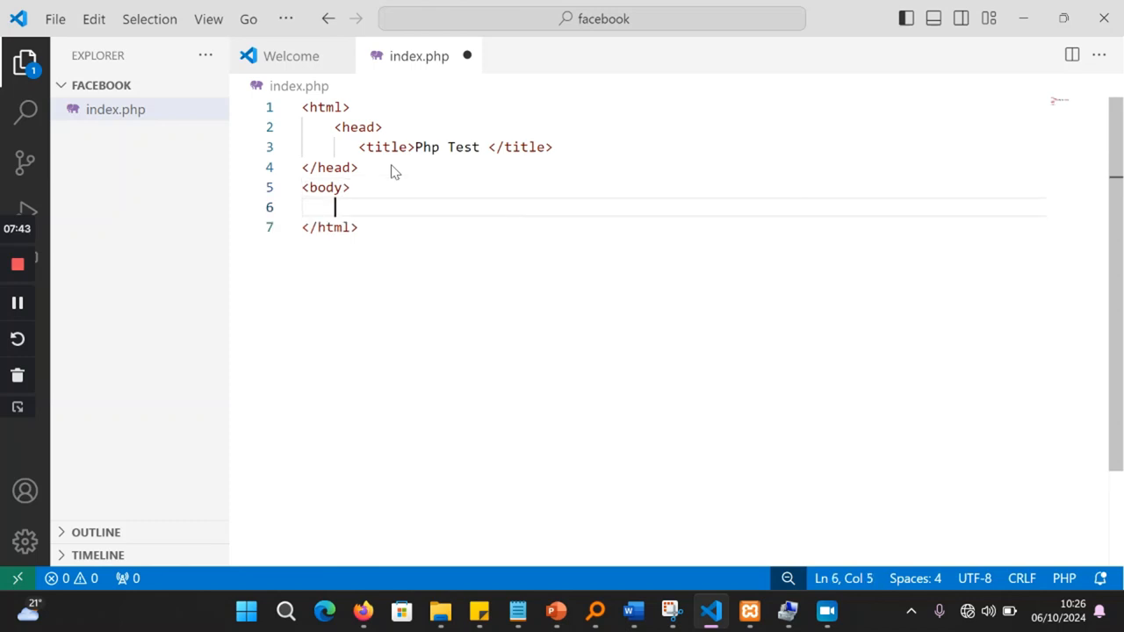
pyautogui.write('</do')
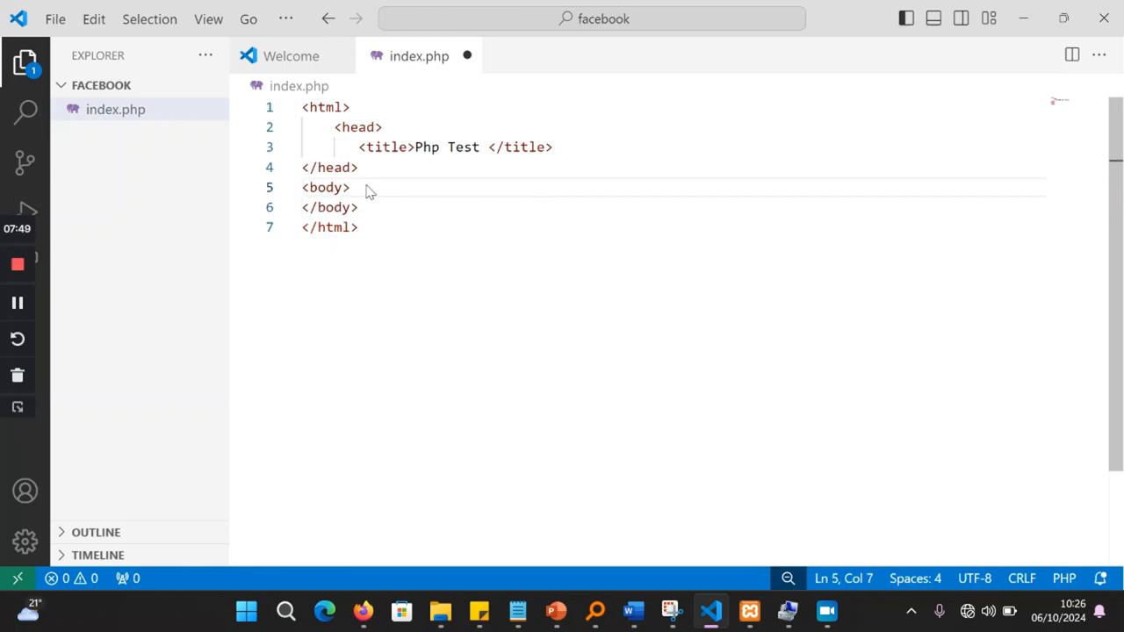
pyautogui.press('Enter')
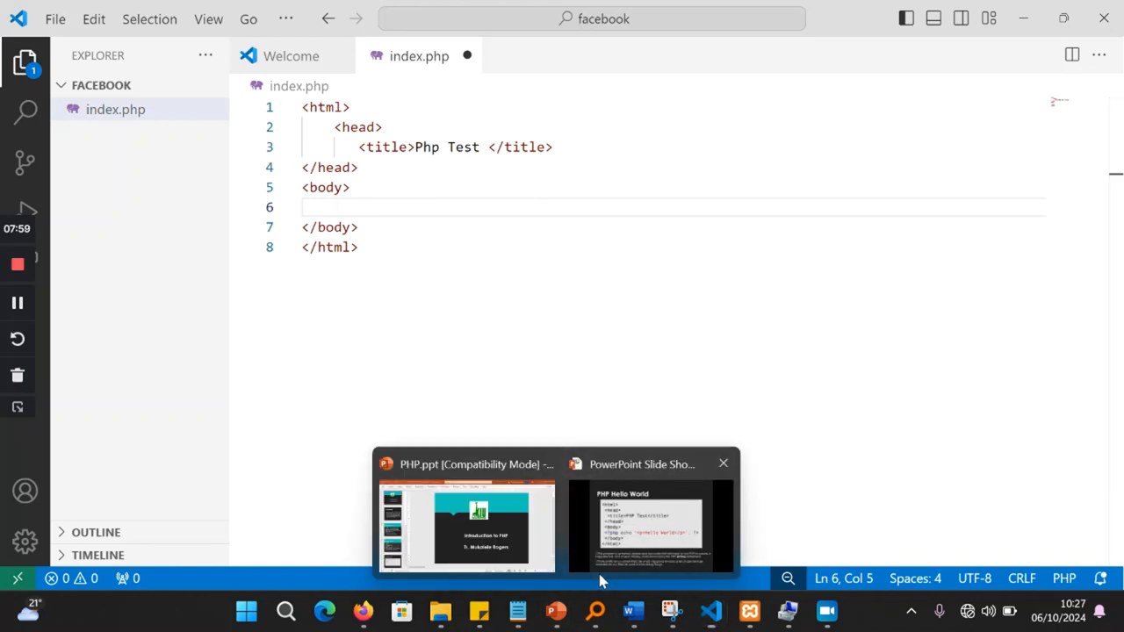
pyautogui.click(247, 611)
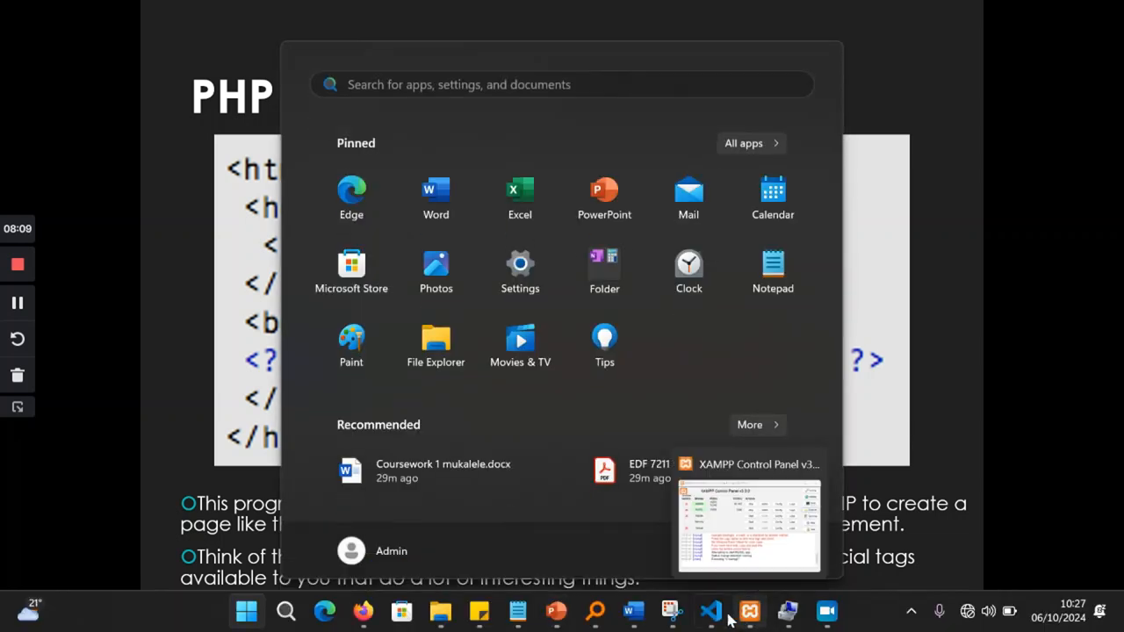
pyautogui.click(709, 611)
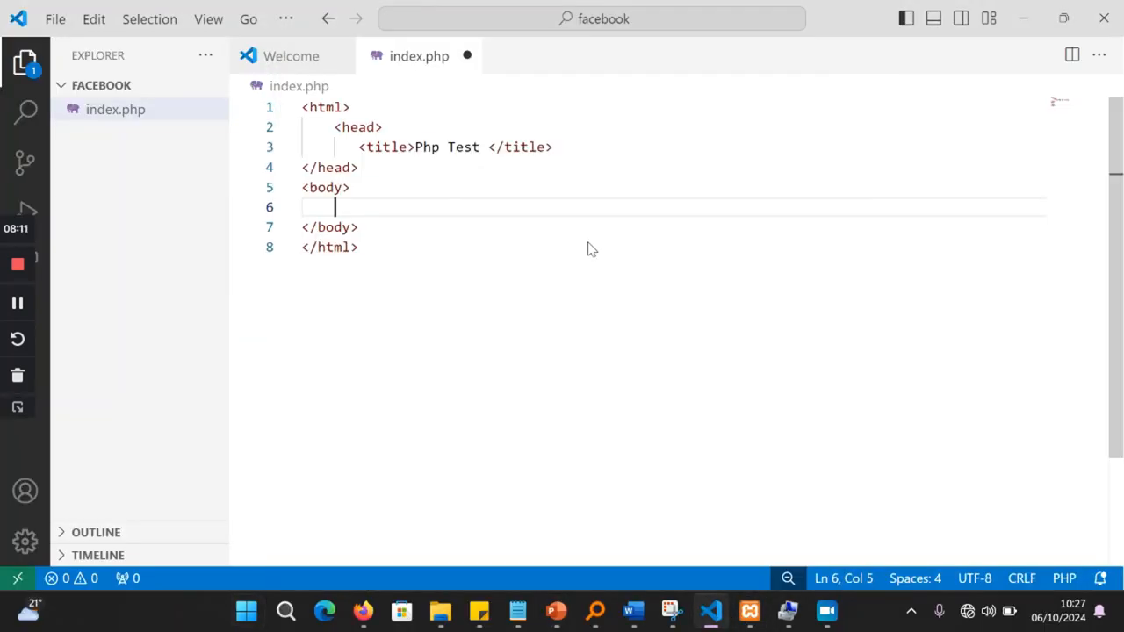
# Step: Insert a <?php ?> block inside the body, with the cursor between the tags
pyautogui.write('<P')
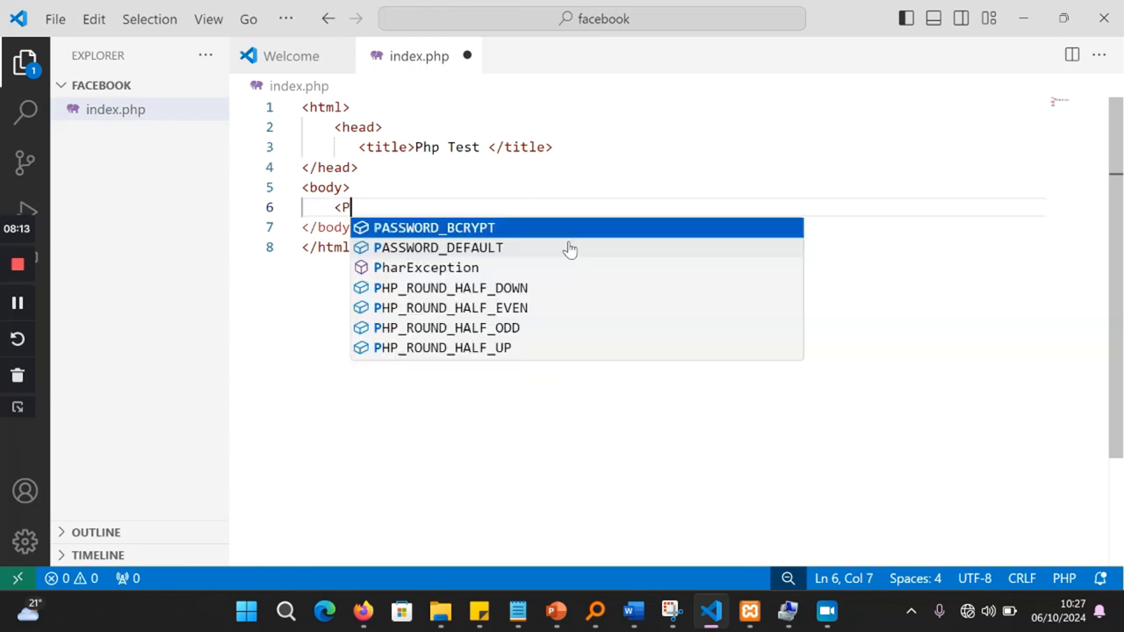
pyautogui.write('HP')
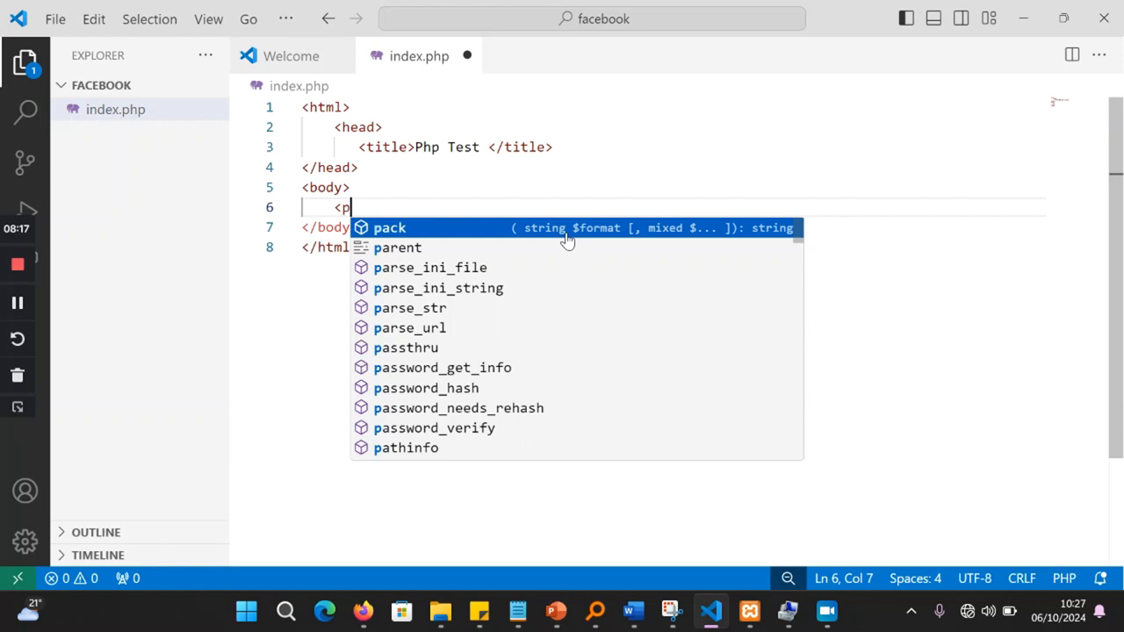
pyautogui.write('hp?')
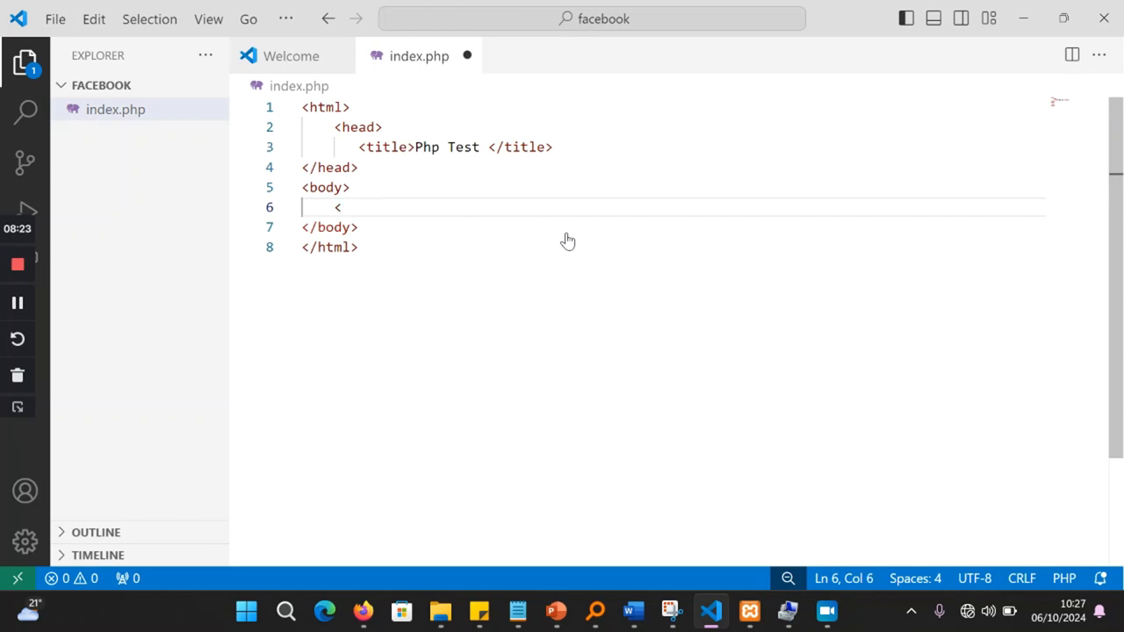
pyautogui.write('?php')
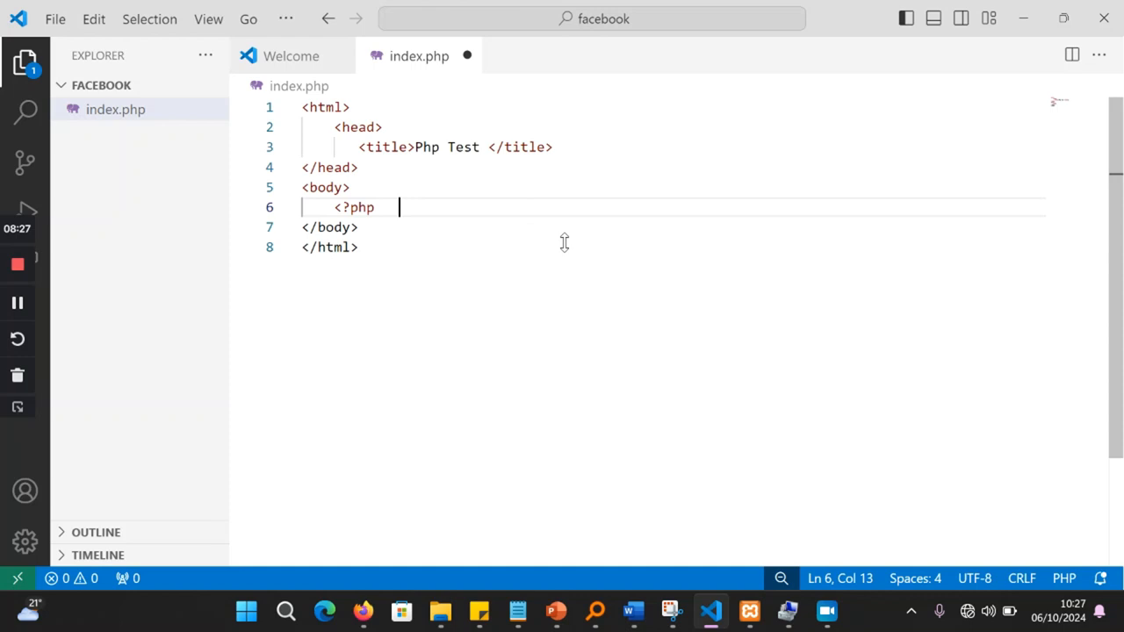
pyautogui.write('?>')
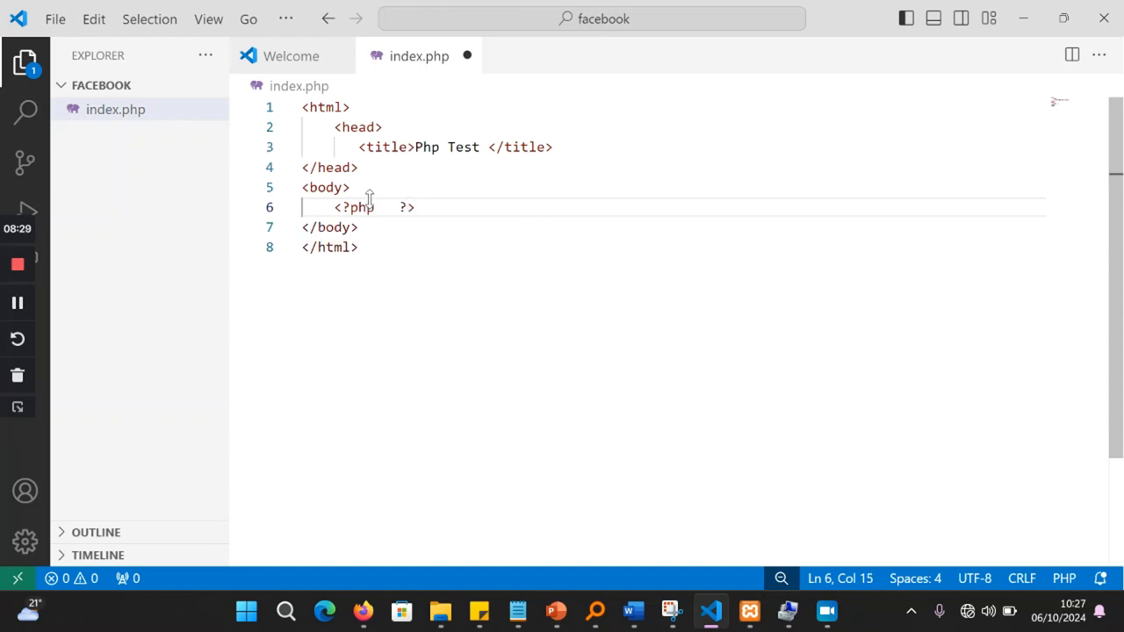
pyautogui.click(379, 207)
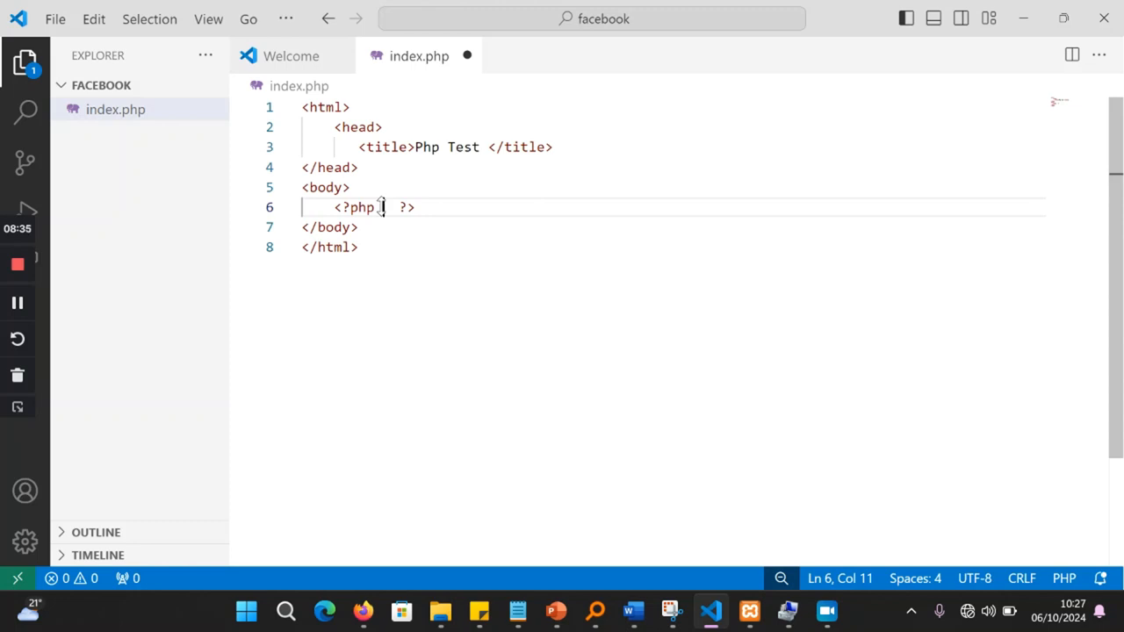
pyautogui.moveTo(563, 432)
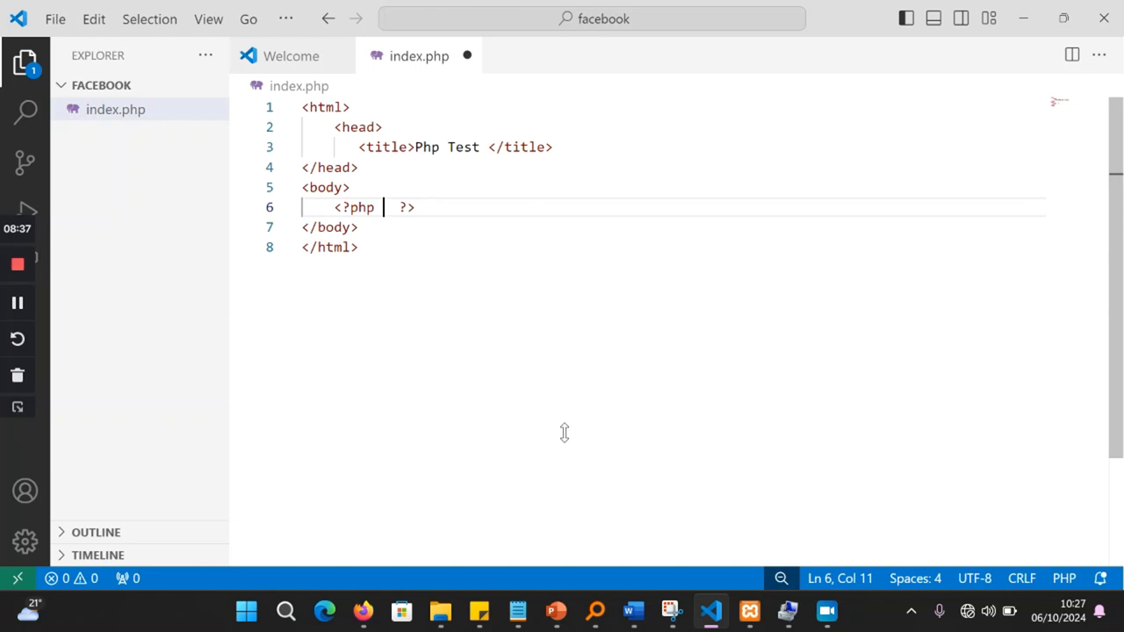
pyautogui.moveTo(555, 610)
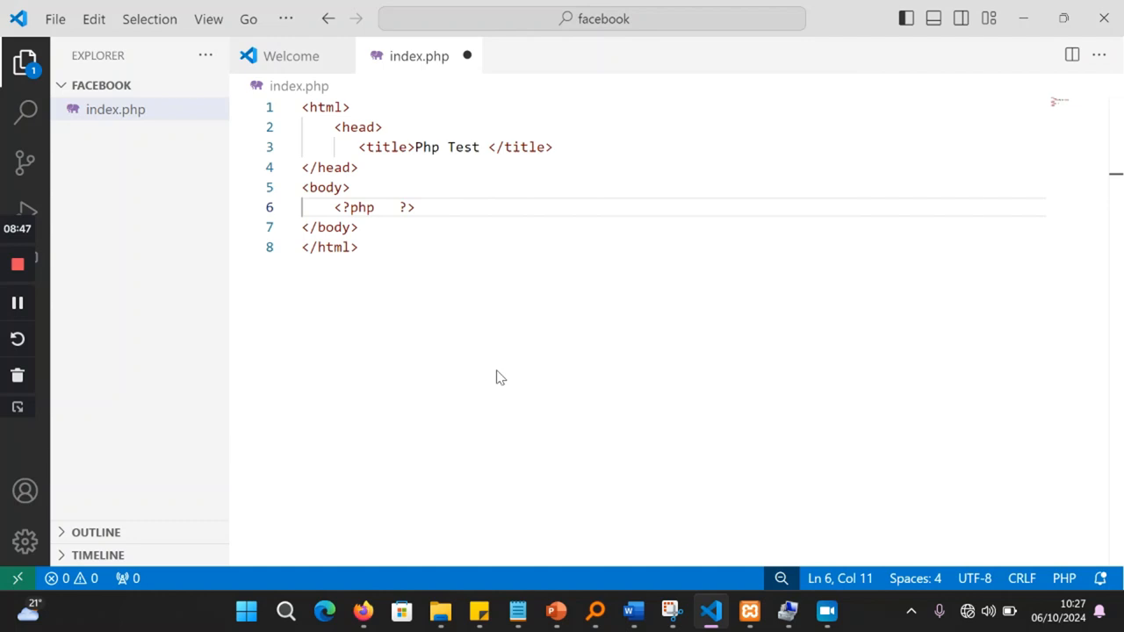
# Step: Write echo 'Hello World!' inside the PHP block
pyautogui.write('echo')
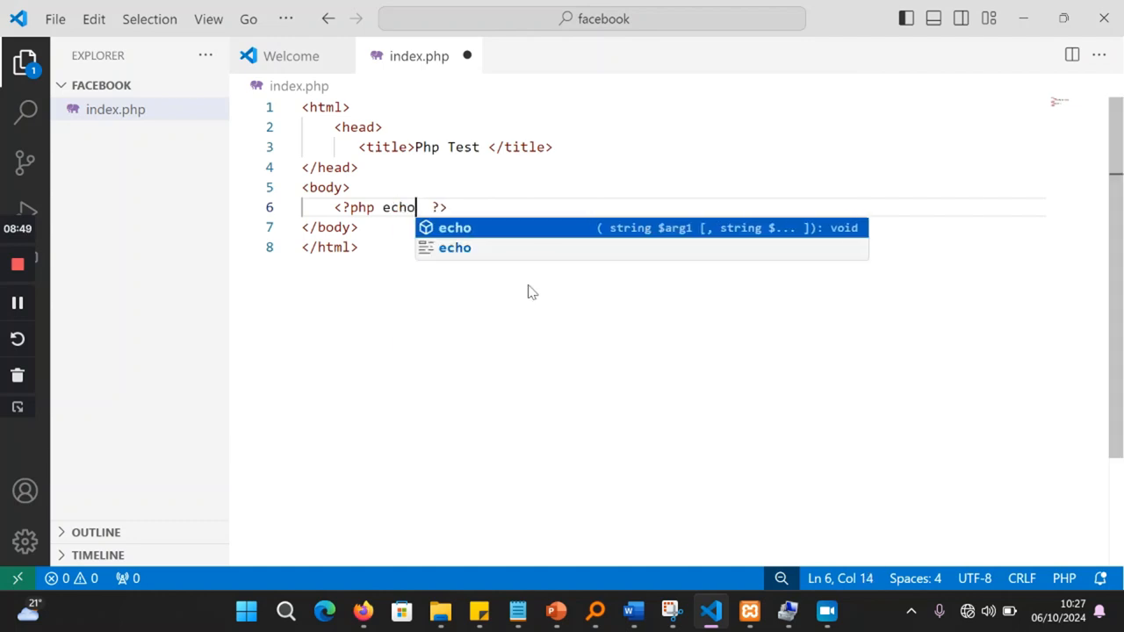
pyautogui.write("''")
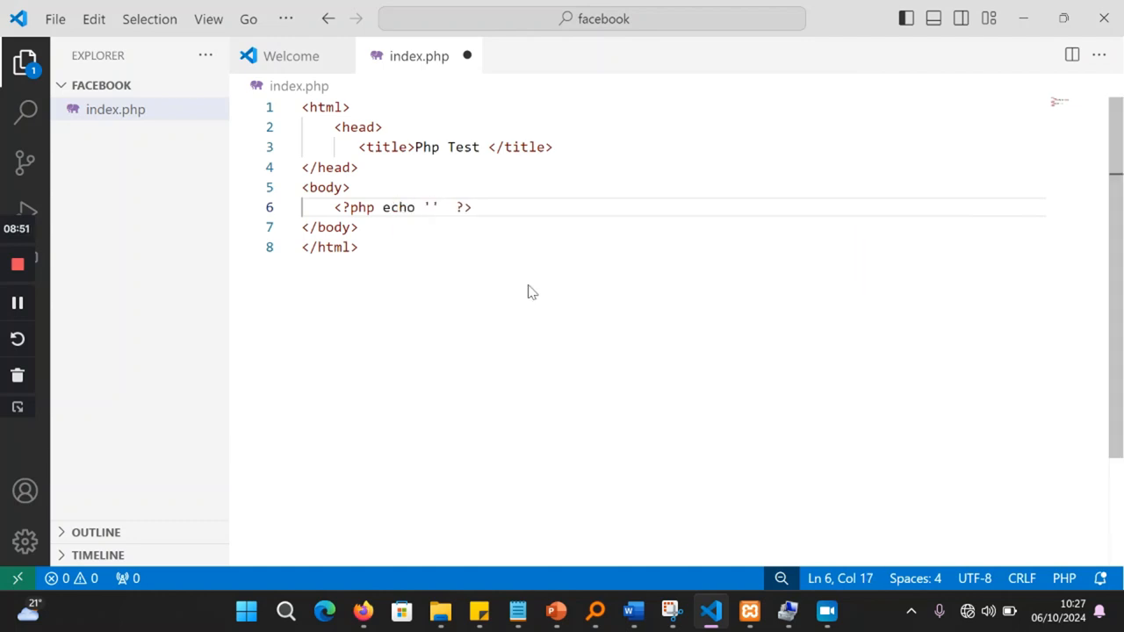
pyautogui.write('Hello')
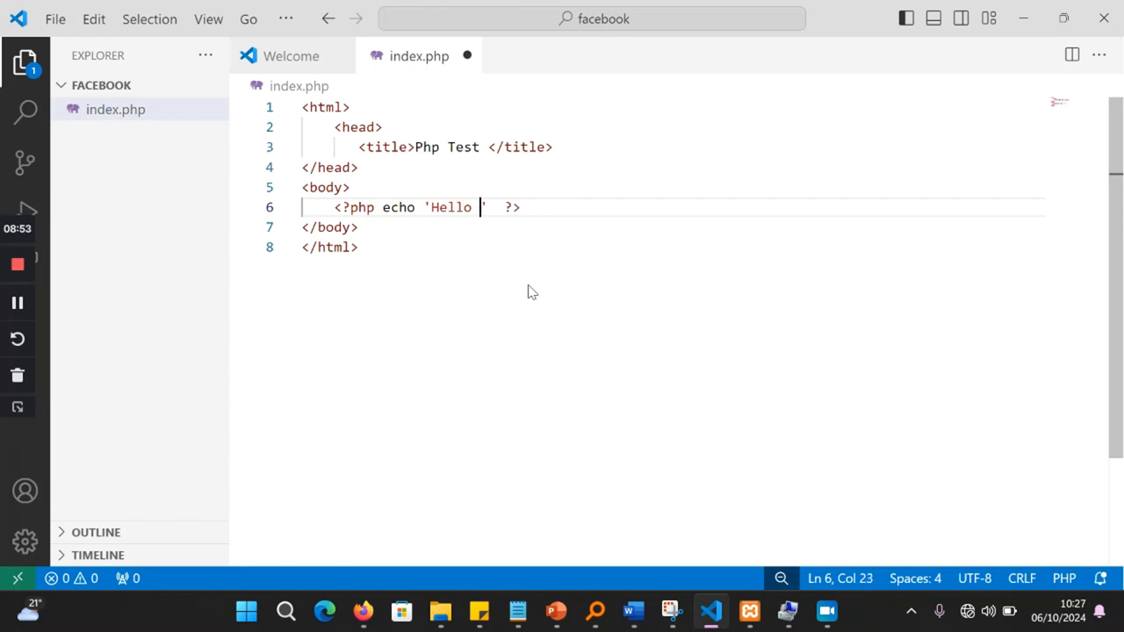
pyautogui.write('Worl')
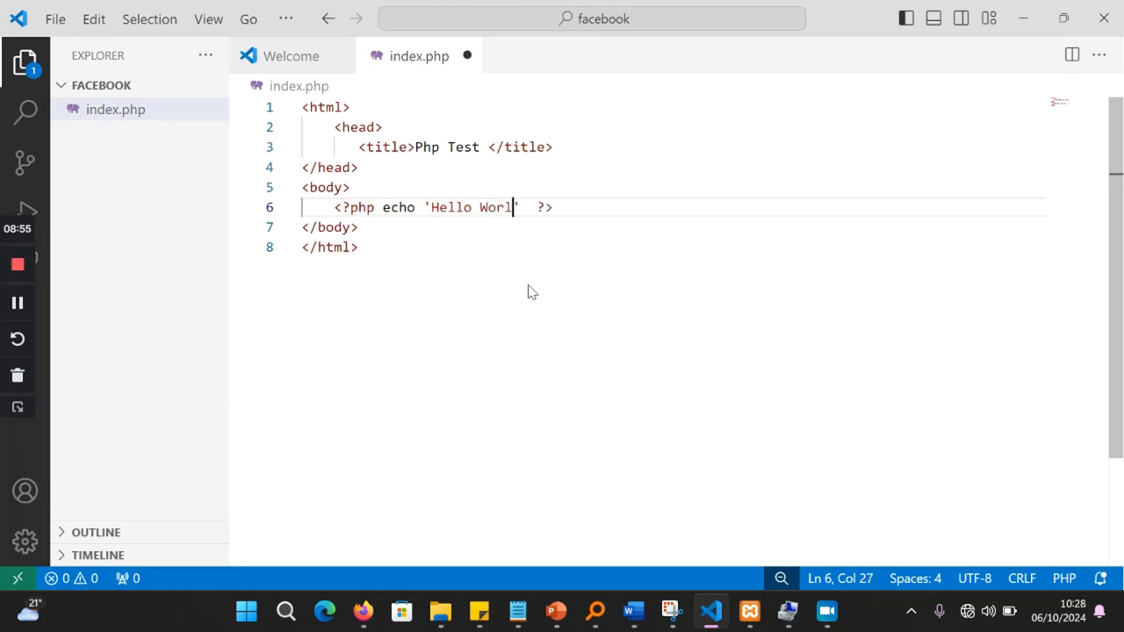
pyautogui.write('d')
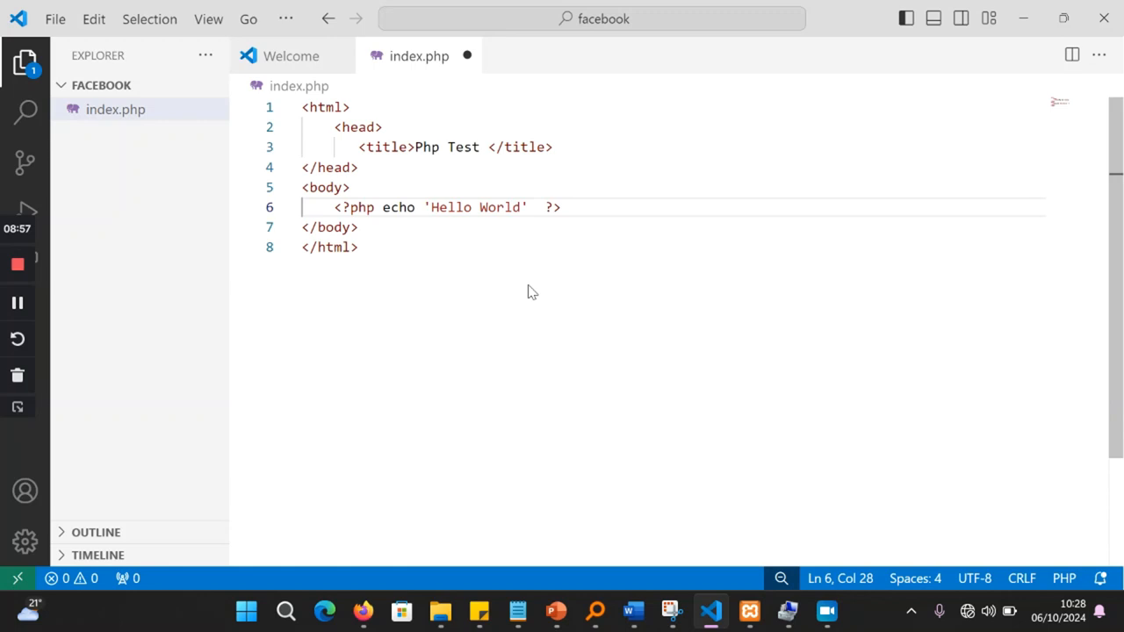
pyautogui.write('!')
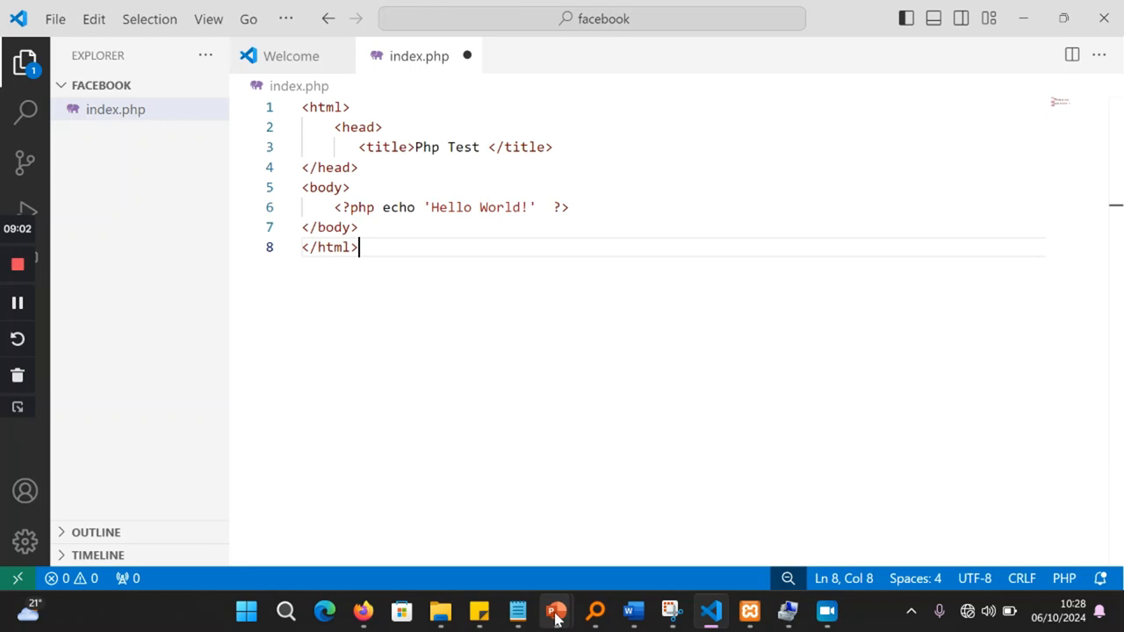
pyautogui.click(245, 611)
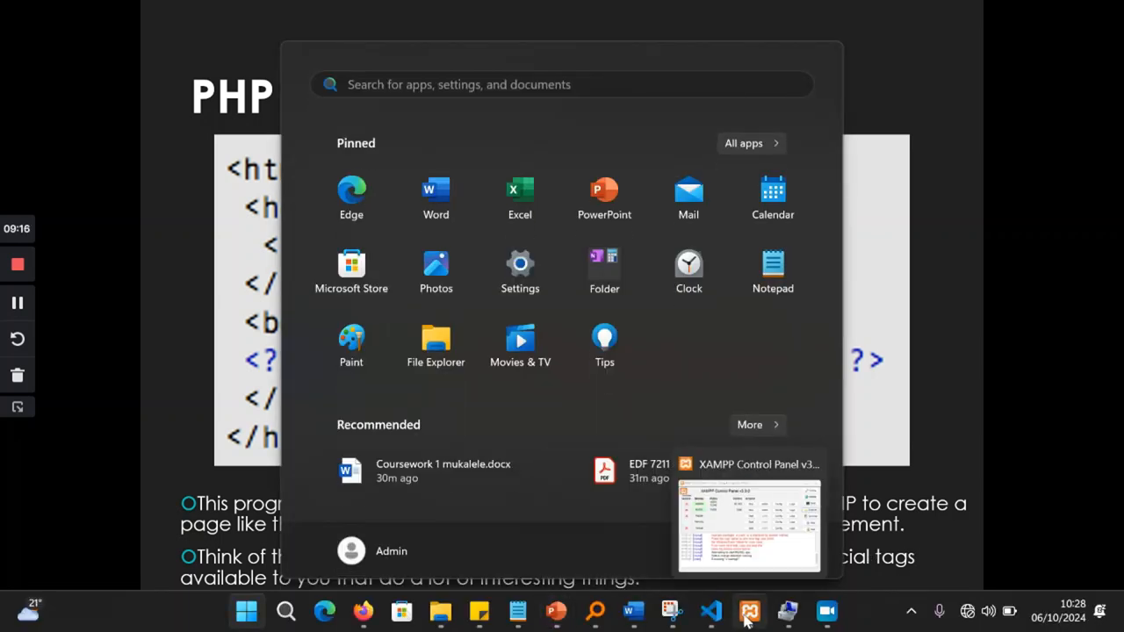
pyautogui.click(749, 610)
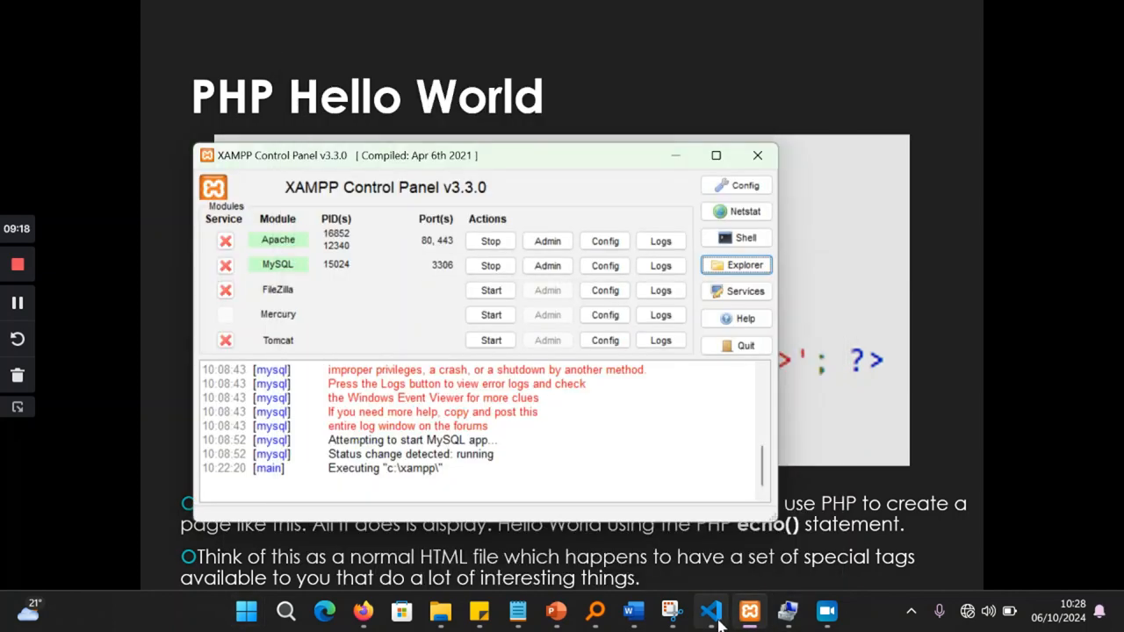
pyautogui.click(710, 611)
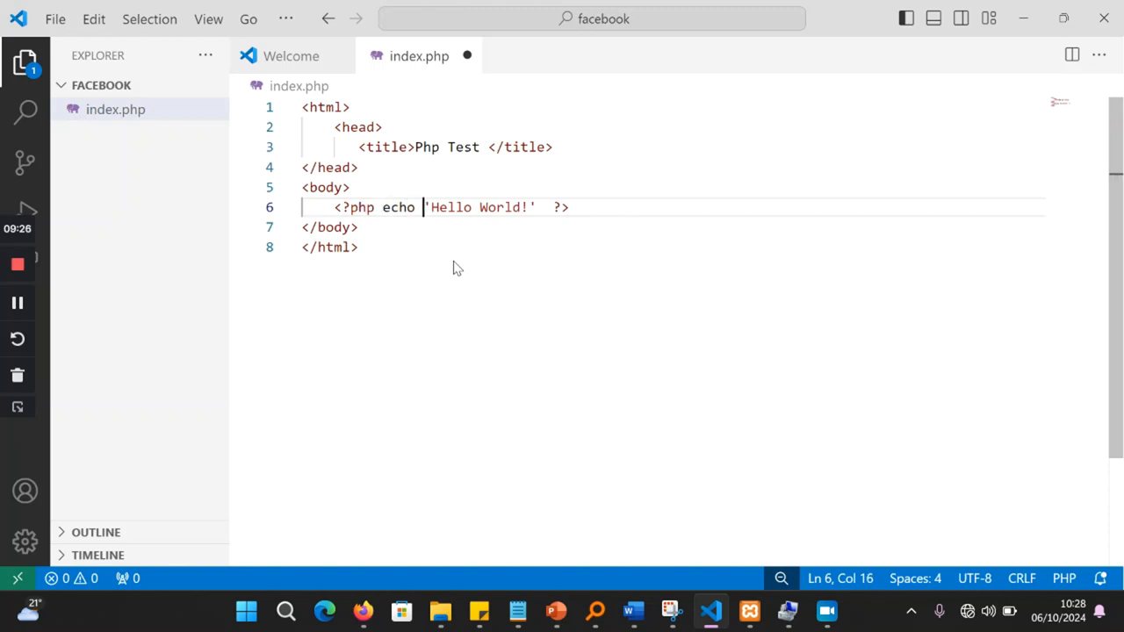
# Step: Make the echo string '<p>Hello World!</p>' and save index.php
pyautogui.write('<p')
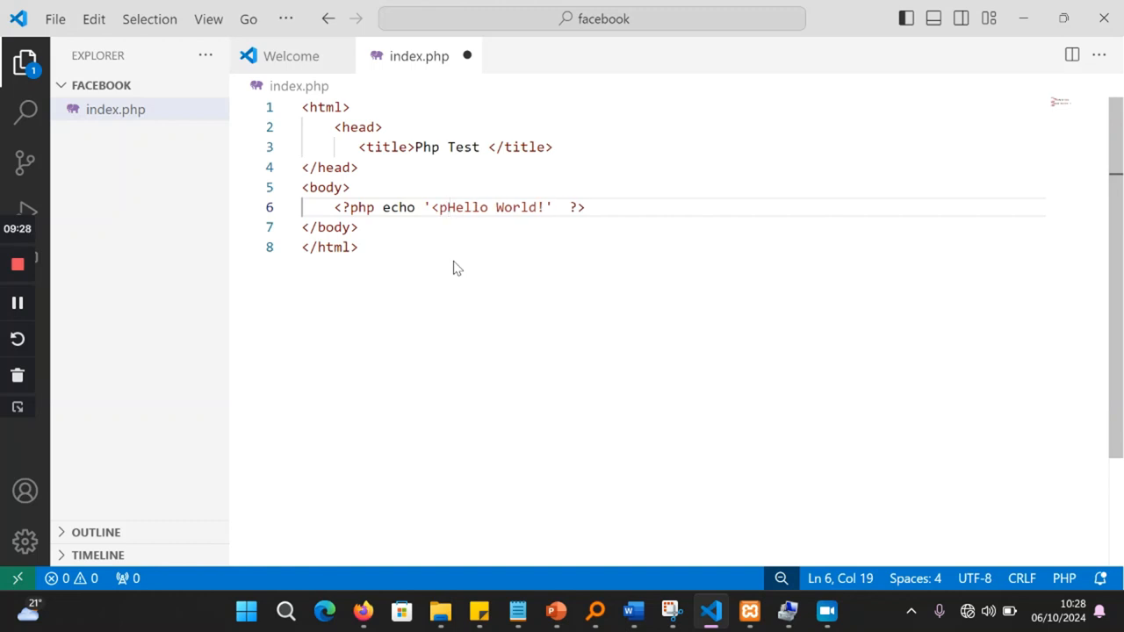
pyautogui.write('>')
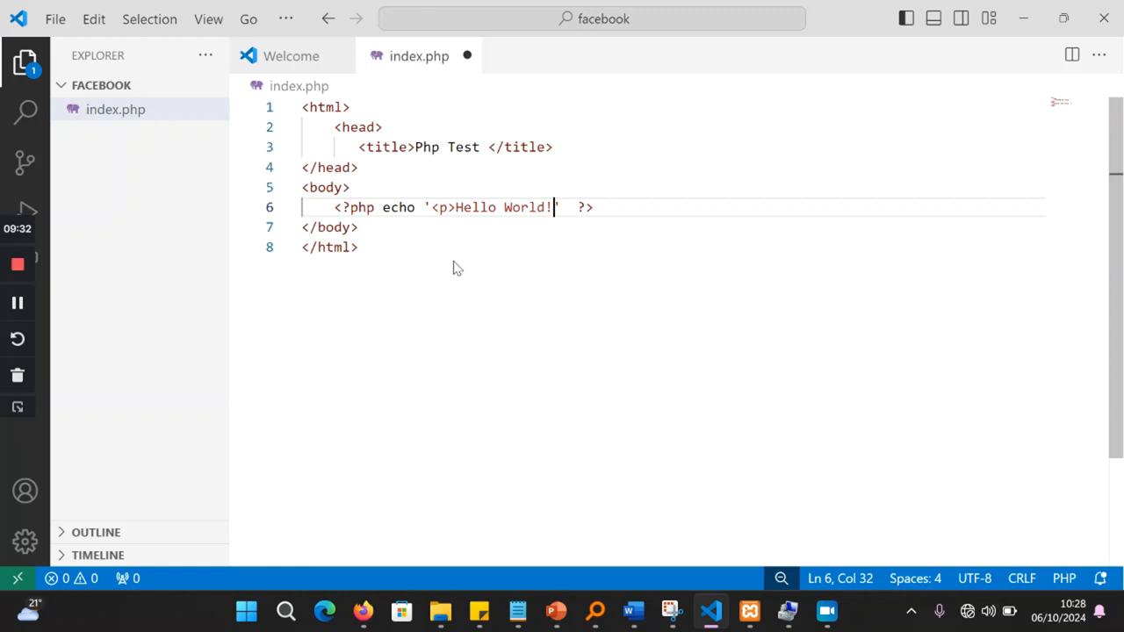
pyautogui.write('</p>')
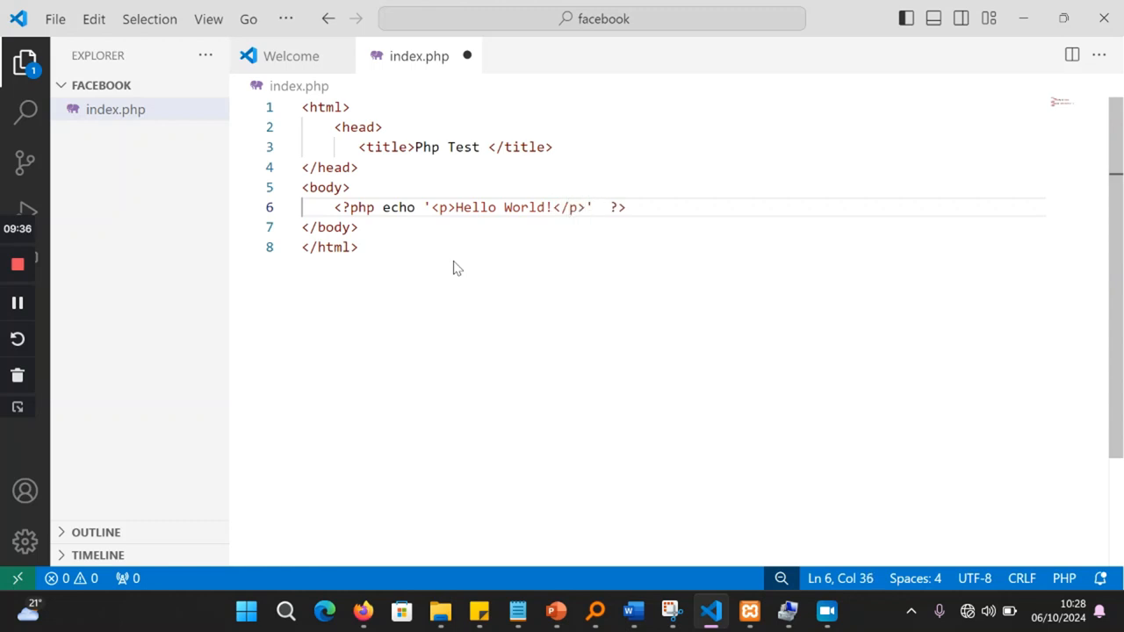
pyautogui.press('ctrl+s')
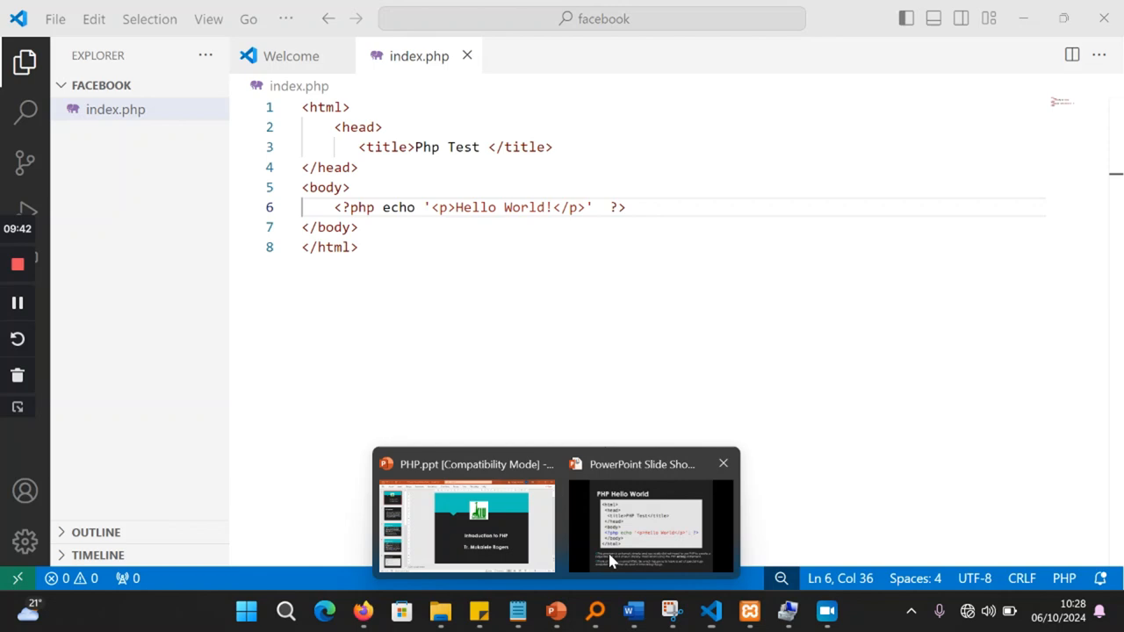
# Step: Advance the PowerPoint slideshow to the PHP Comments slide, then return to VS Code
pyautogui.click(650, 527)
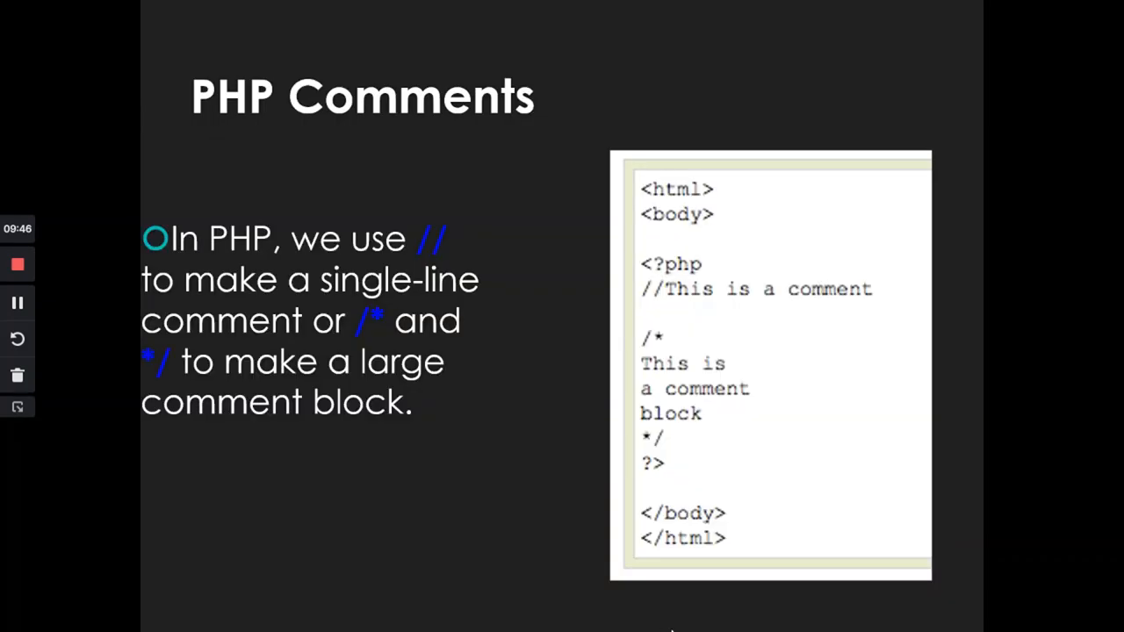
pyautogui.click(246, 610)
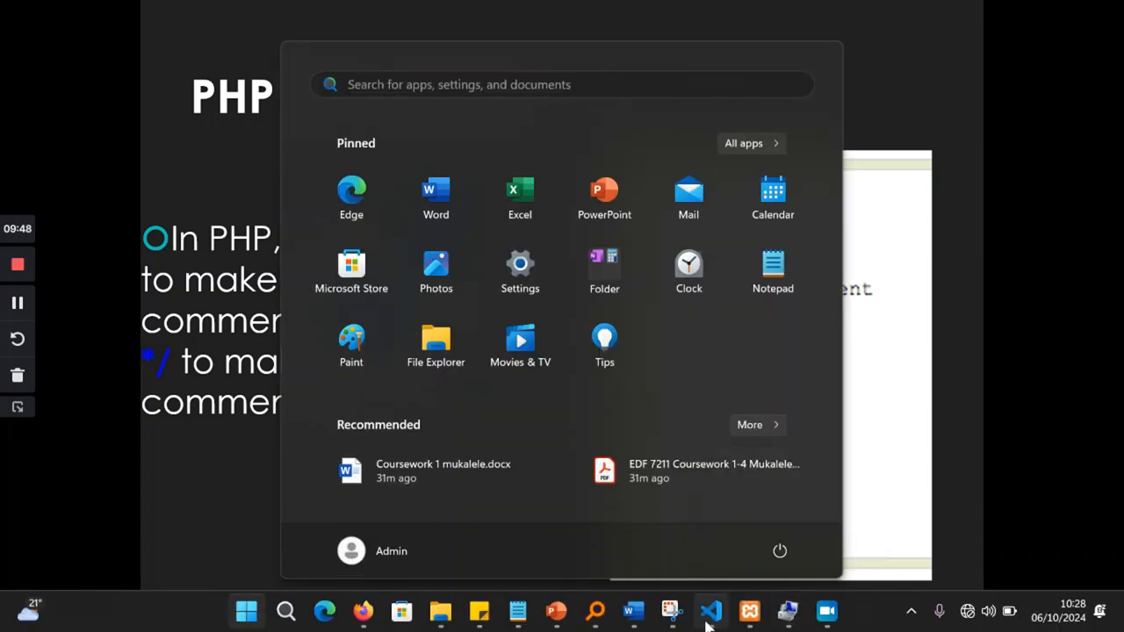
pyautogui.click(710, 611)
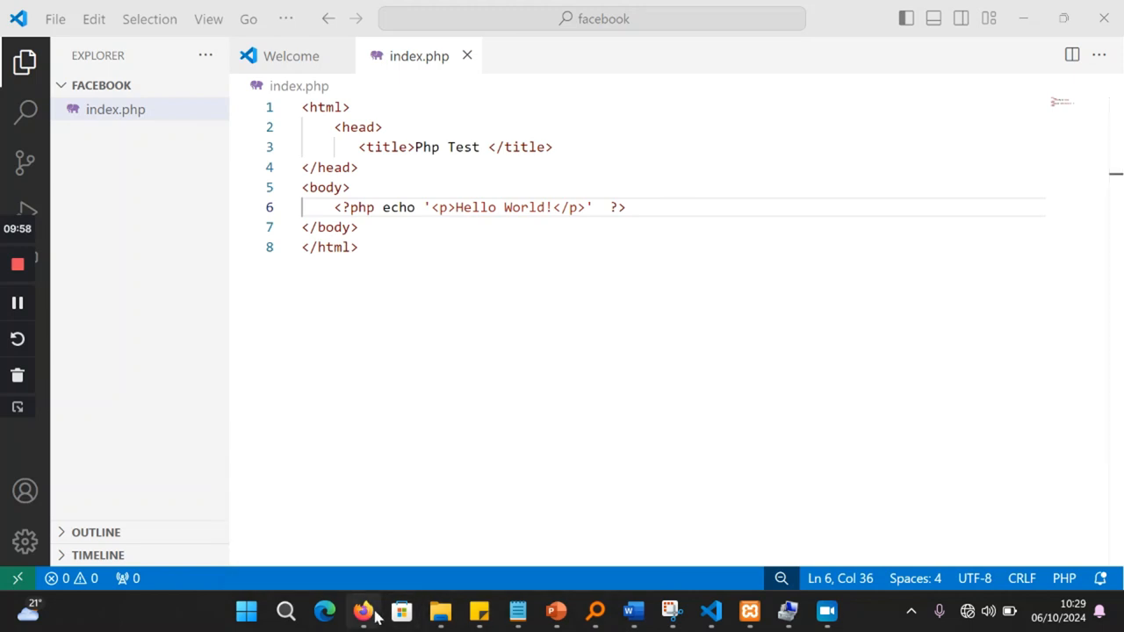
# Step: Zoom in on localhost/facebook in Firefox and view its enlarged page source
pyautogui.click(362, 610)
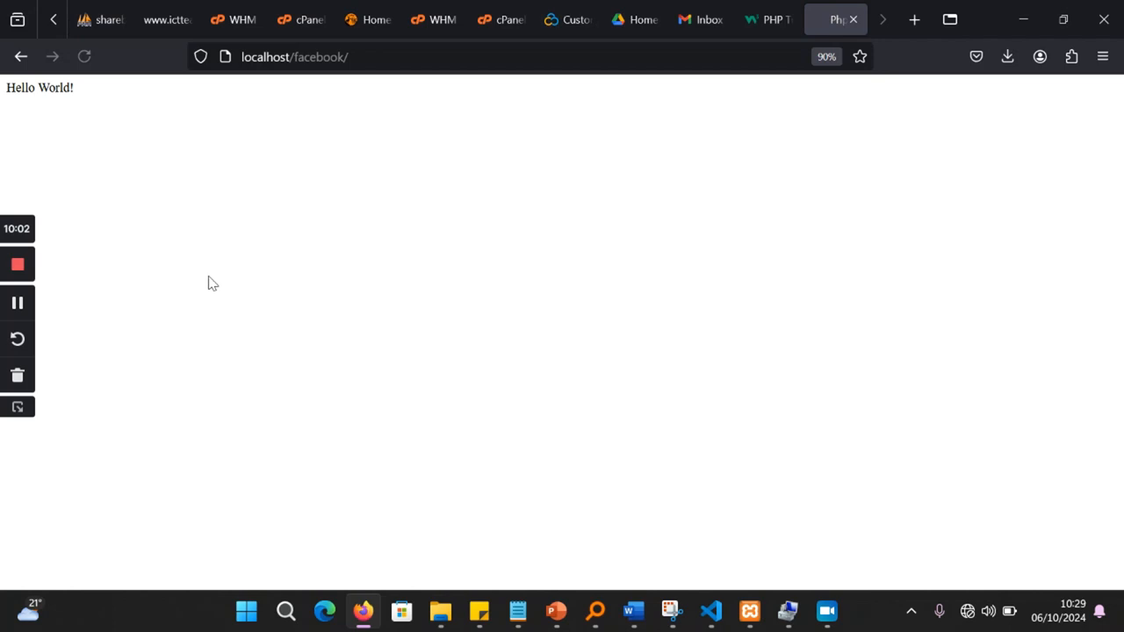
pyautogui.press('ctrl+plus')
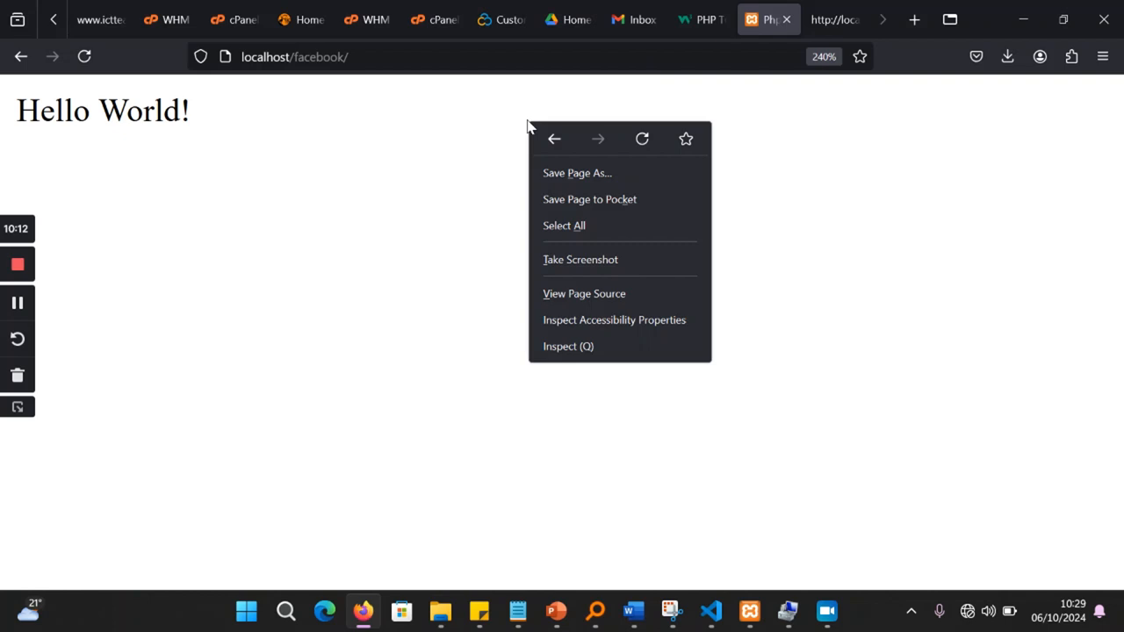
pyautogui.click(584, 293)
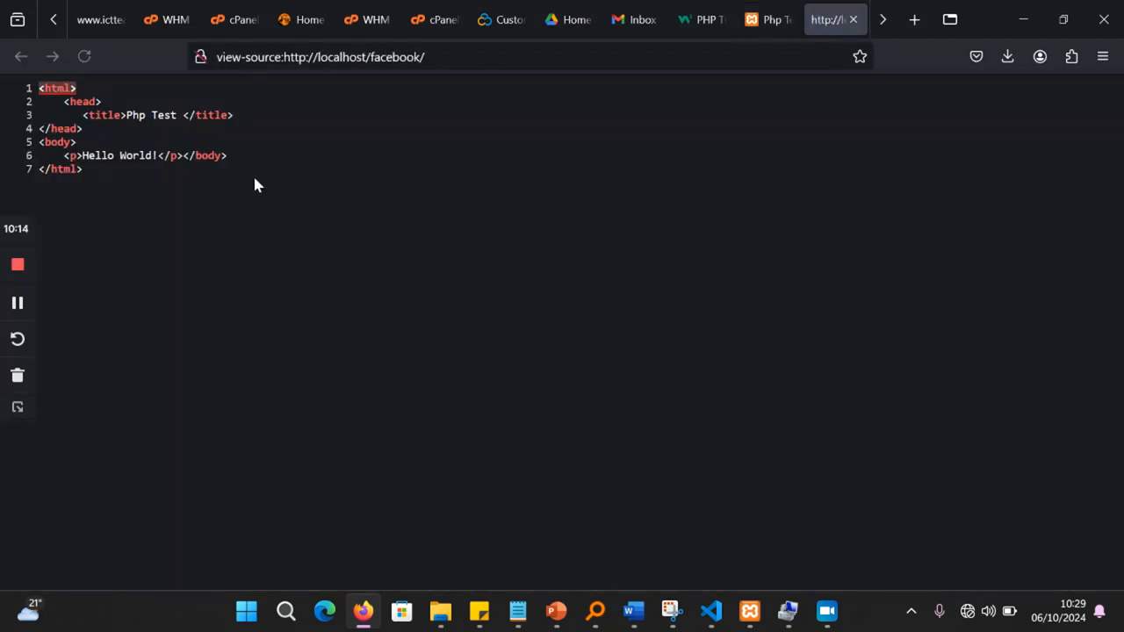
pyautogui.press('ctrl+plus')
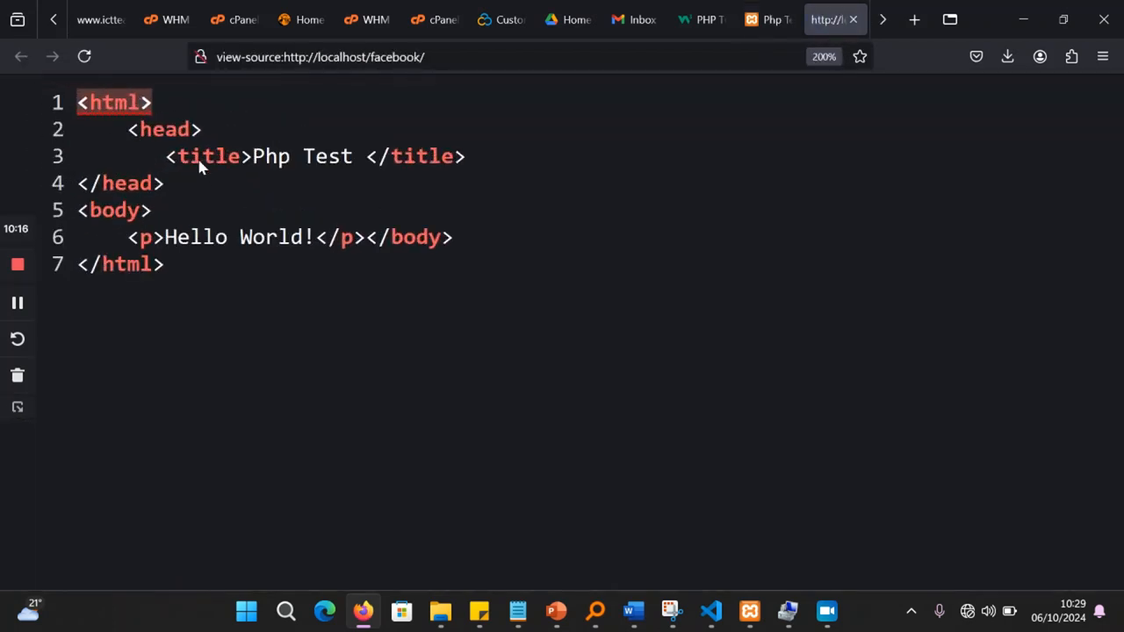
pyautogui.press('ctrl+plus')
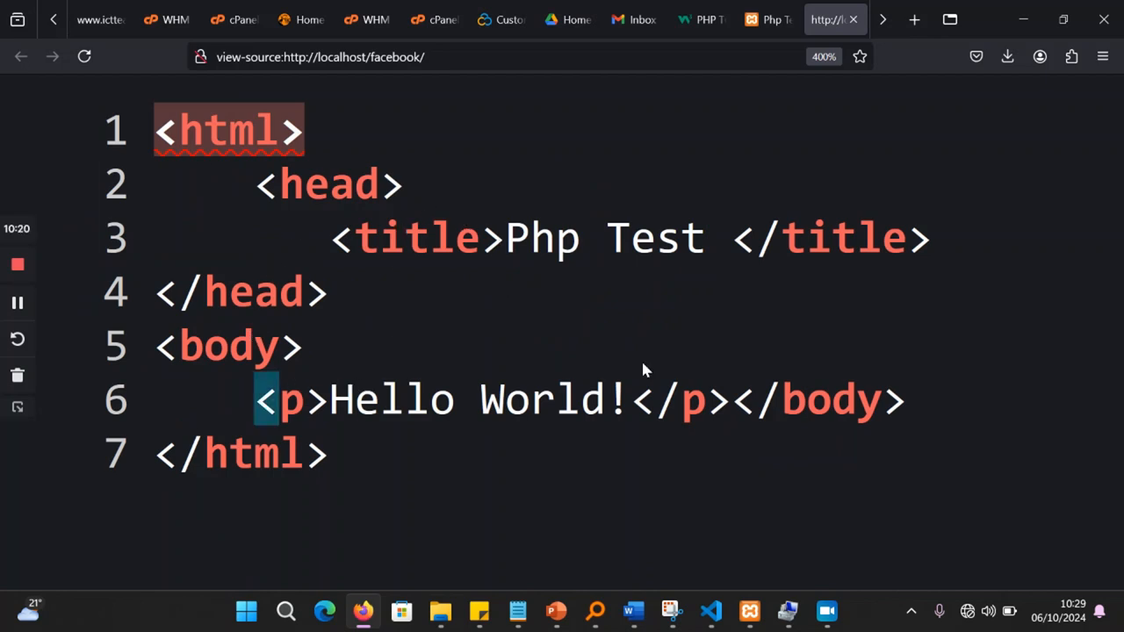
pyautogui.moveTo(272, 400); pyautogui.dragTo(755, 400)
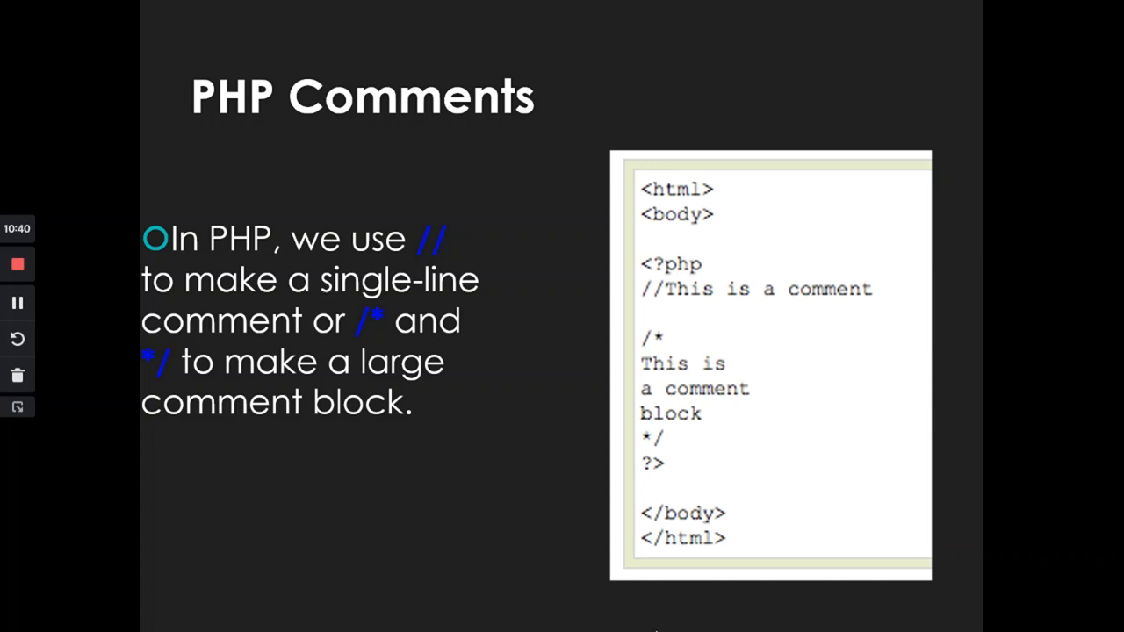
pyautogui.moveTo(509, 347)
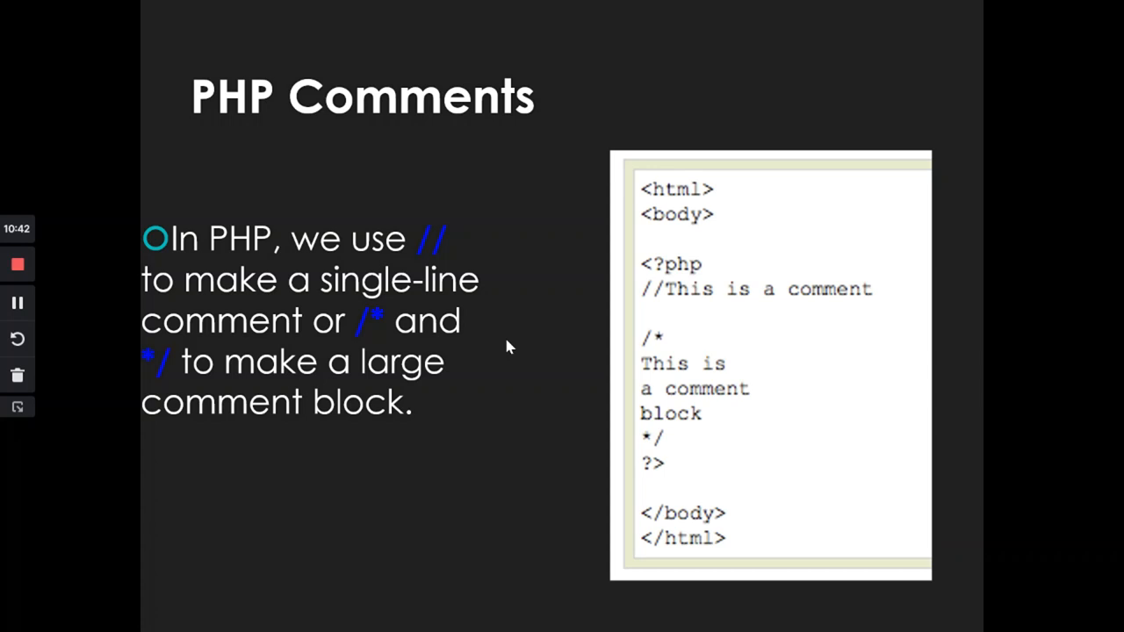
# Step: Add /*this is a comment */ above the echo in index.php, then minimize the editor
pyautogui.click(246, 611)
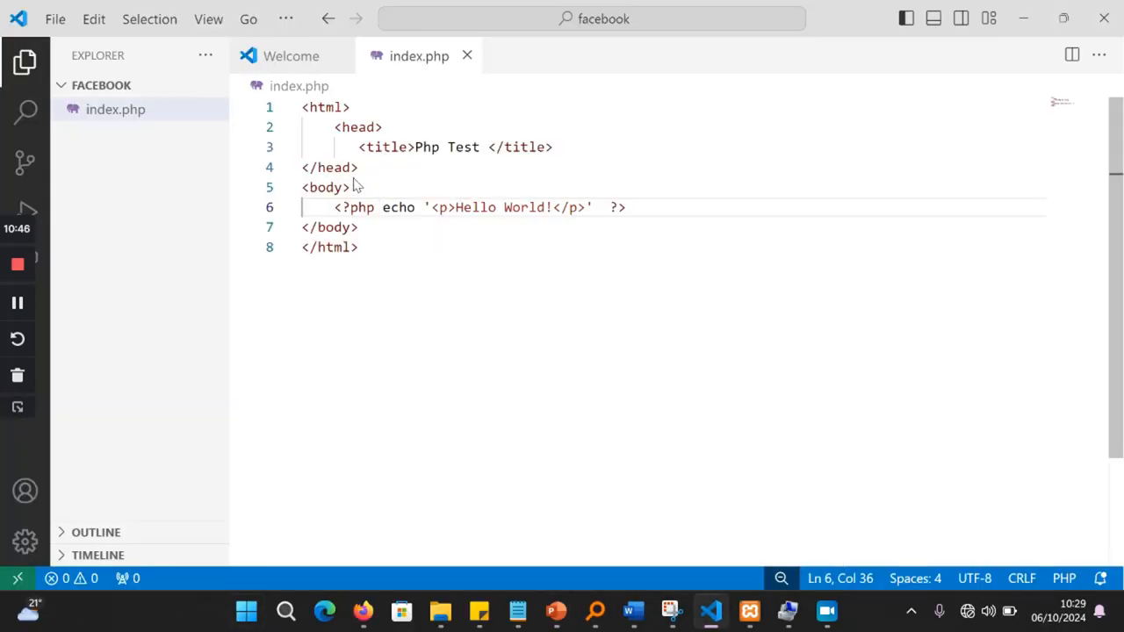
pyautogui.write('/*this is a comment */')
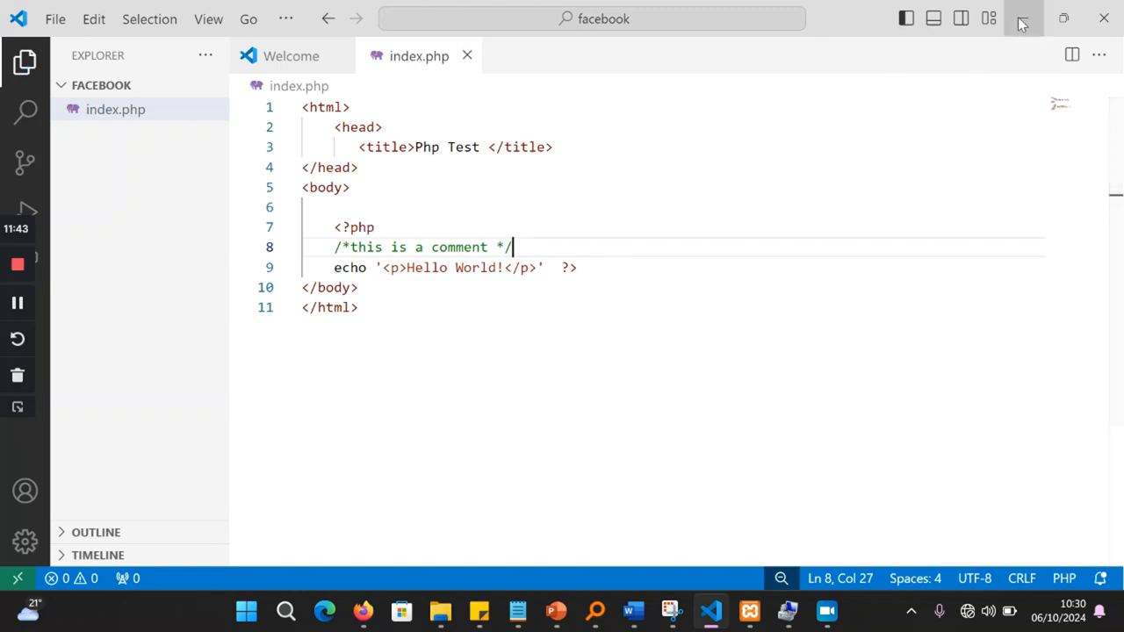
pyautogui.click(246, 610)
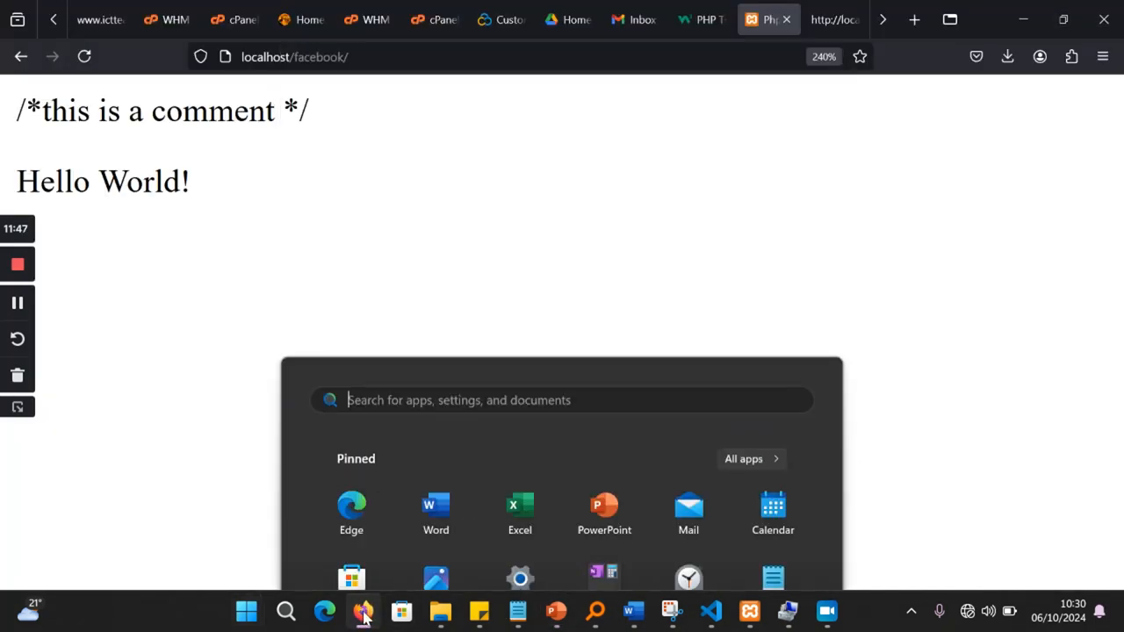
# Step: Reload localhost/facebook in Firefox to show the updated output
pyautogui.click(363, 610)
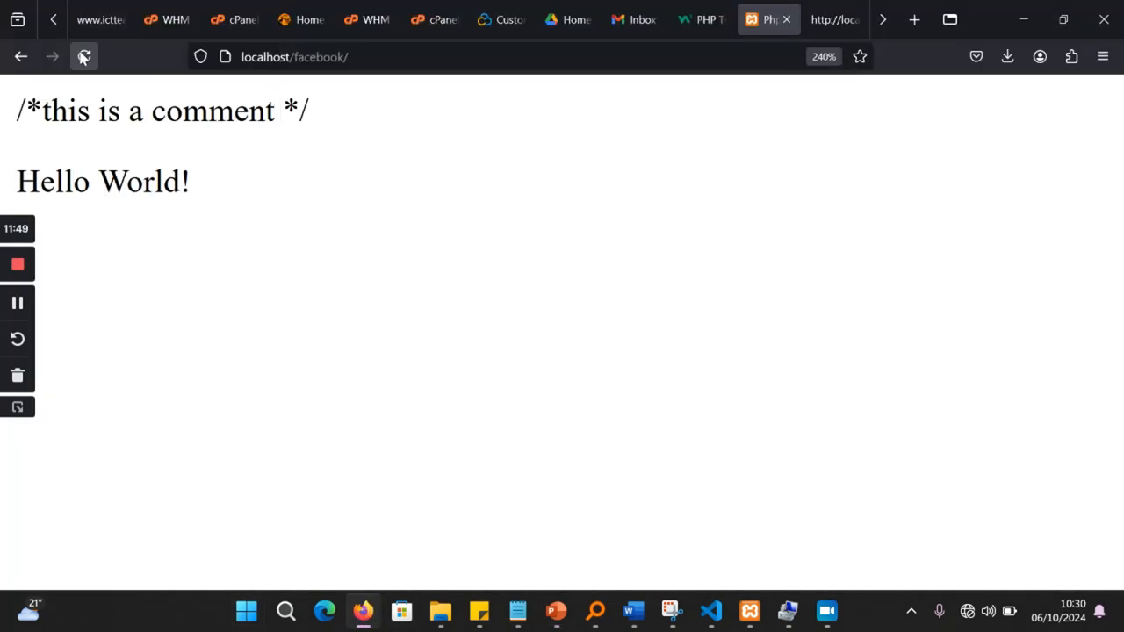
pyautogui.click(84, 56)
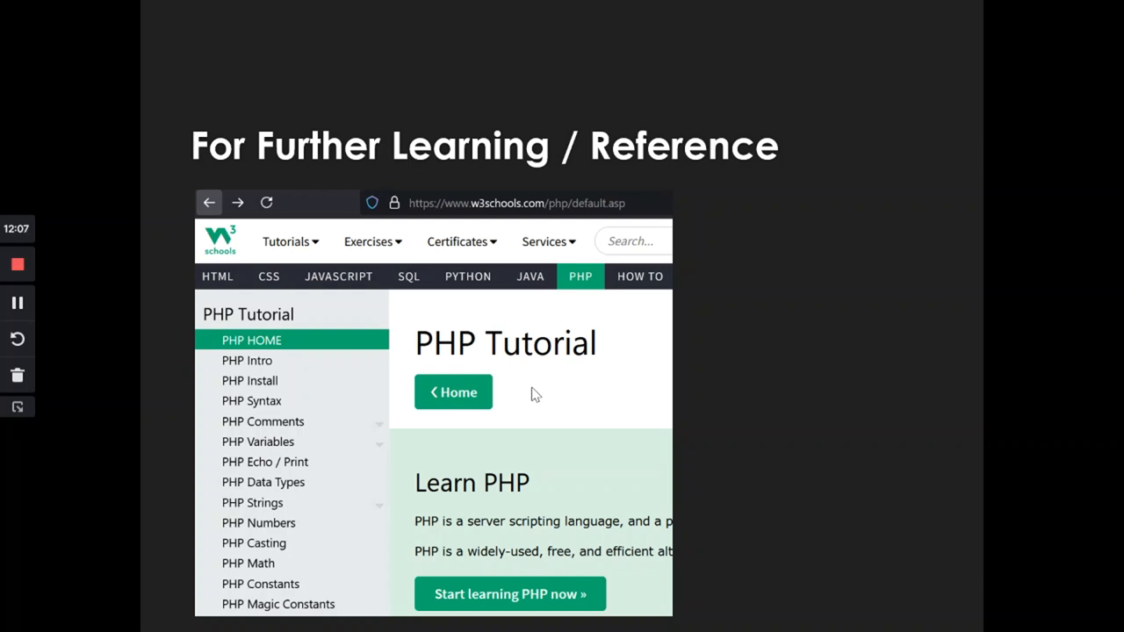
pyautogui.moveTo(667, 226)
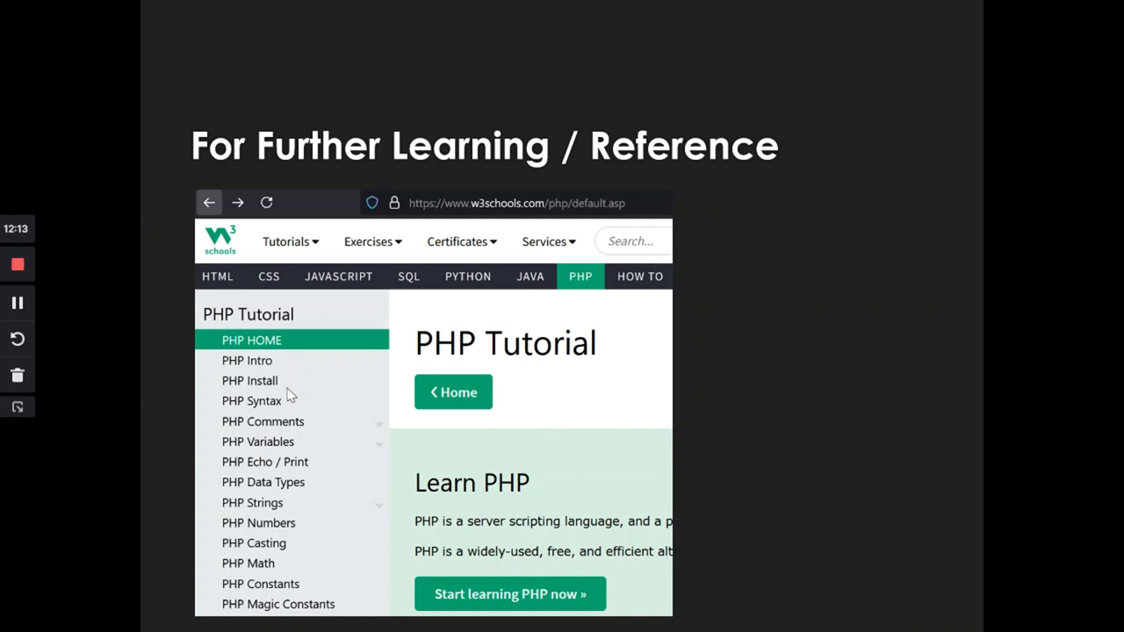
pyautogui.moveTo(266, 401)
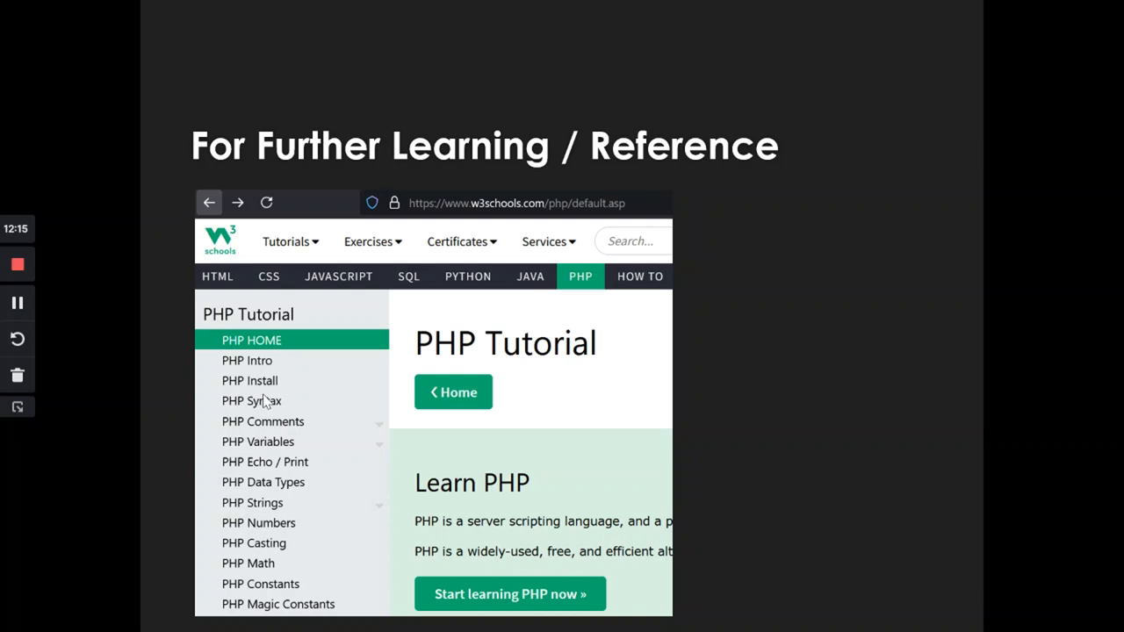
pyautogui.moveTo(272, 364)
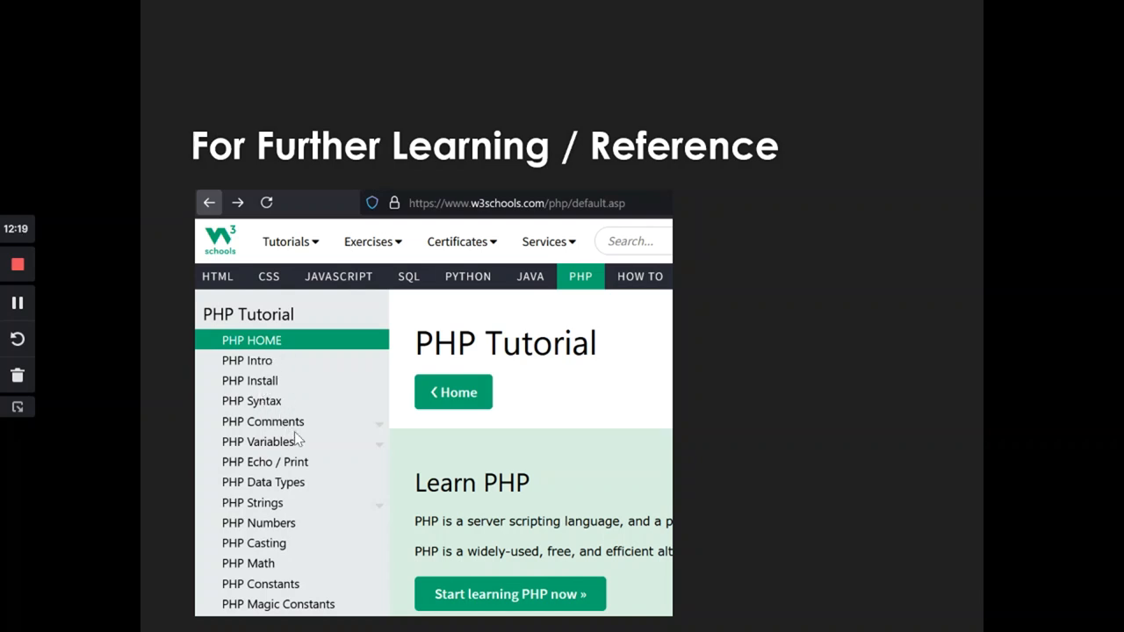
pyautogui.moveTo(319, 490)
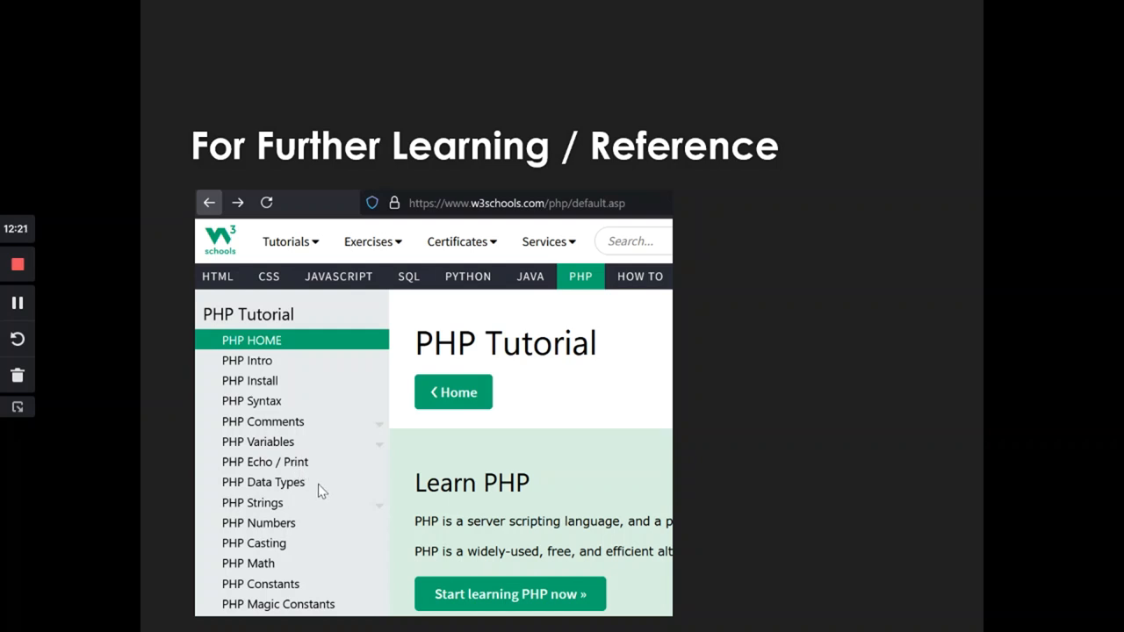